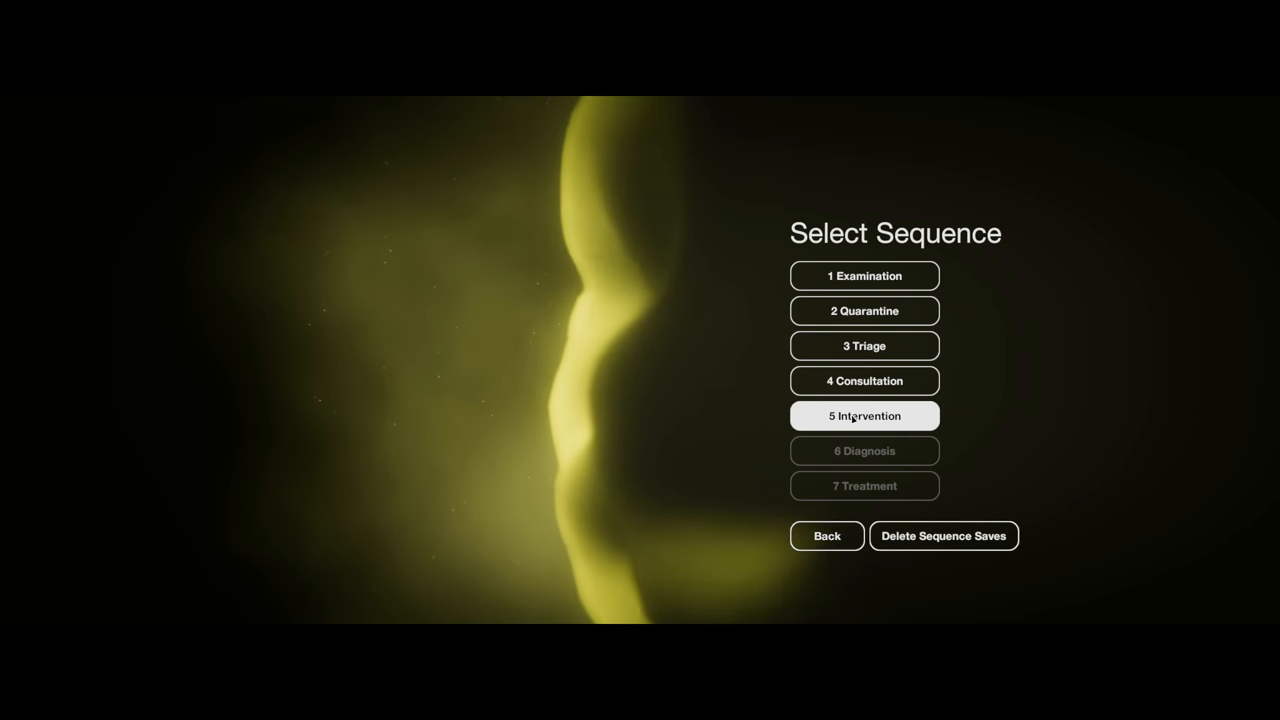
# - Start chapter 5, Intervention, from the Select Sequence menu
pyautogui.click(864, 414)
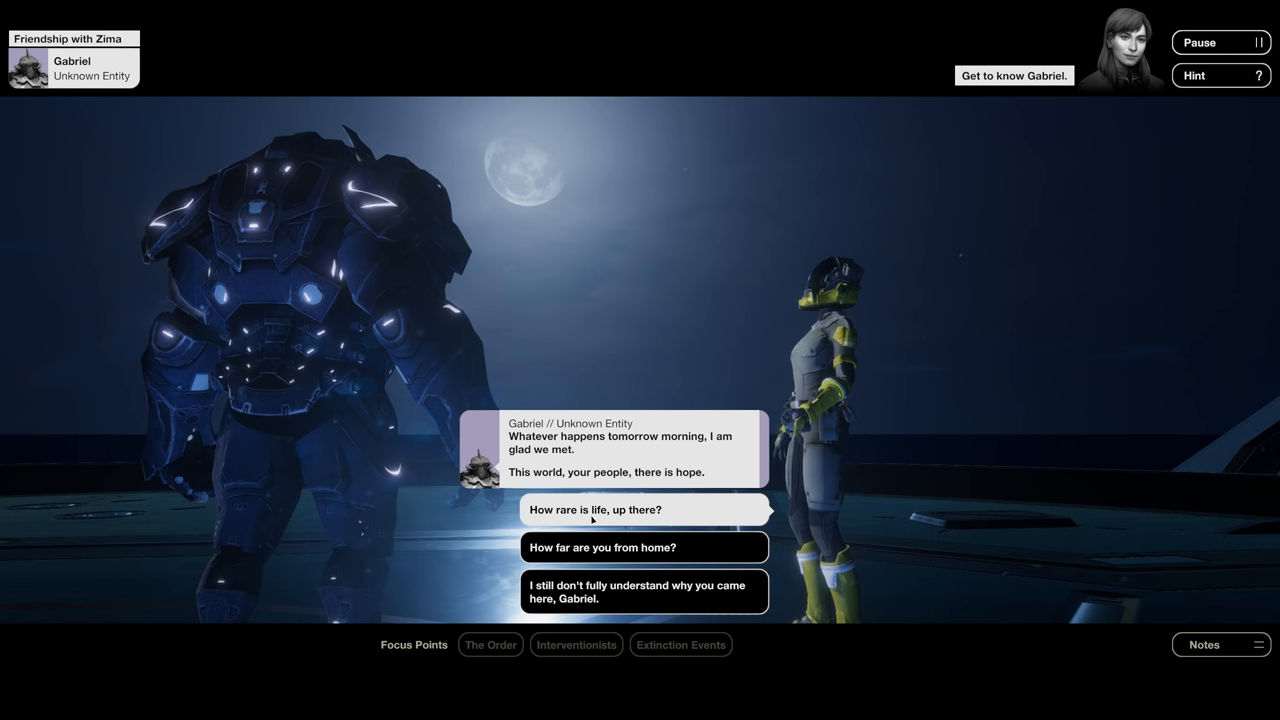
# - Ask Gabriel how rare life is, then suggest species exist beyond carbon life, and read his reply about time
pyautogui.click(596, 510)
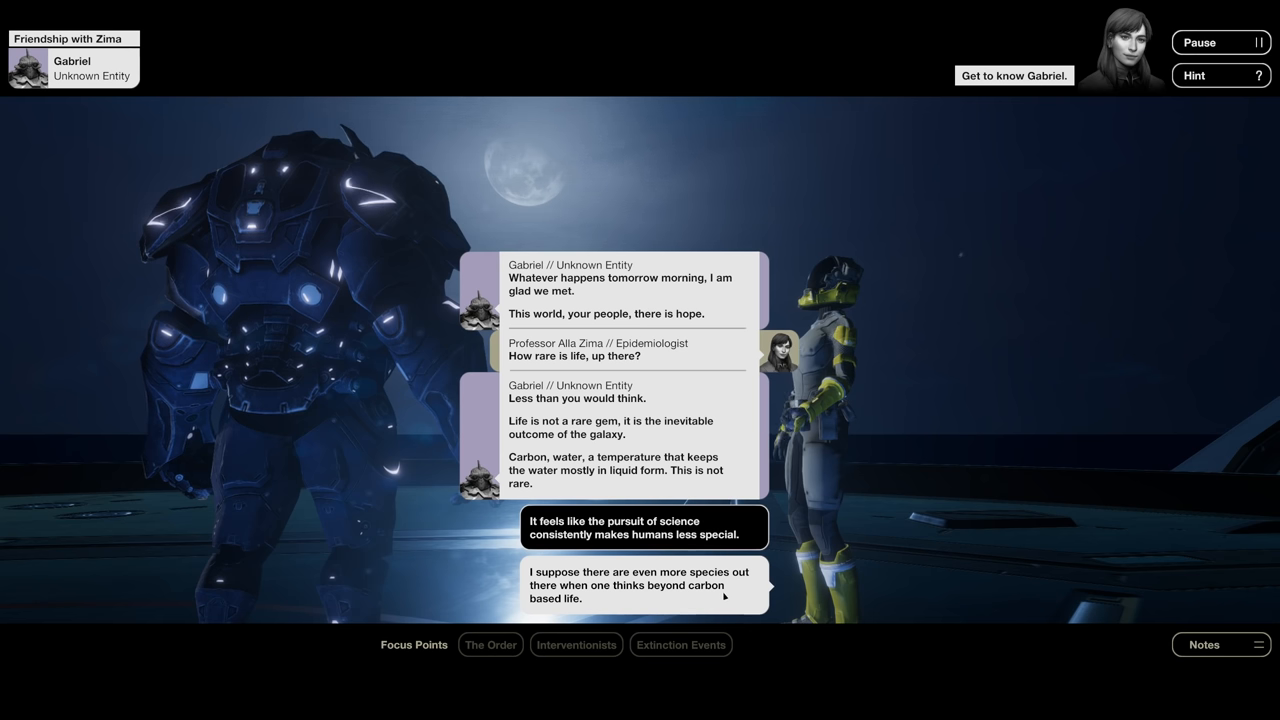
pyautogui.click(640, 584)
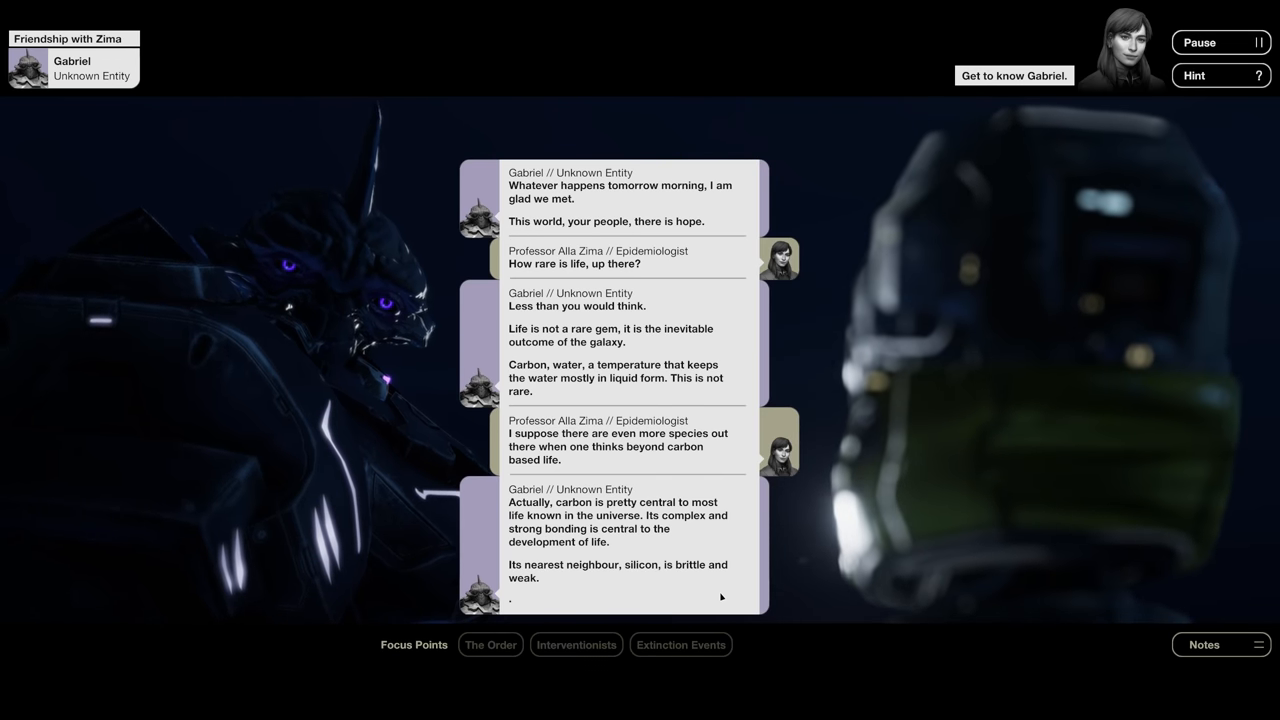
pyautogui.scroll(-3)
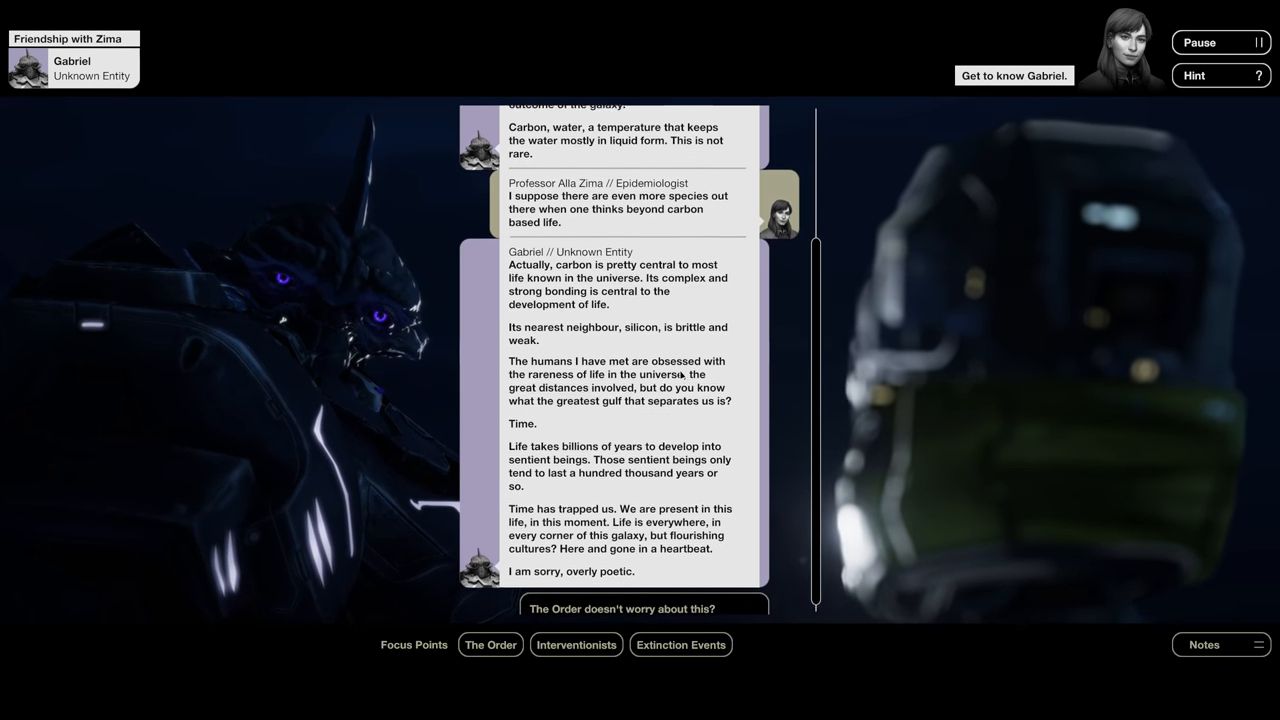
# - Use the Extinction Events topic to ask whether Gabriel tries to stop extinction events, and read his answer
pyautogui.click(576, 644)
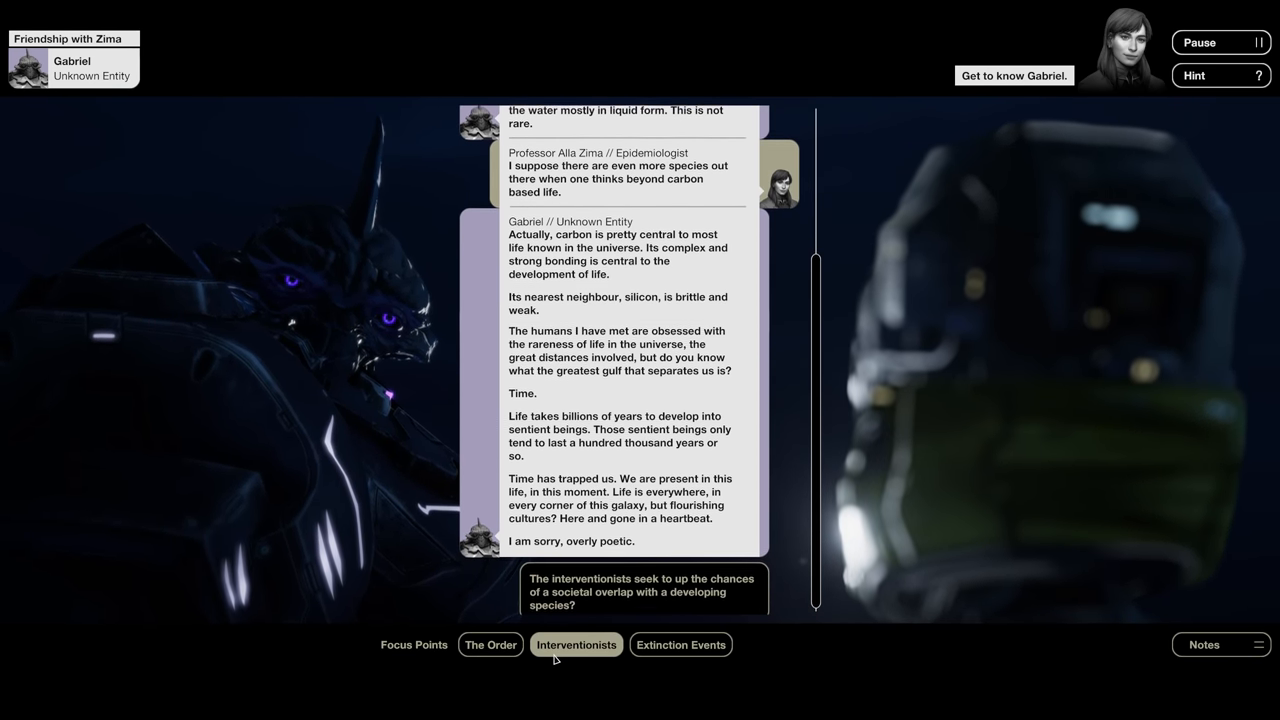
pyautogui.click(680, 644)
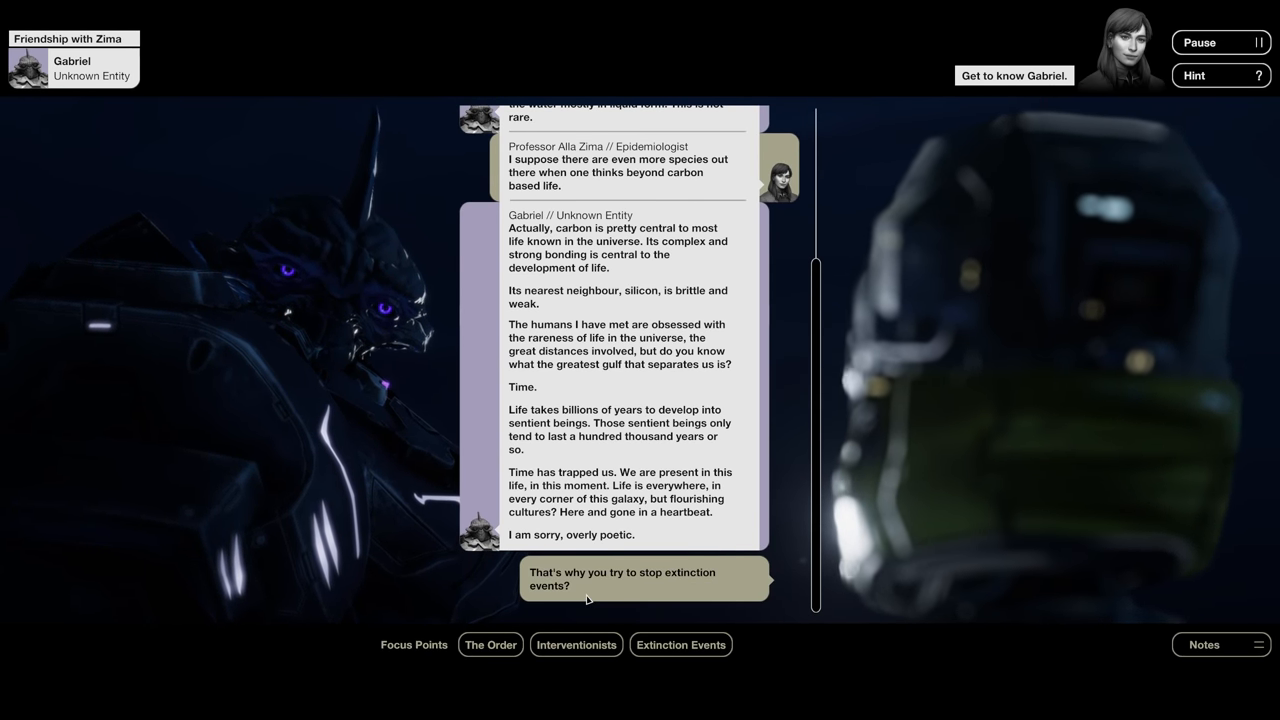
pyautogui.click(644, 578)
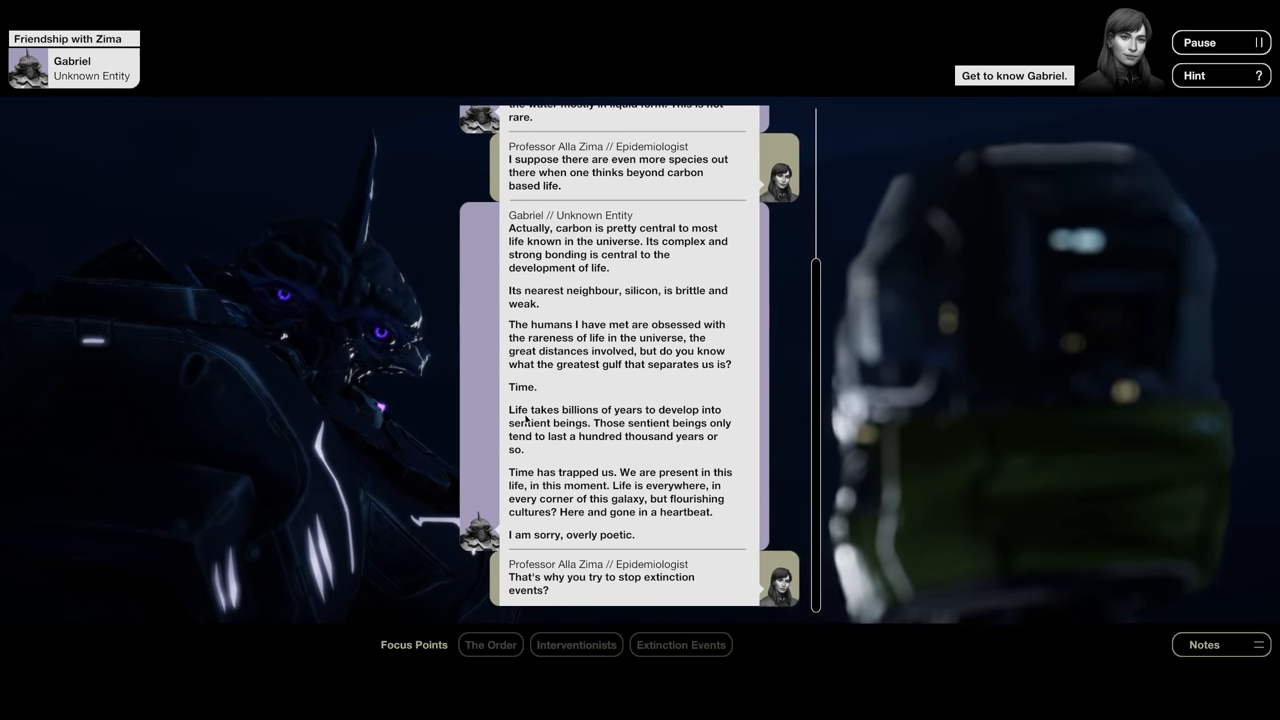
pyautogui.scroll(-3)
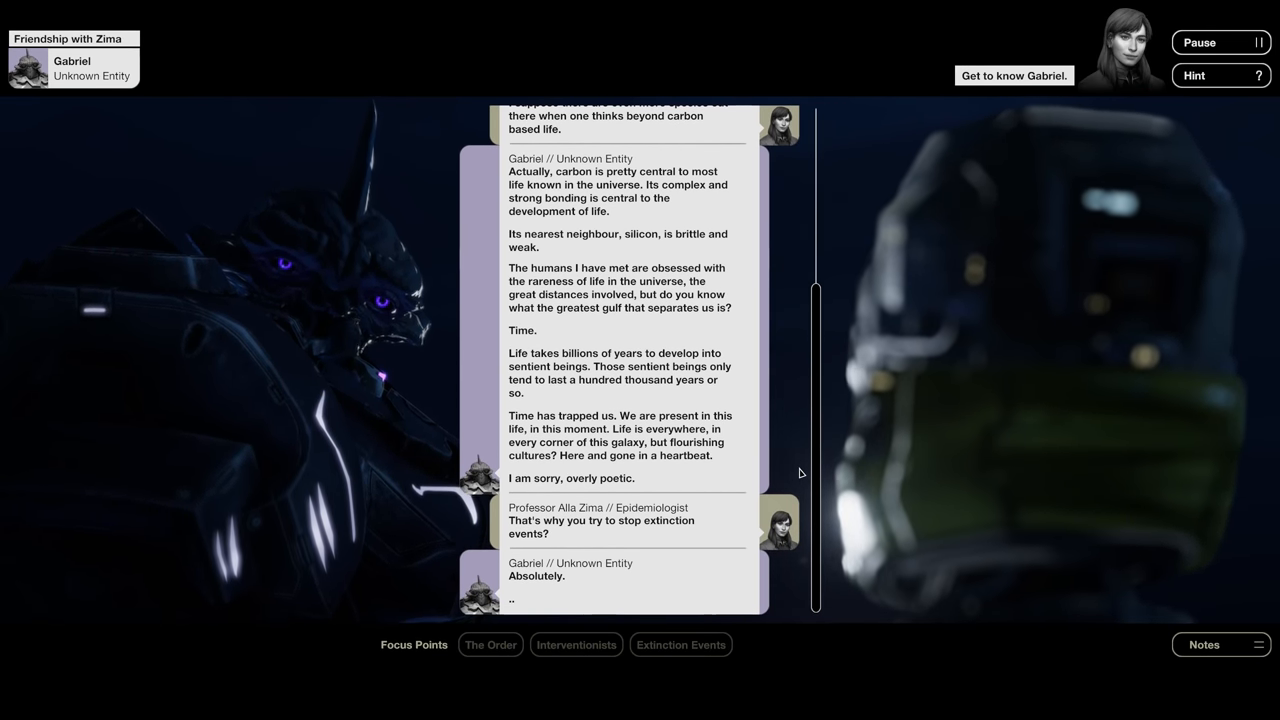
pyautogui.scroll(-3)
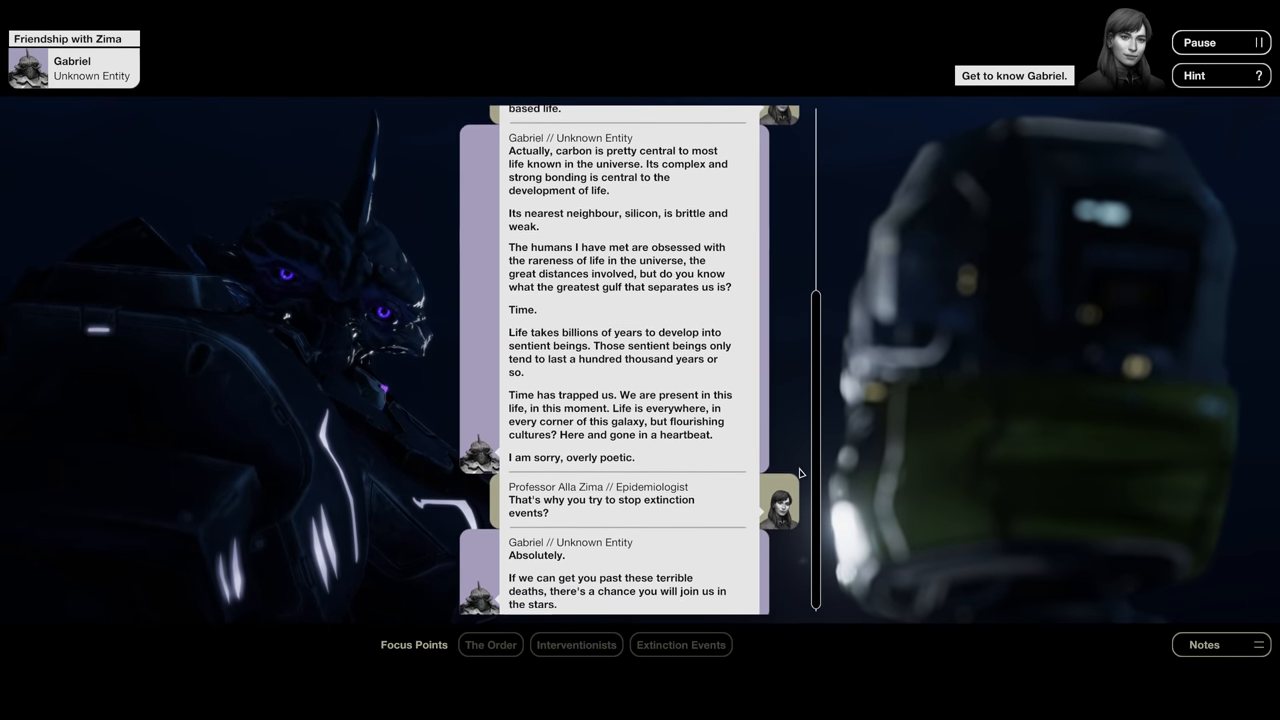
pyautogui.scroll(-3)
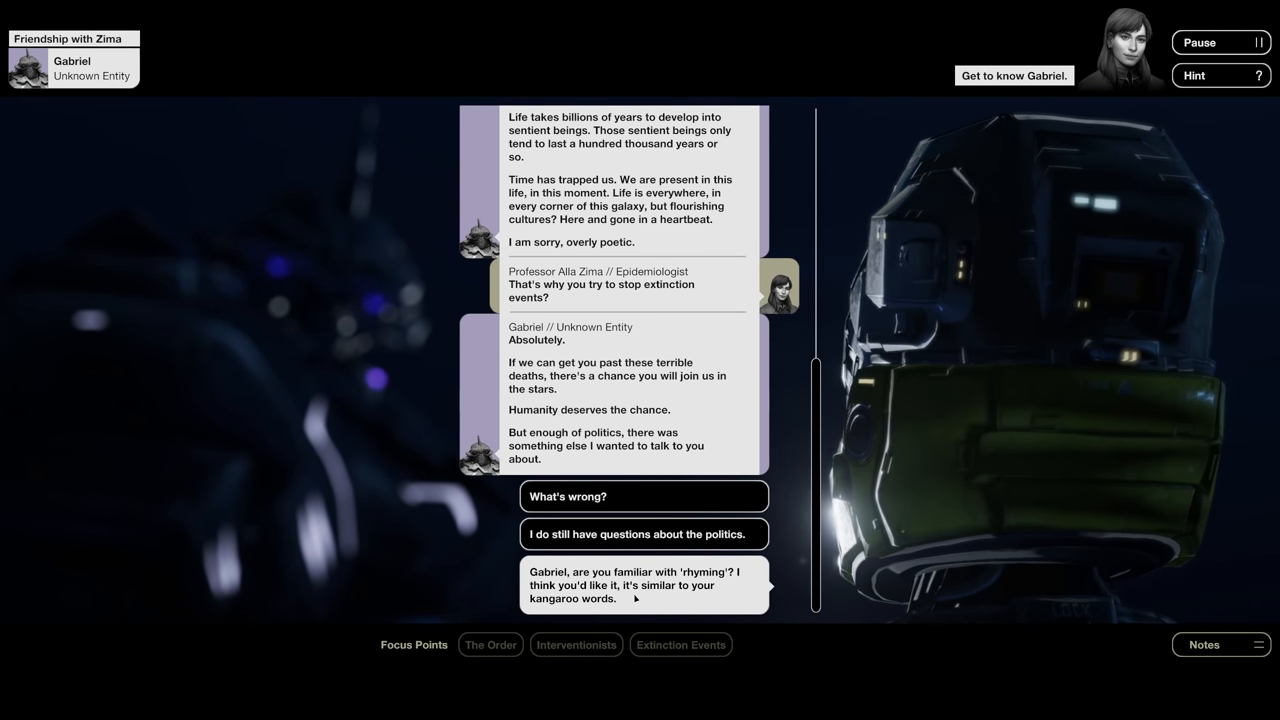
# - Ask Gabriel if he knows rhyming, explain it as sentences ending the same, and read the traded rhymes
pyautogui.click(644, 584)
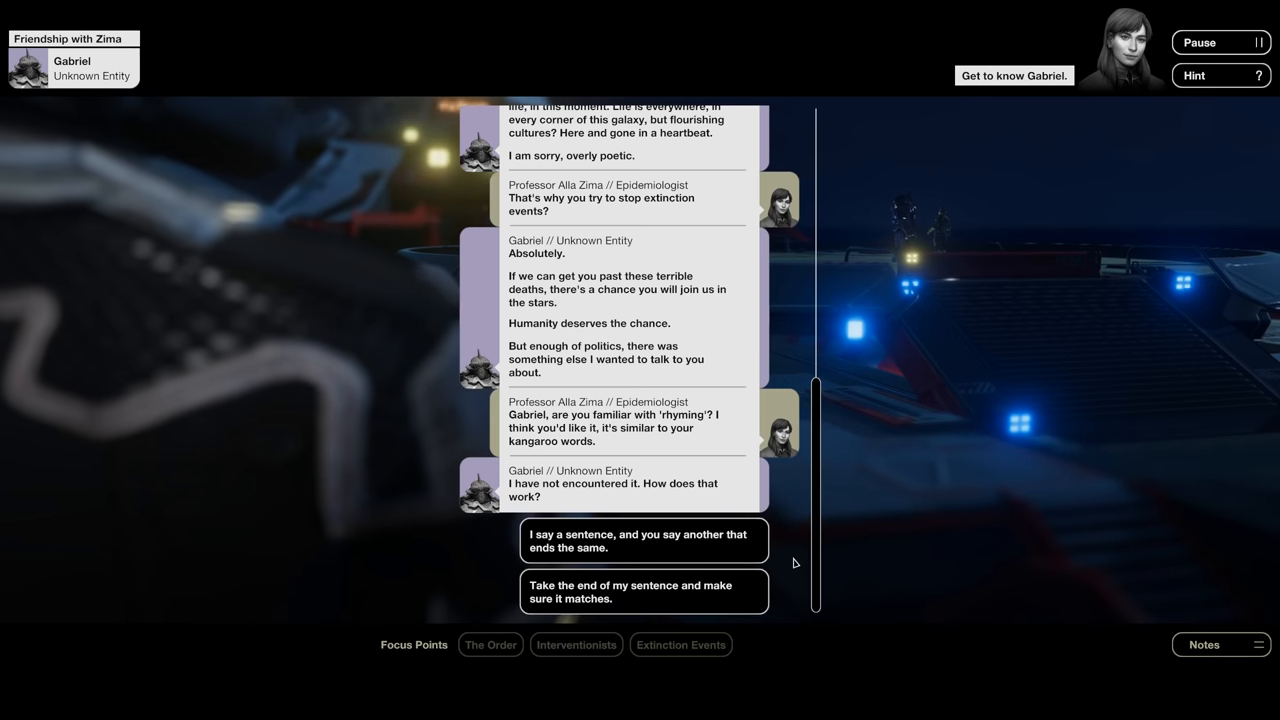
pyautogui.moveTo(912, 470)
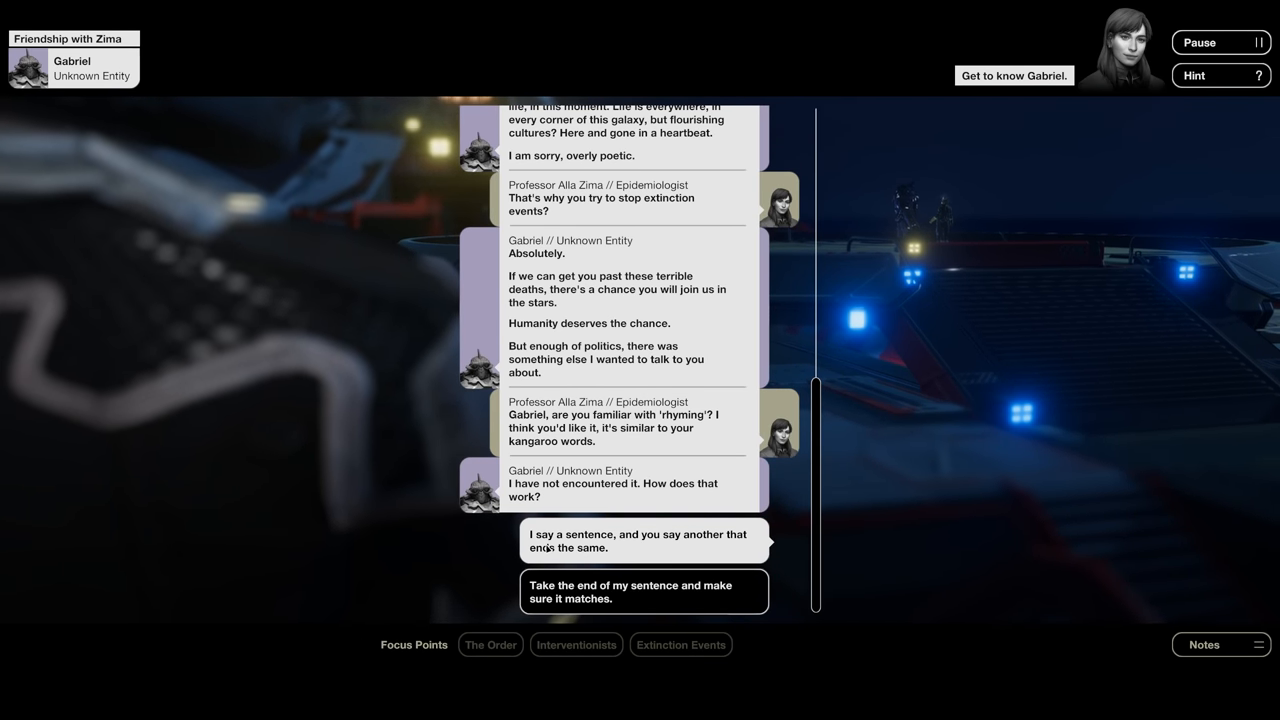
pyautogui.click(638, 540)
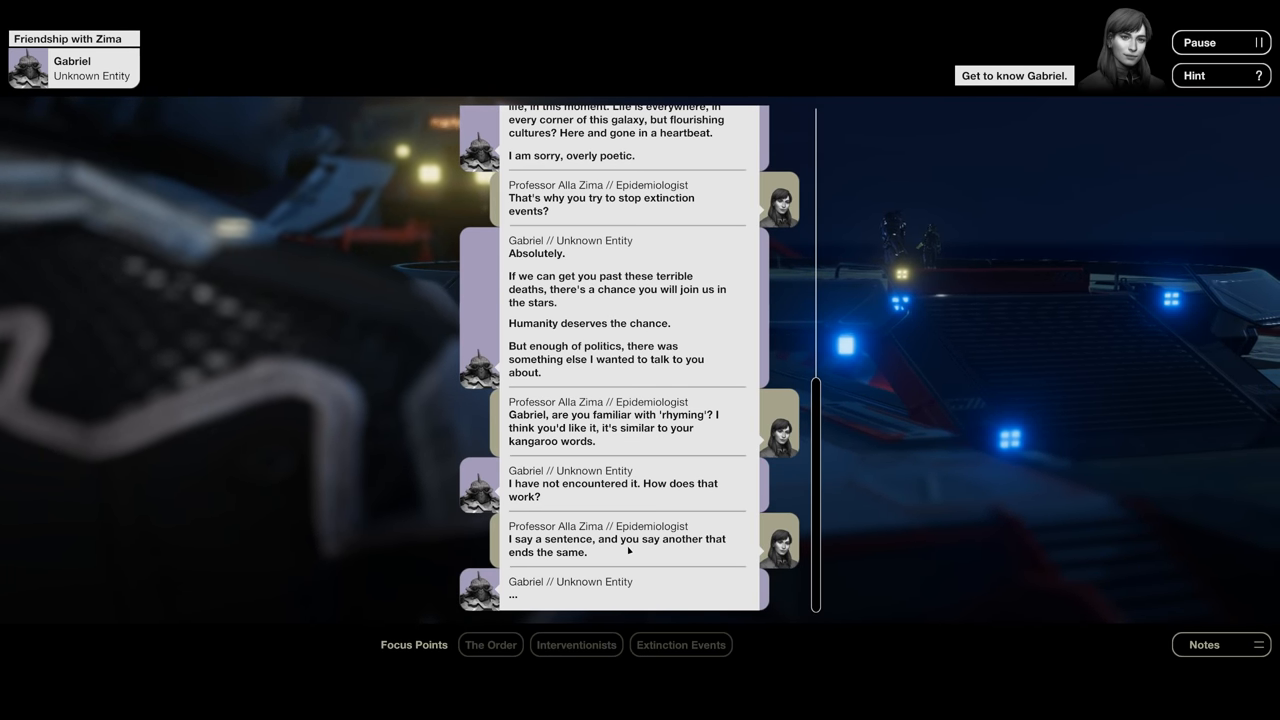
pyautogui.scroll(-3)
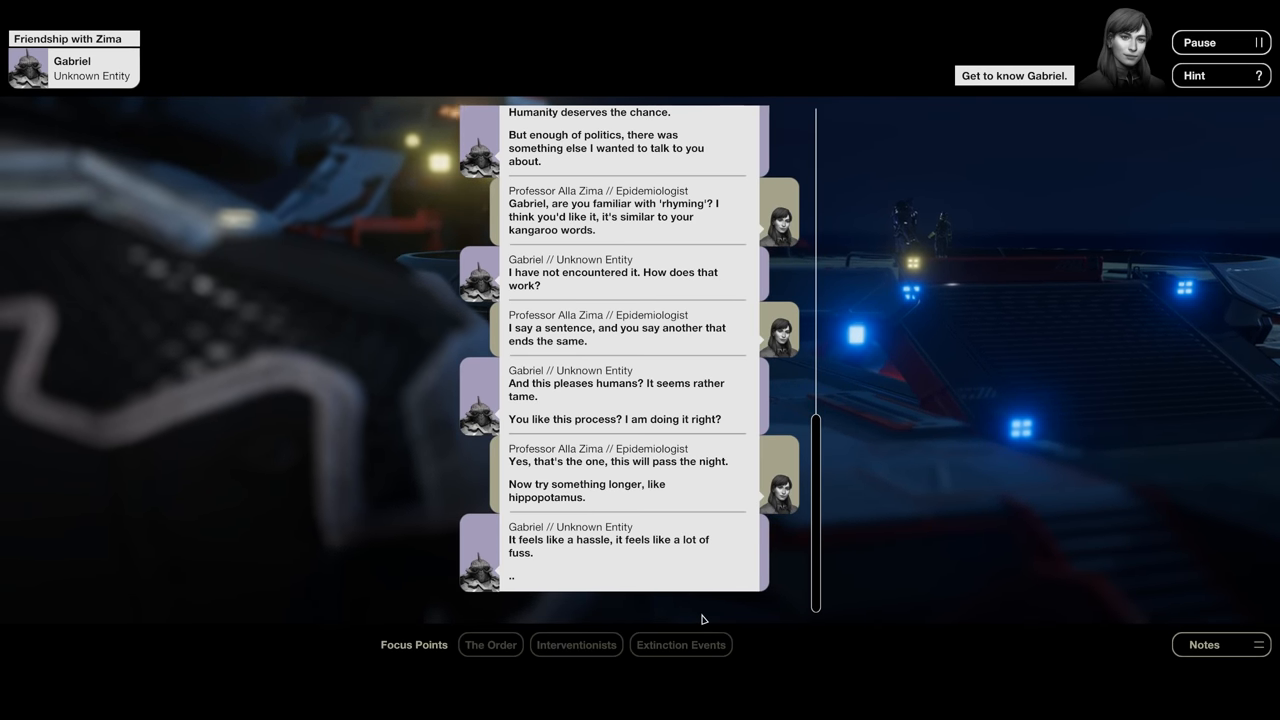
pyautogui.scroll(-3)
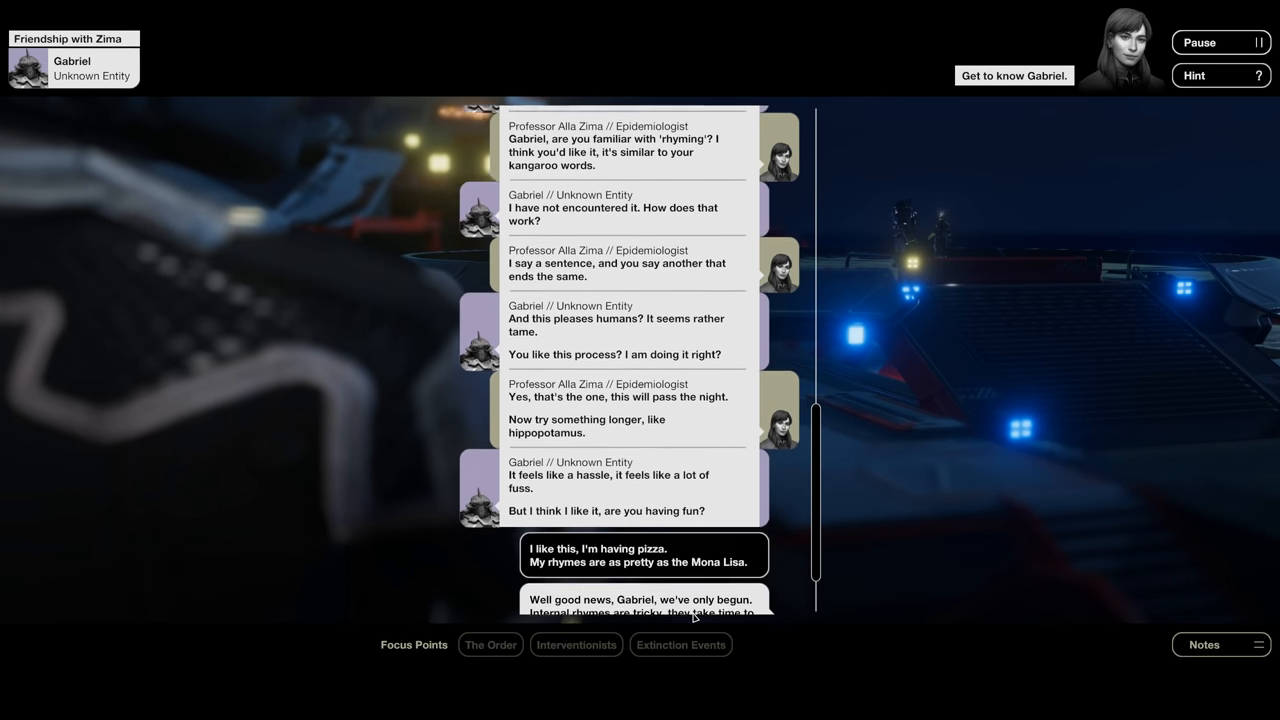
pyautogui.scroll(-3)
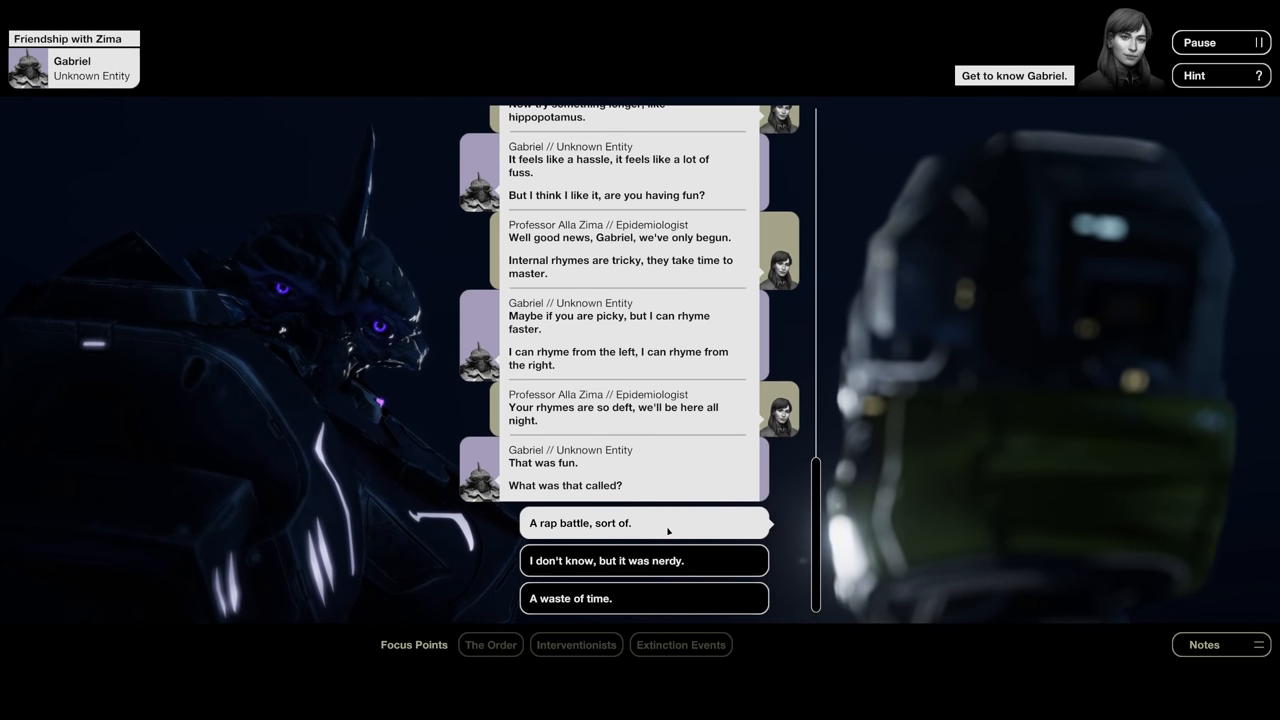
# - Answer that the rhyming game was 'a rap battle, sort of'
pyautogui.click(644, 522)
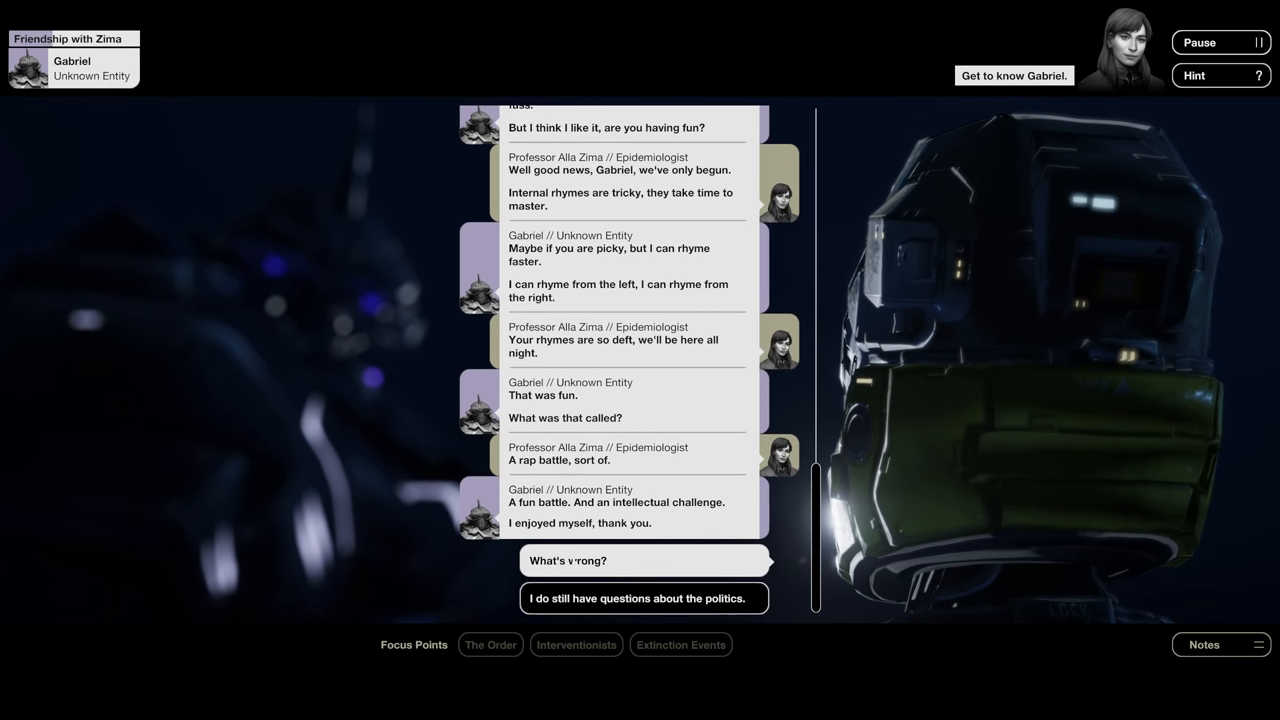
# - Ask Gabriel what's wrong, say he found humanity among humans, and answer yes to being friends
pyautogui.click(568, 560)
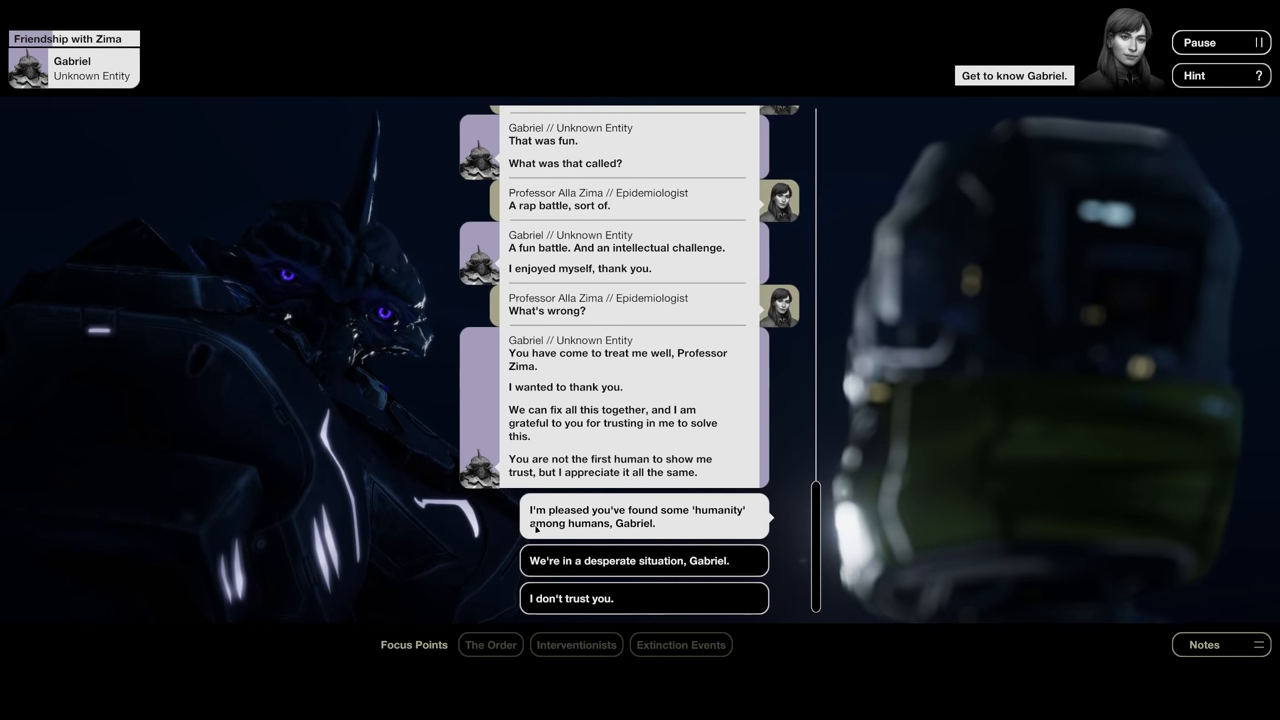
pyautogui.click(644, 516)
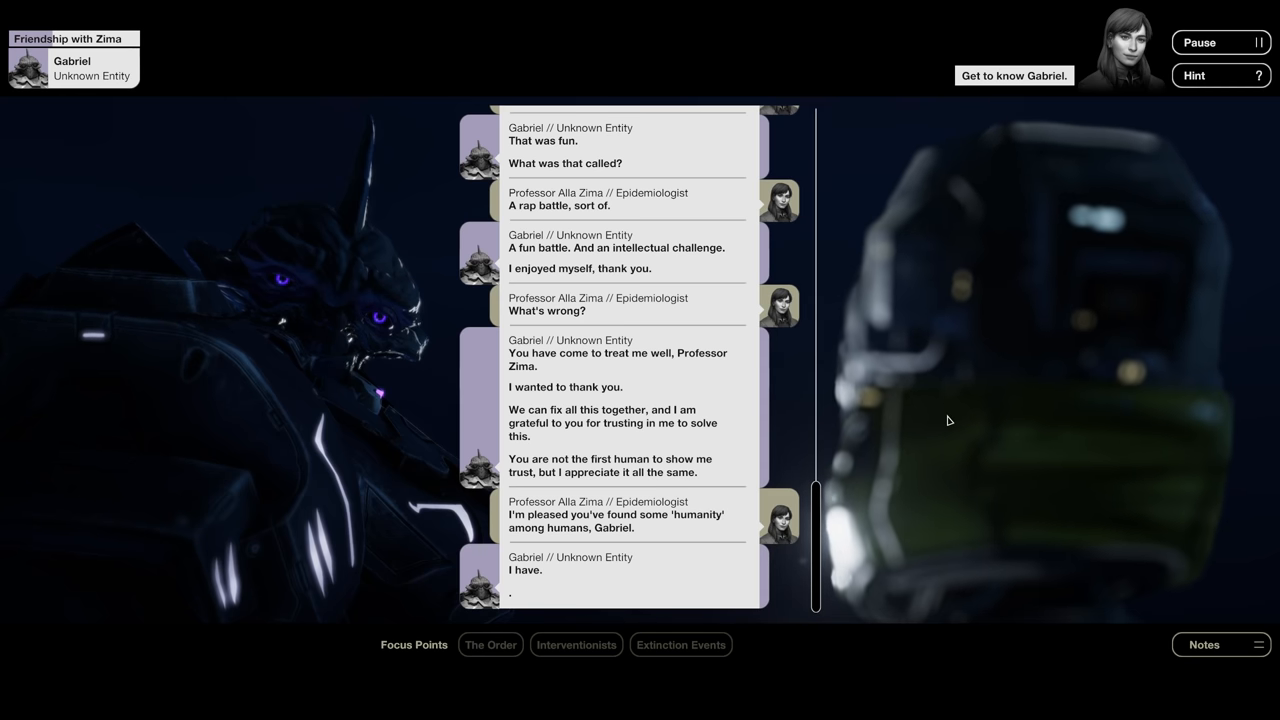
pyautogui.scroll(-3)
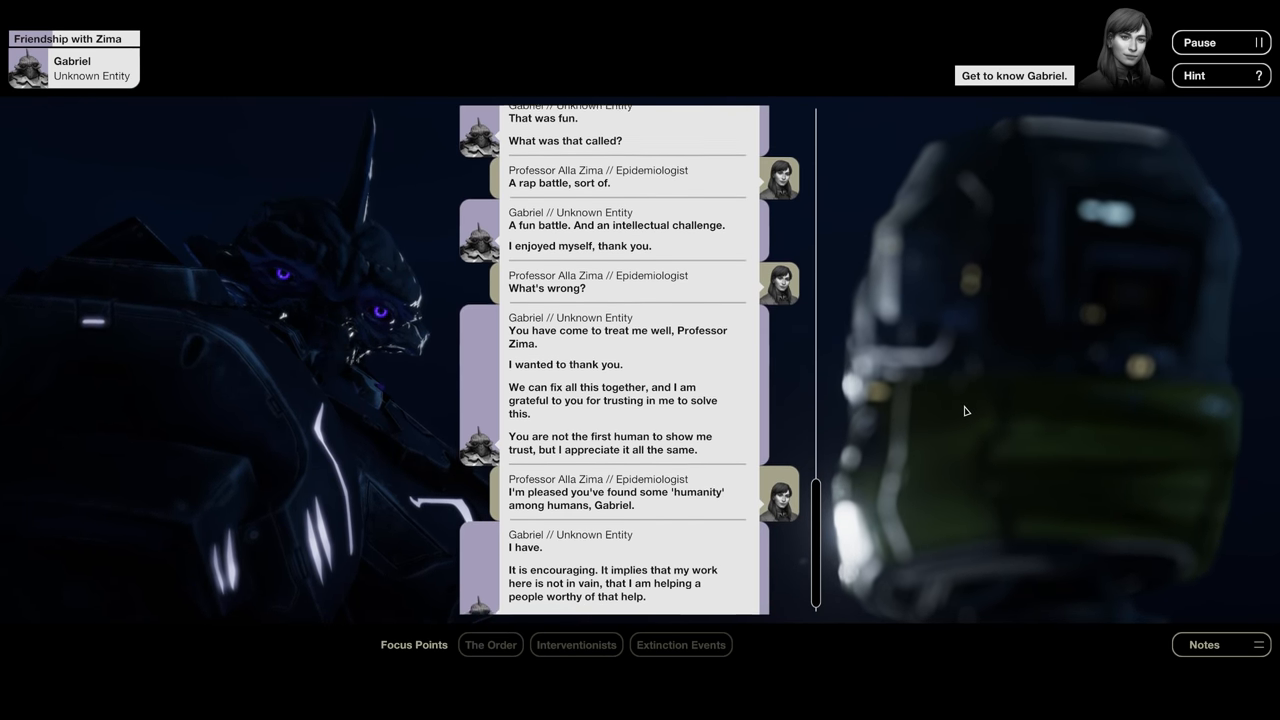
pyautogui.scroll(-3)
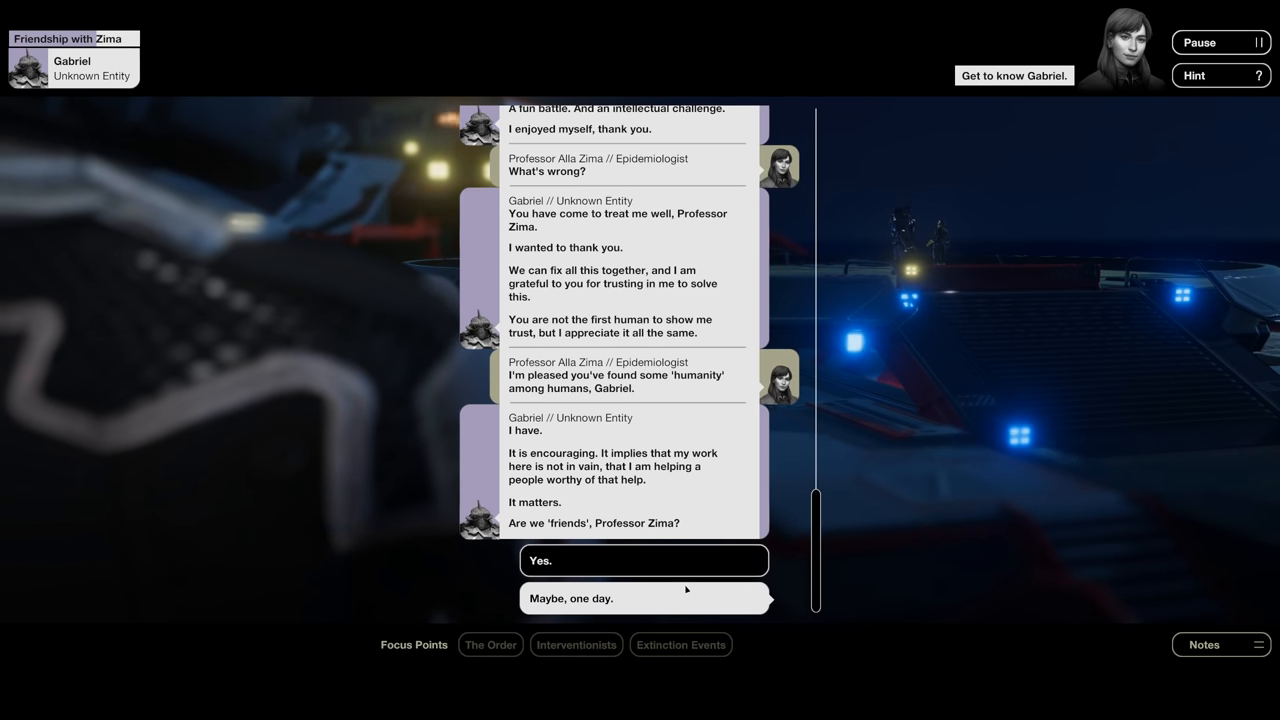
pyautogui.click(644, 560)
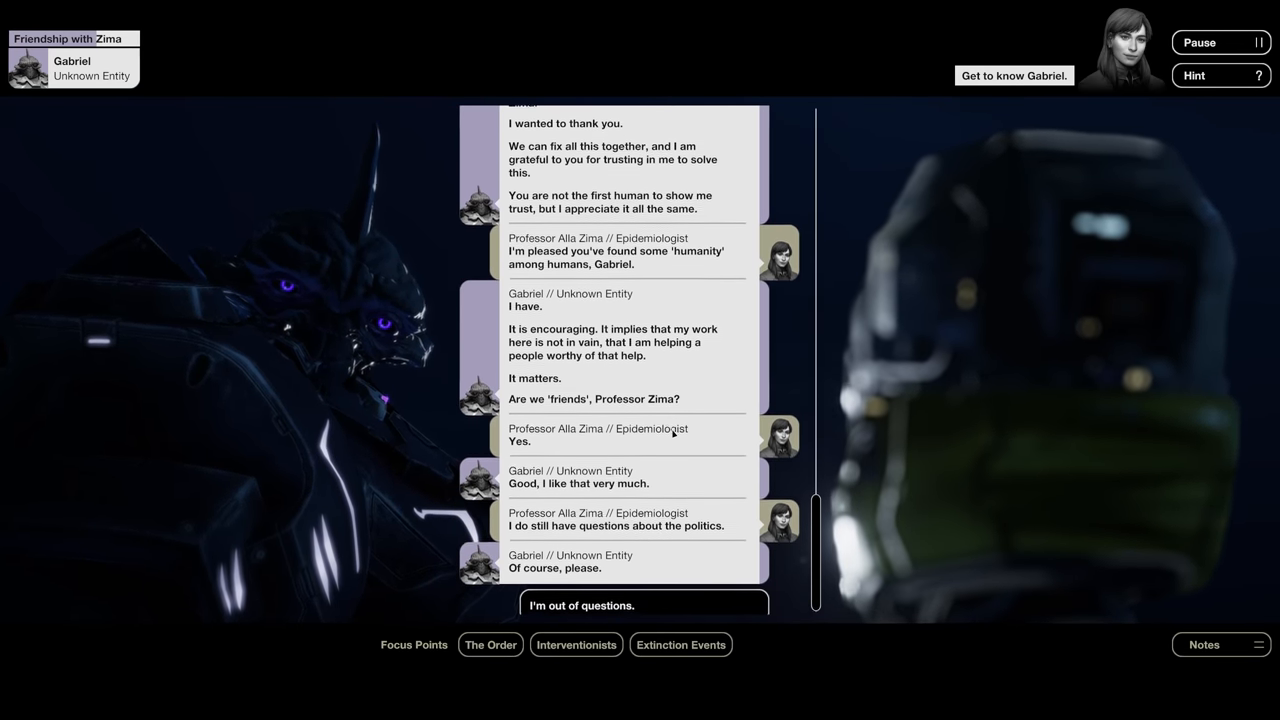
# - Combine The Order and Interventionists topics to ask whether The Order takes the interventionists seriously
pyautogui.click(680, 644)
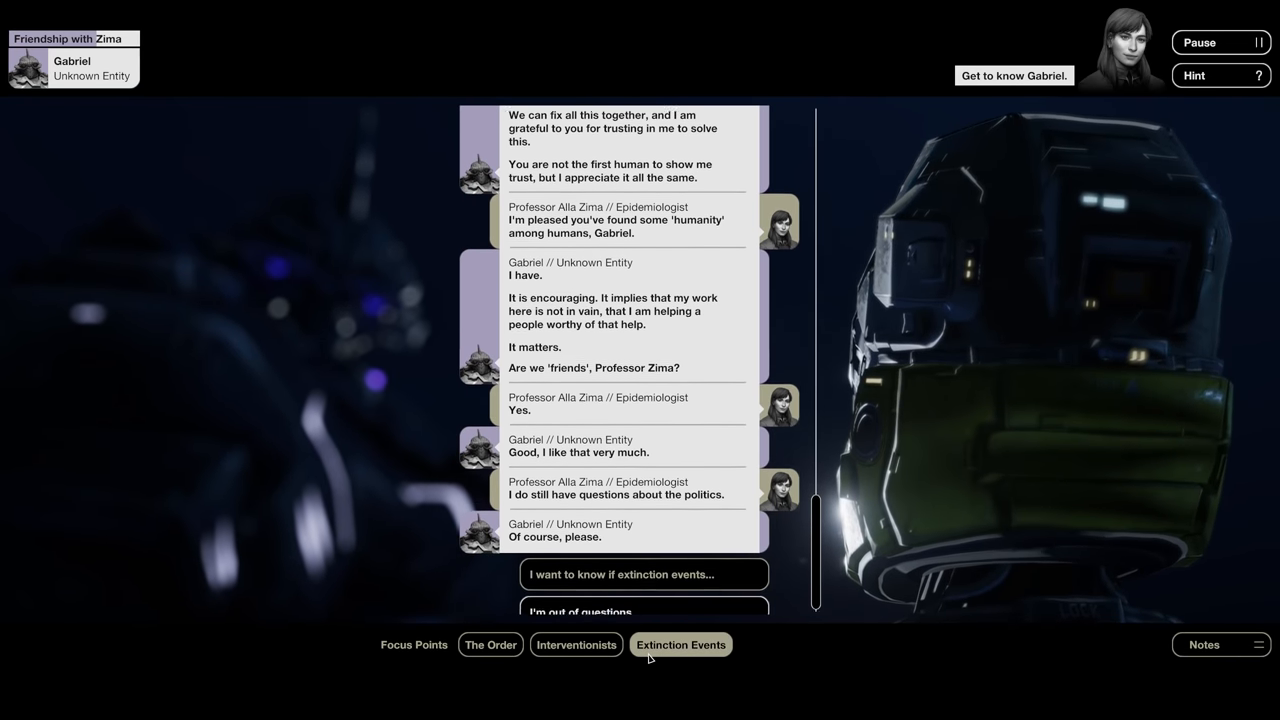
pyautogui.click(490, 644)
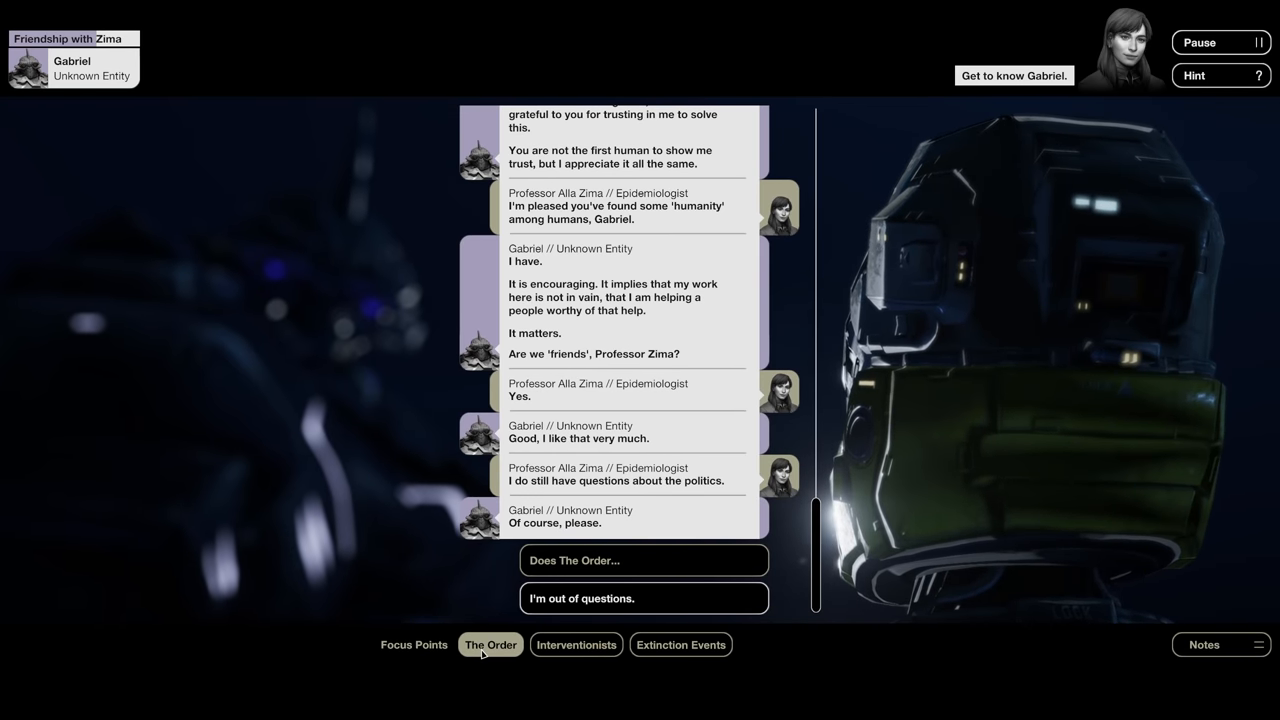
pyautogui.click(572, 560)
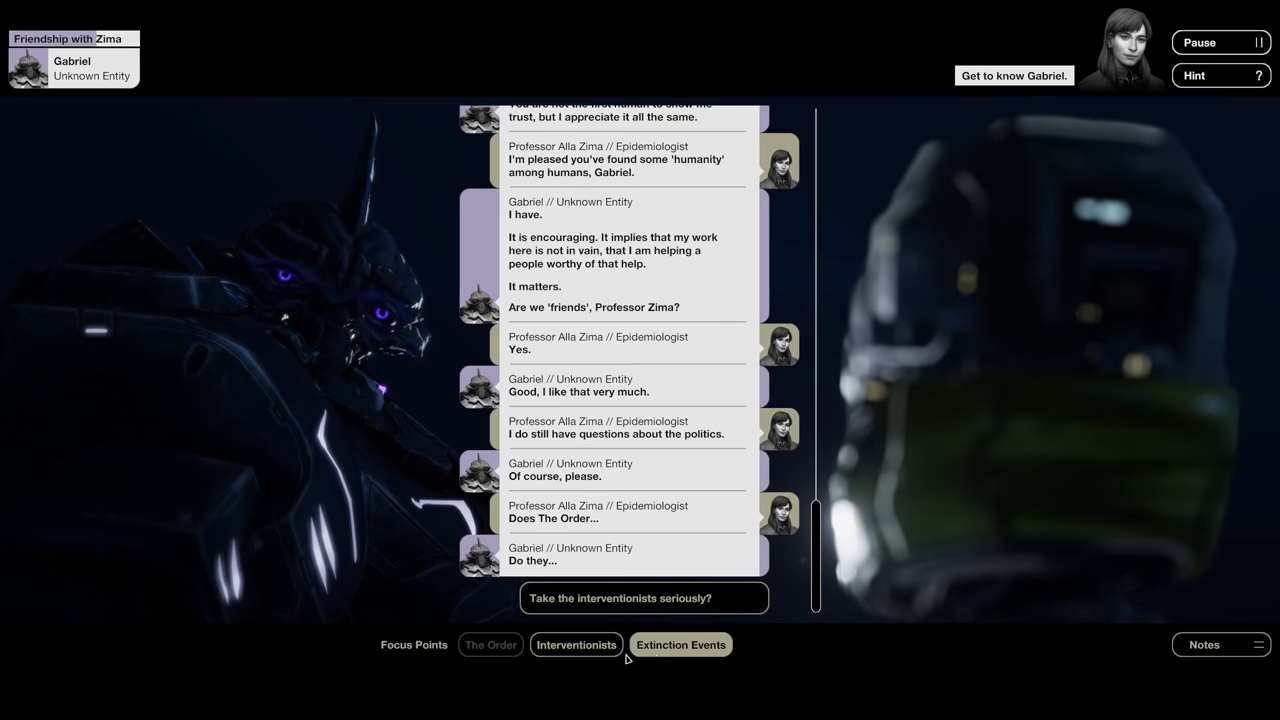
pyautogui.click(680, 644)
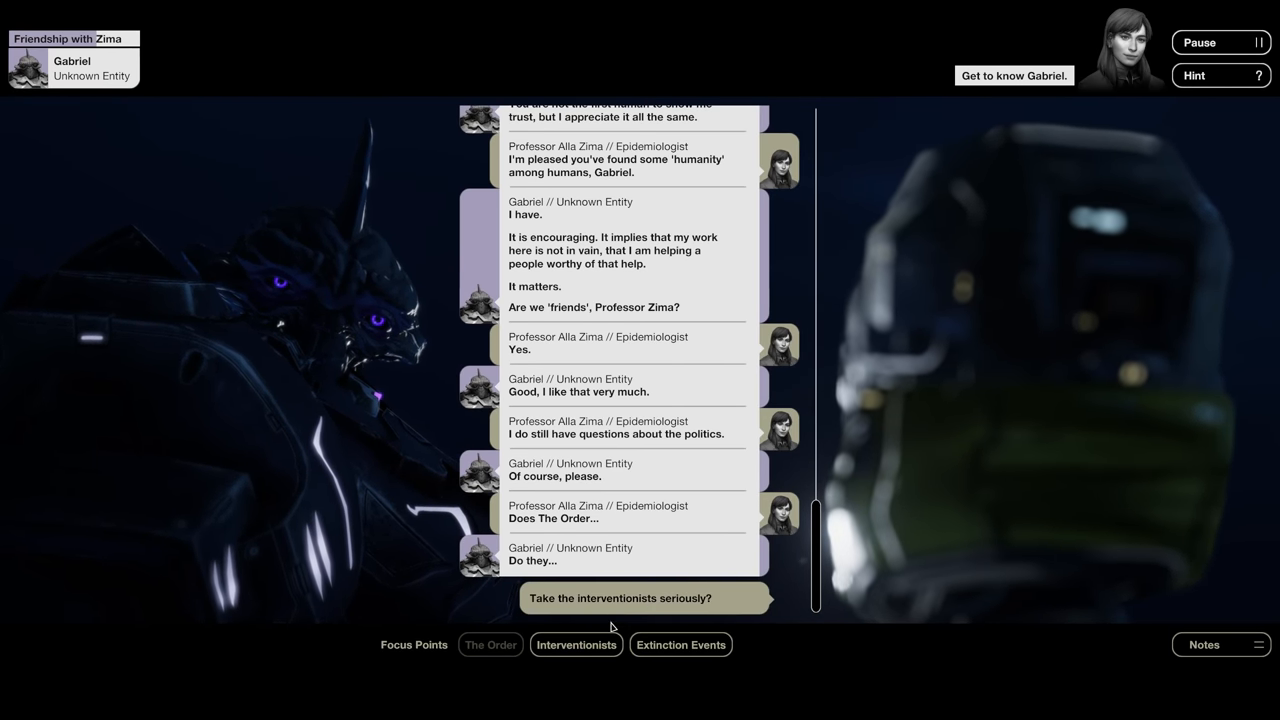
pyautogui.click(640, 596)
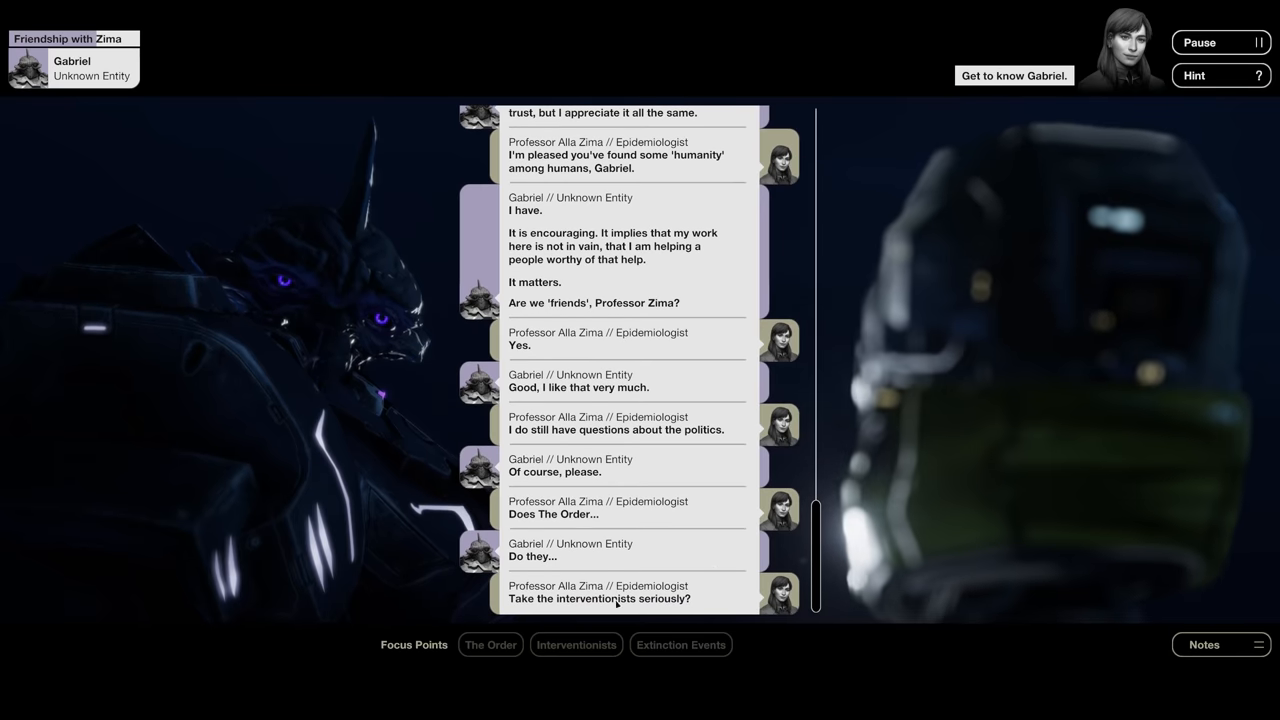
# - Read Gabriel's reply that he must be dangerous, then select the Interventionists topic for the next question
pyautogui.scroll(-3)
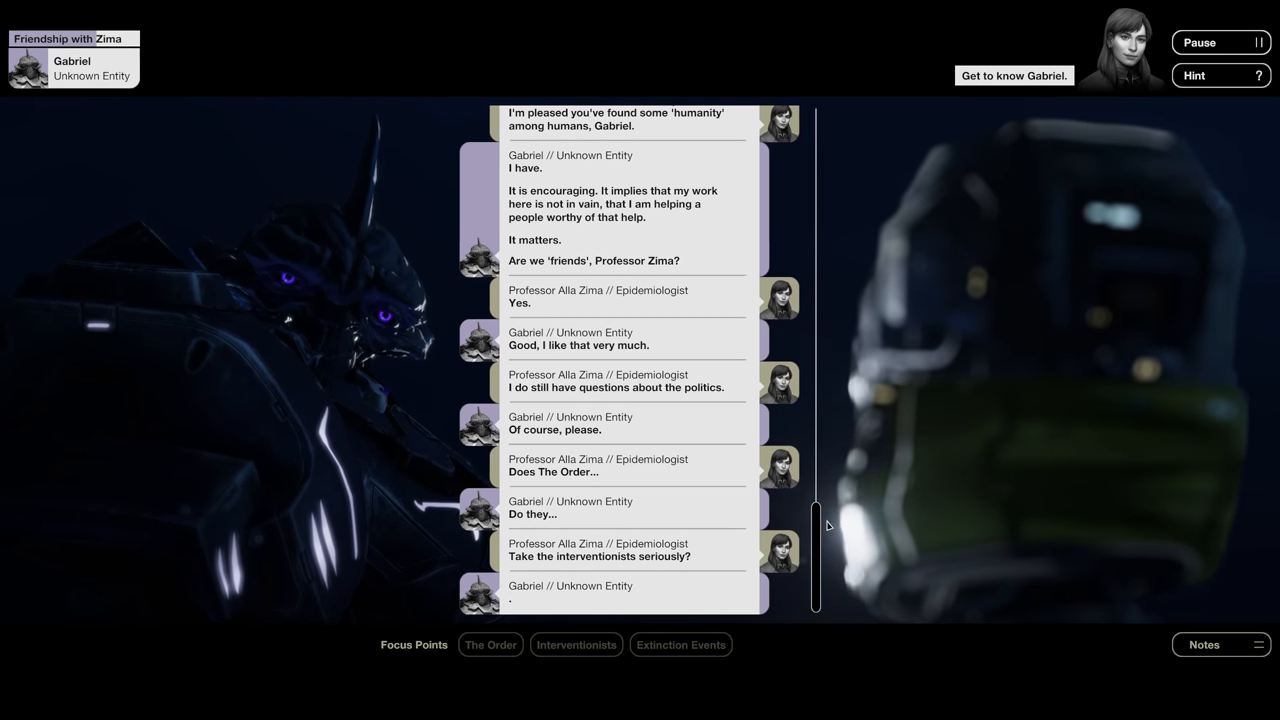
pyautogui.scroll(-3)
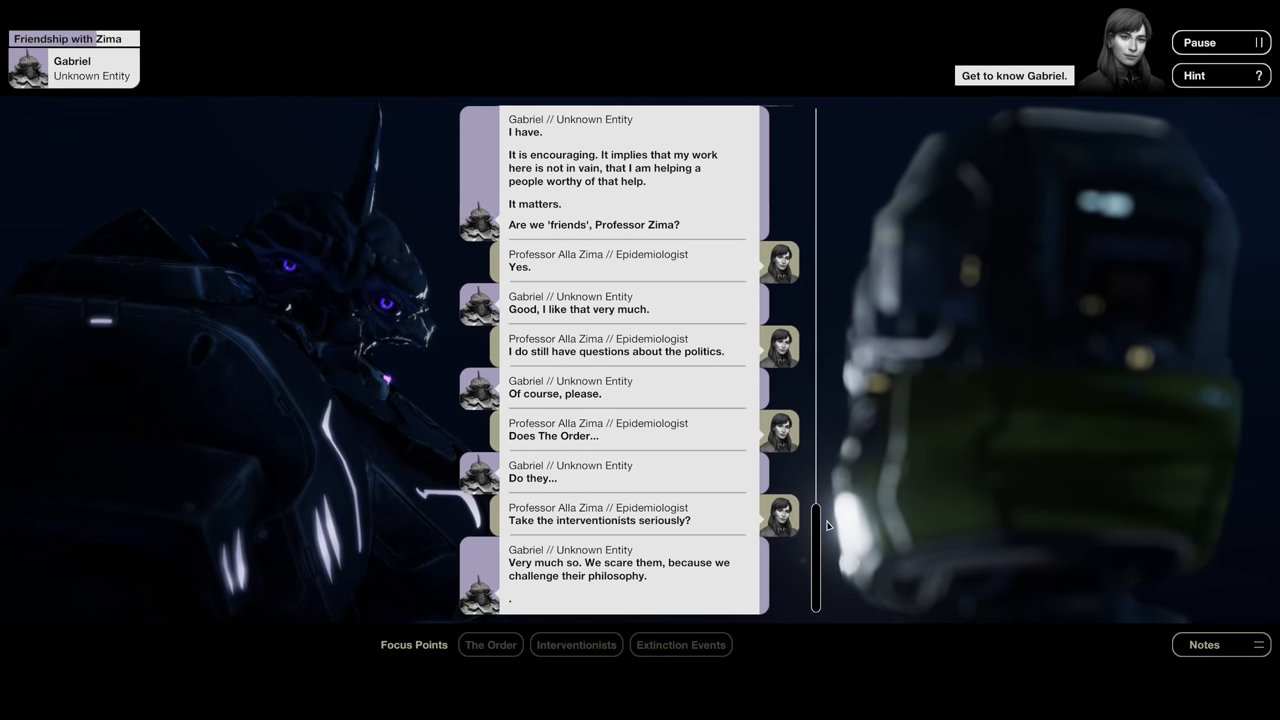
pyautogui.moveTo(836, 512)
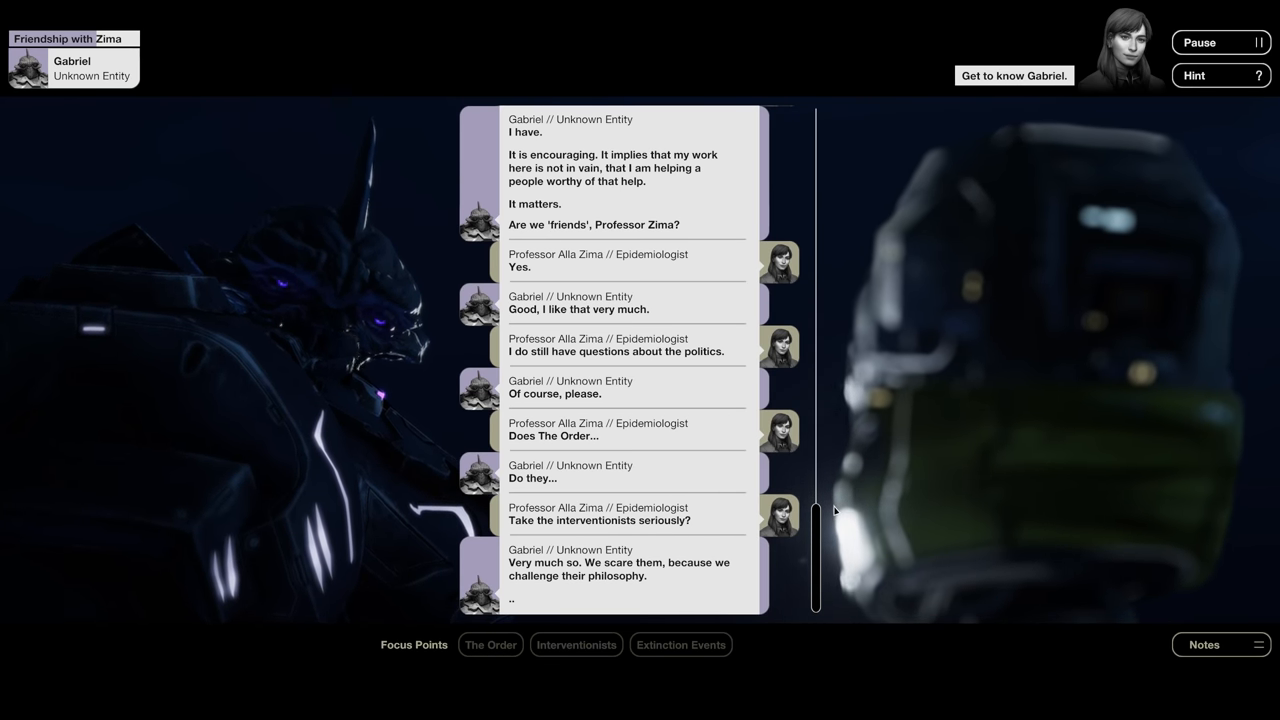
pyautogui.scroll(-3)
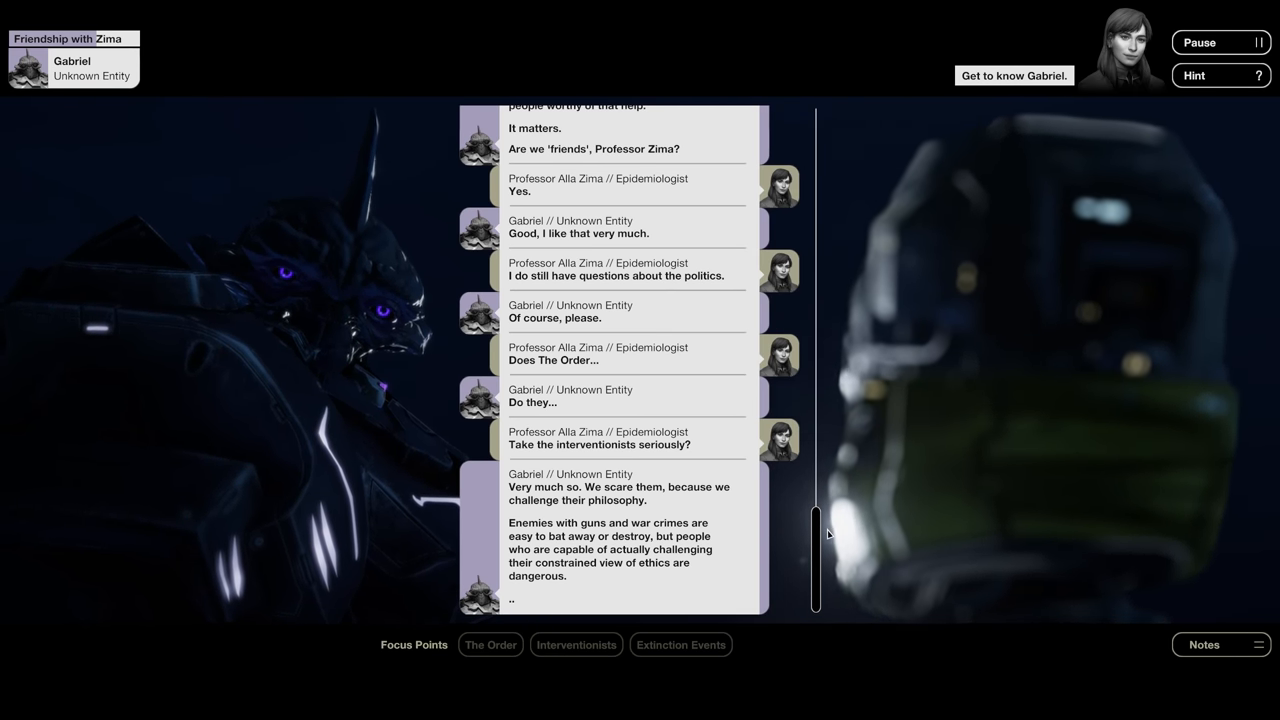
pyautogui.scroll(-3)
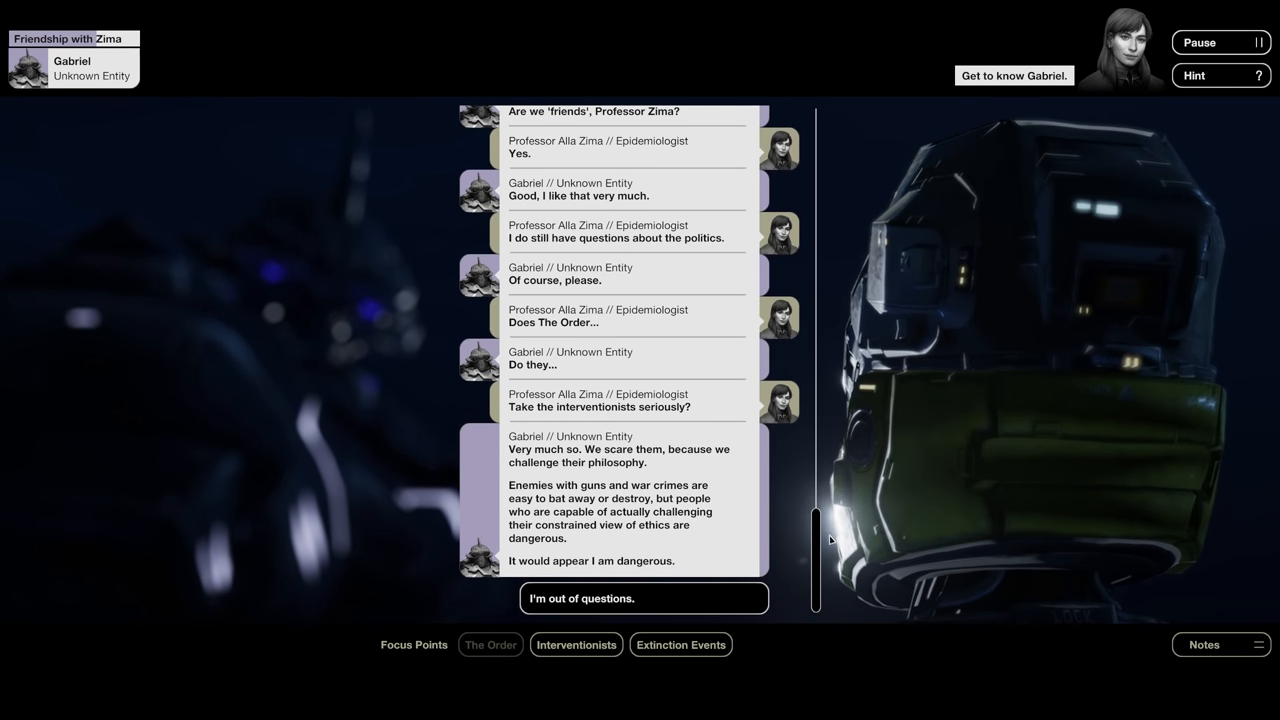
pyautogui.click(680, 644)
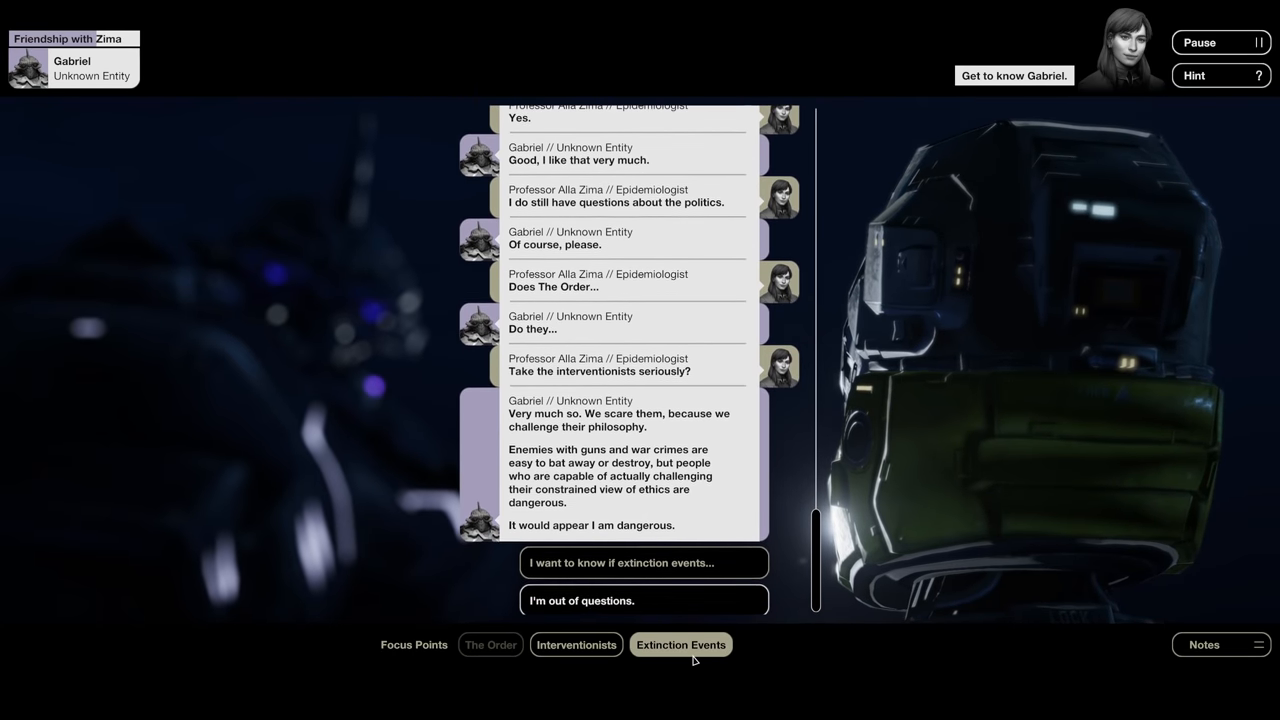
pyautogui.click(576, 644)
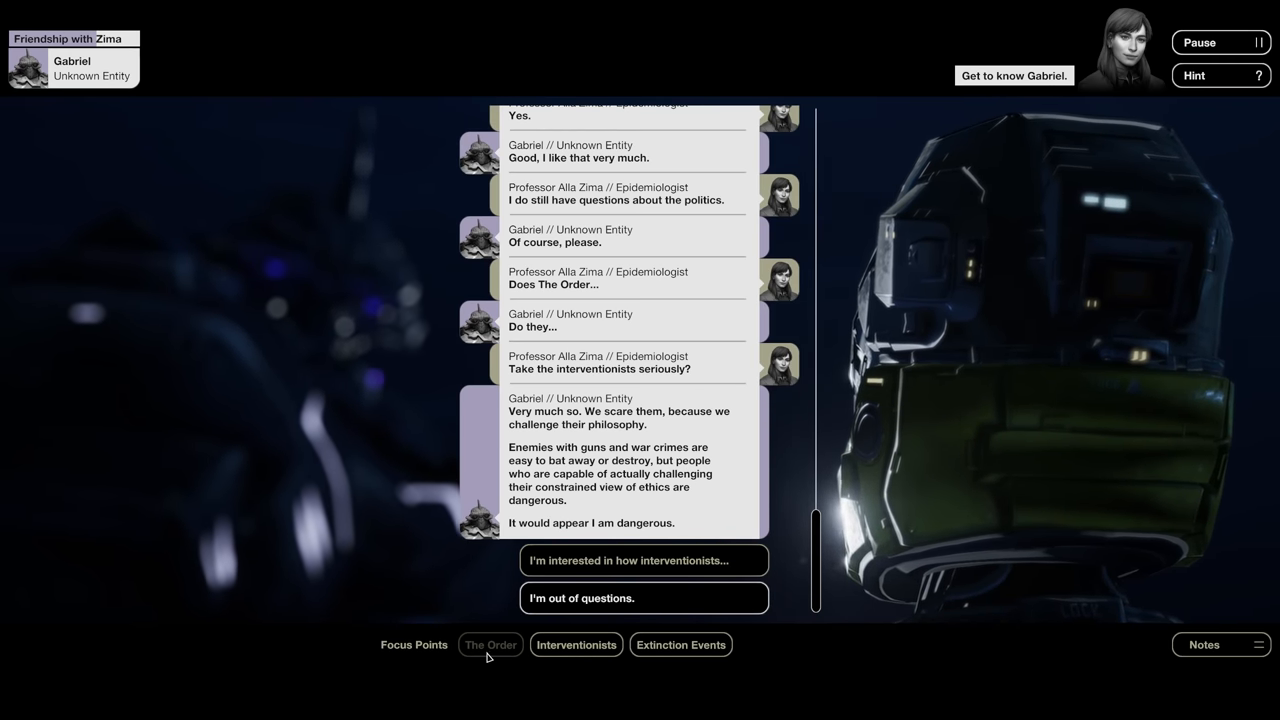
# - Ask how the interventionists came to be and whether they first formed against The Order
pyautogui.click(644, 560)
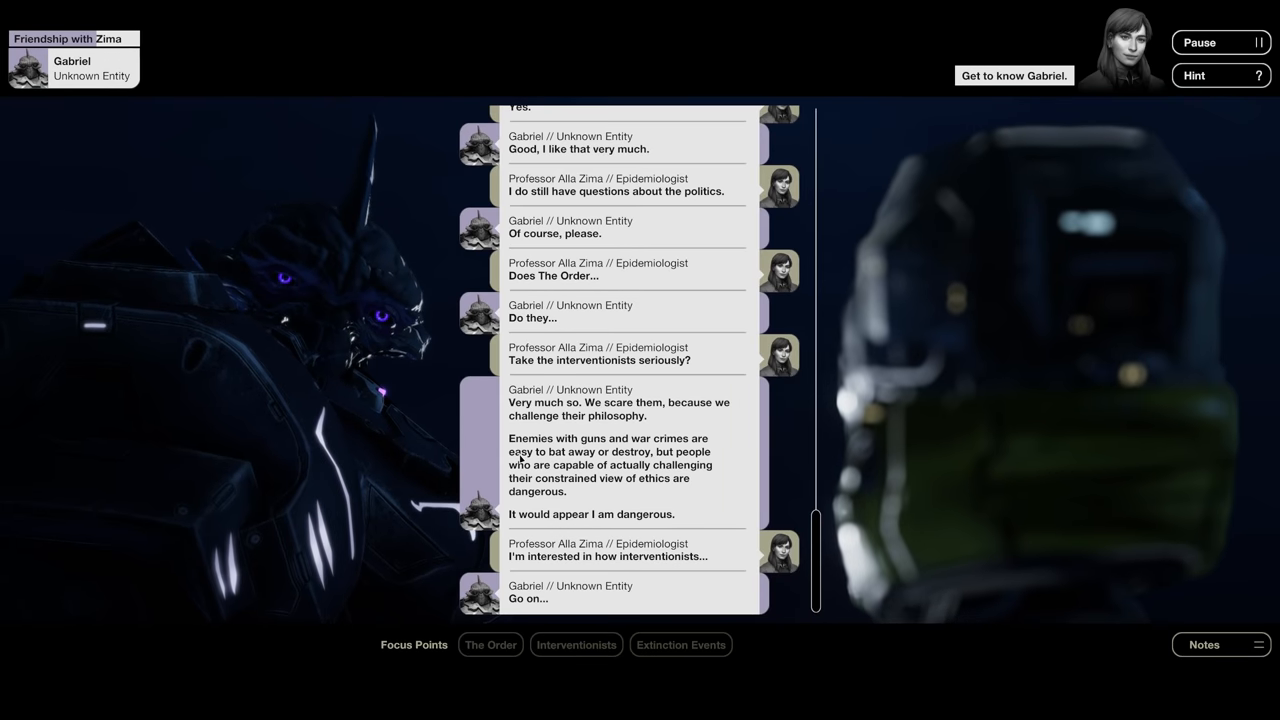
pyautogui.click(490, 644)
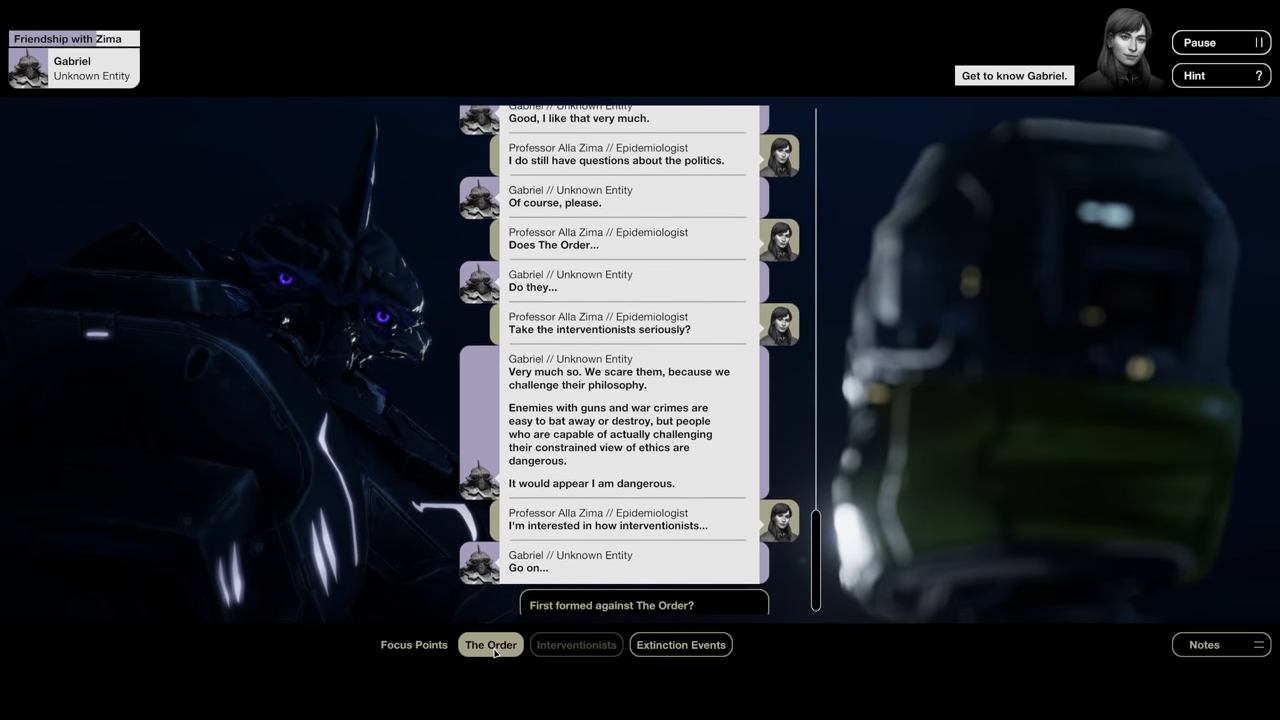
pyautogui.click(680, 644)
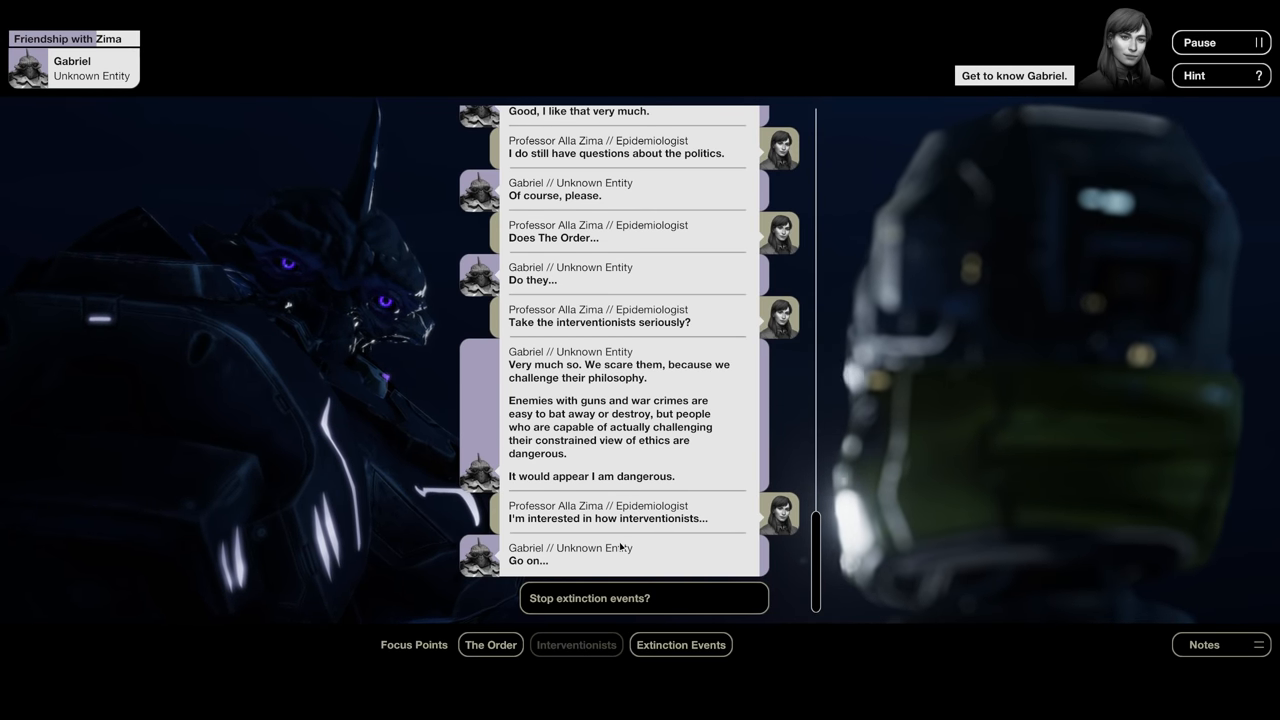
pyautogui.click(490, 644)
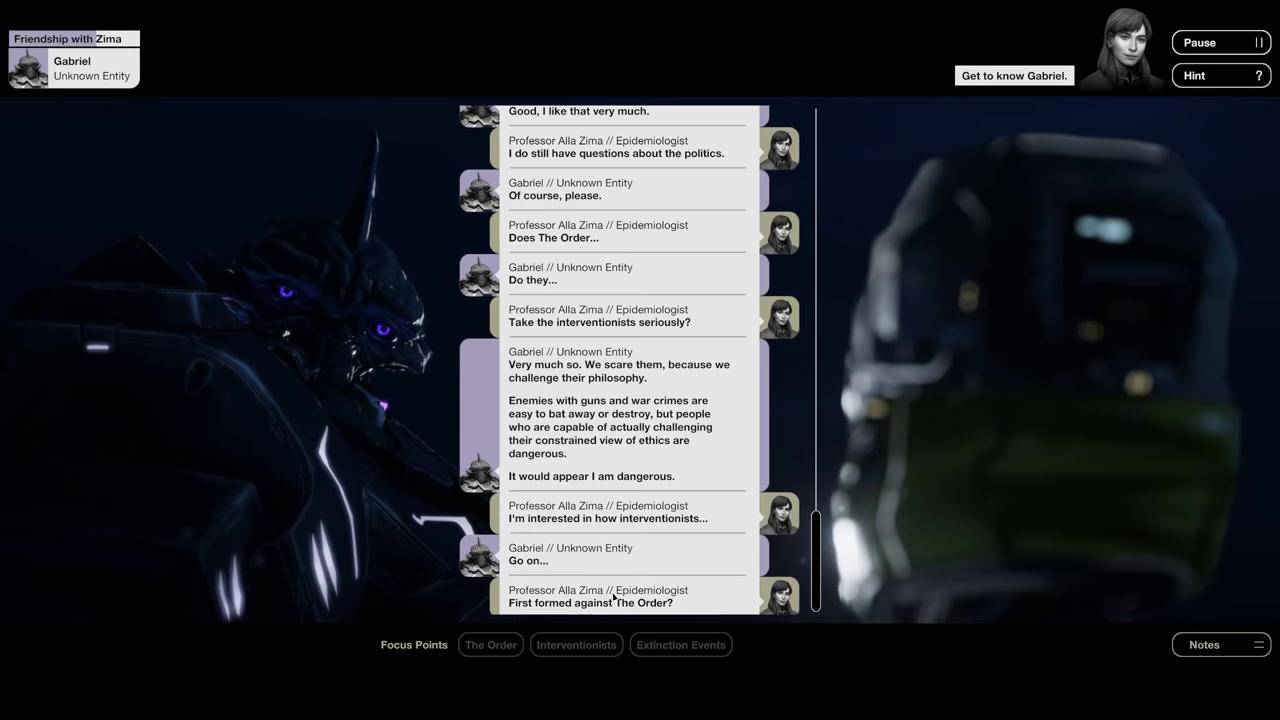
# - Read Gabriel's reply about an opposing force born of hubris, then turn to the Extinction Events topic
pyautogui.scroll(-3)
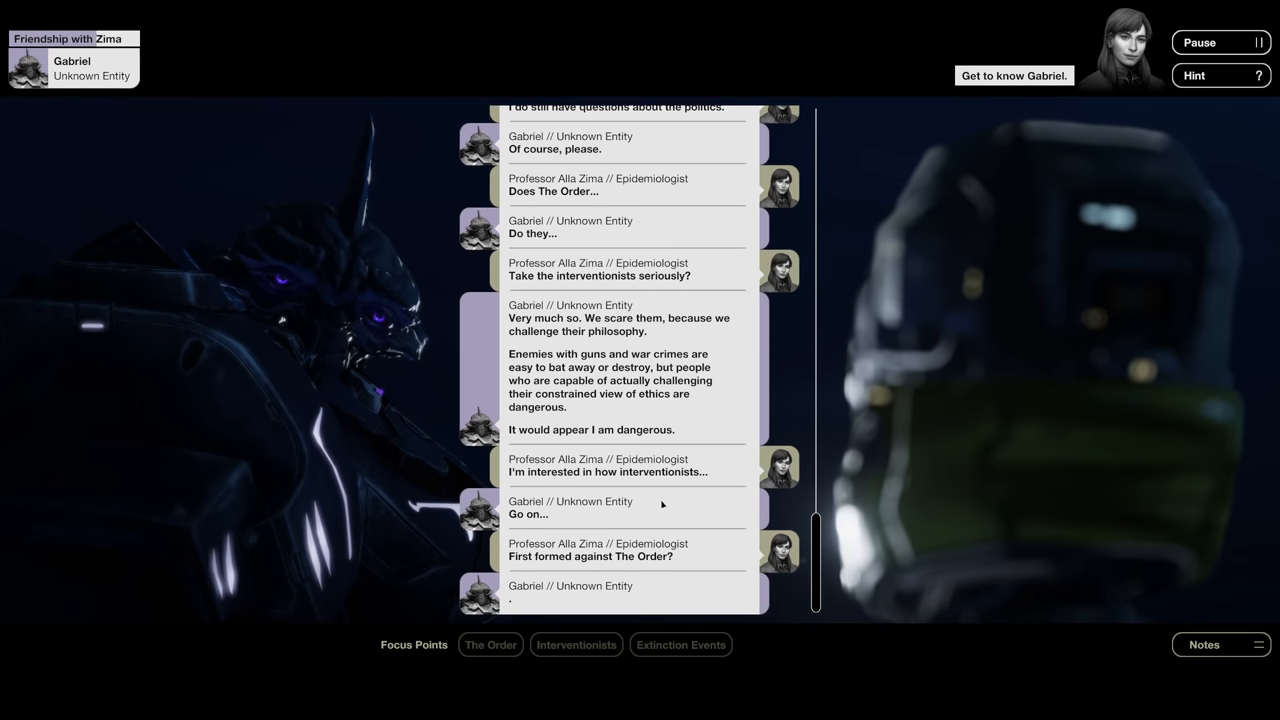
pyautogui.scroll(-3)
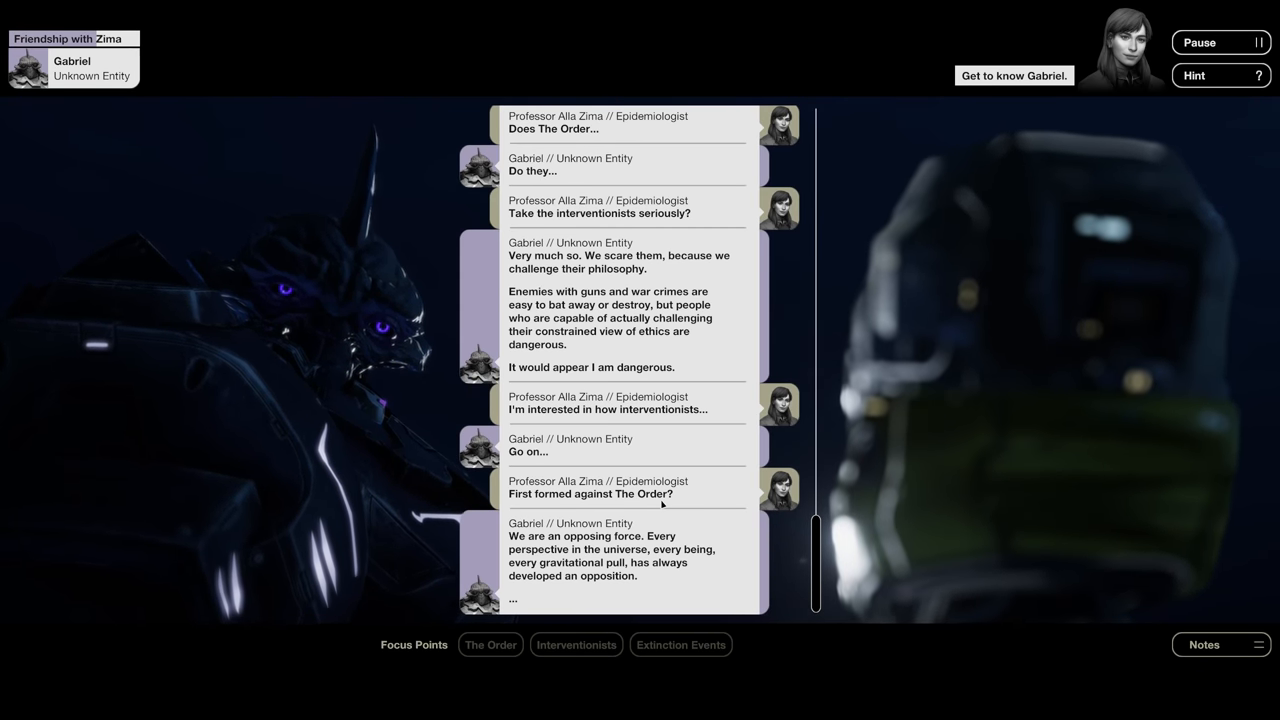
pyautogui.scroll(-3)
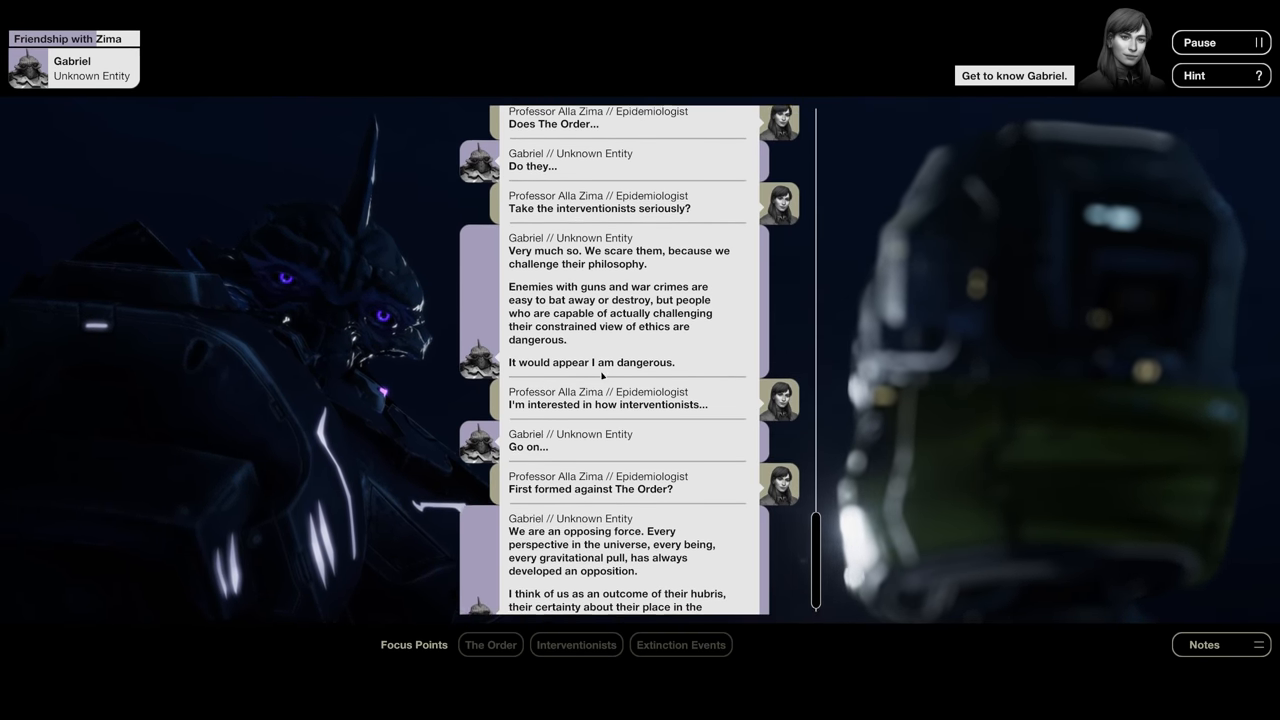
pyautogui.scroll(-3)
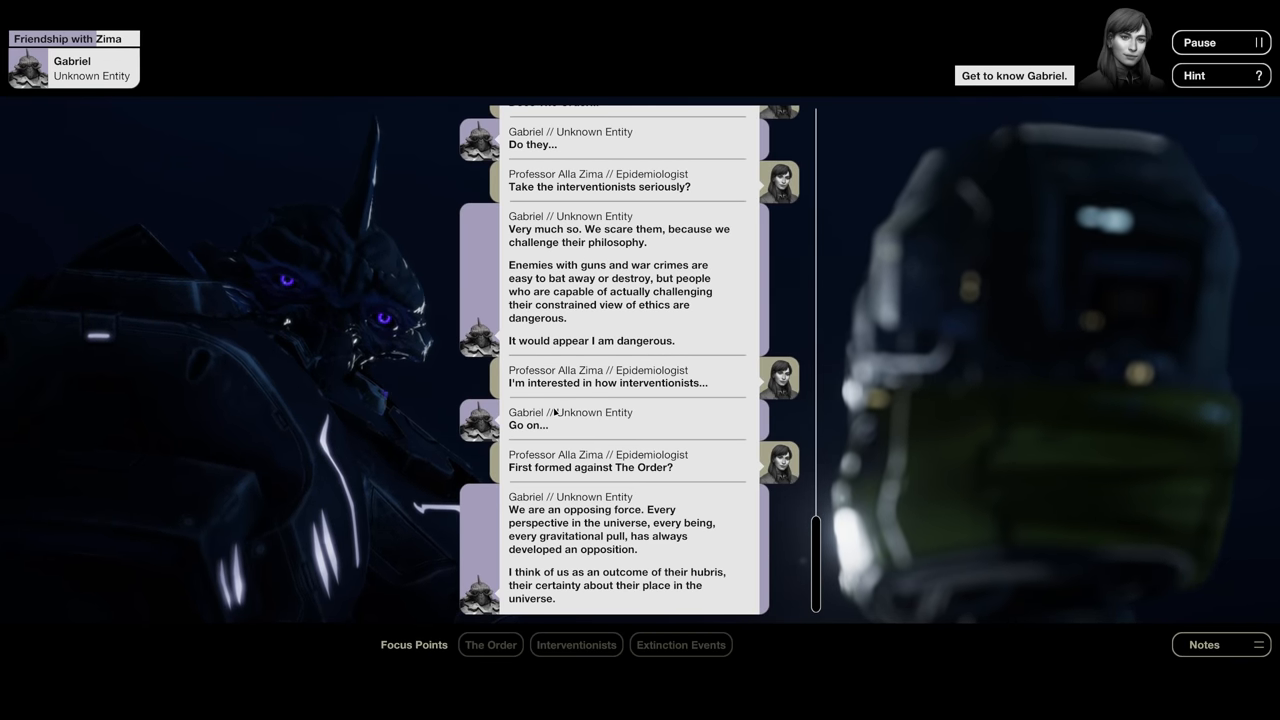
pyautogui.click(680, 644)
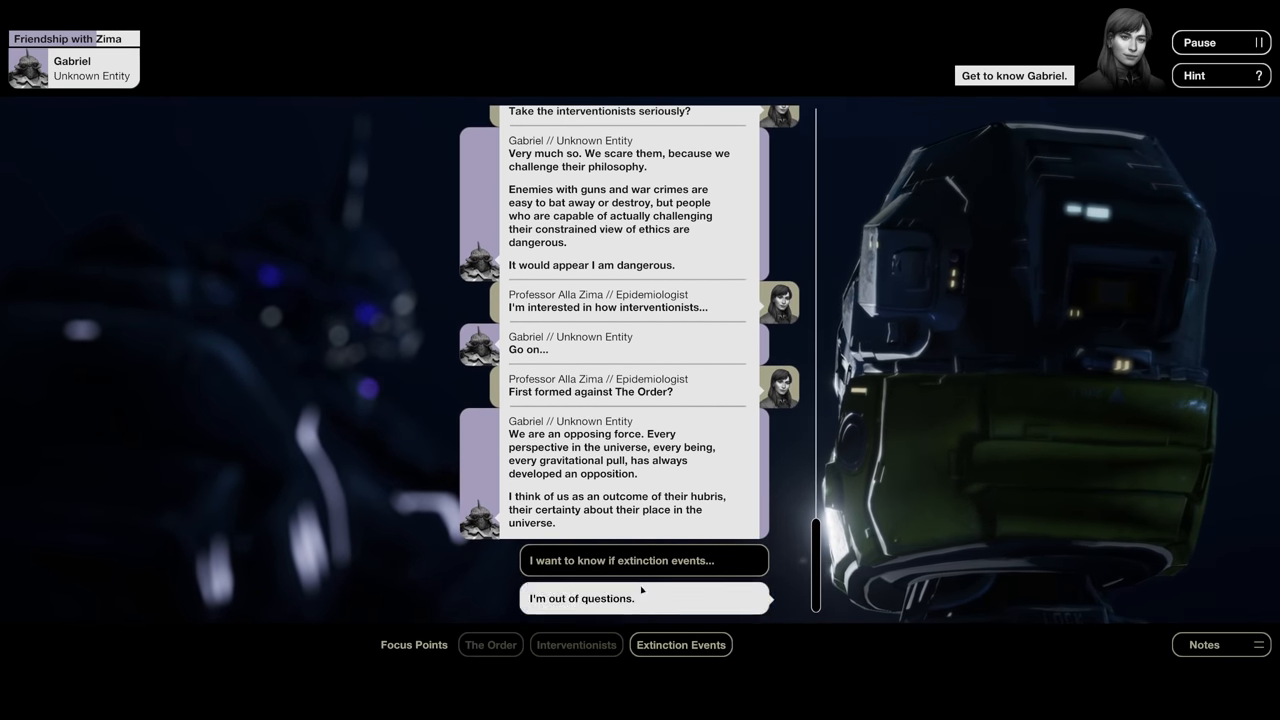
# - Ask whether extinction events are tracked by the interventionists and read Gabriel's answer about broad estimates
pyautogui.click(642, 560)
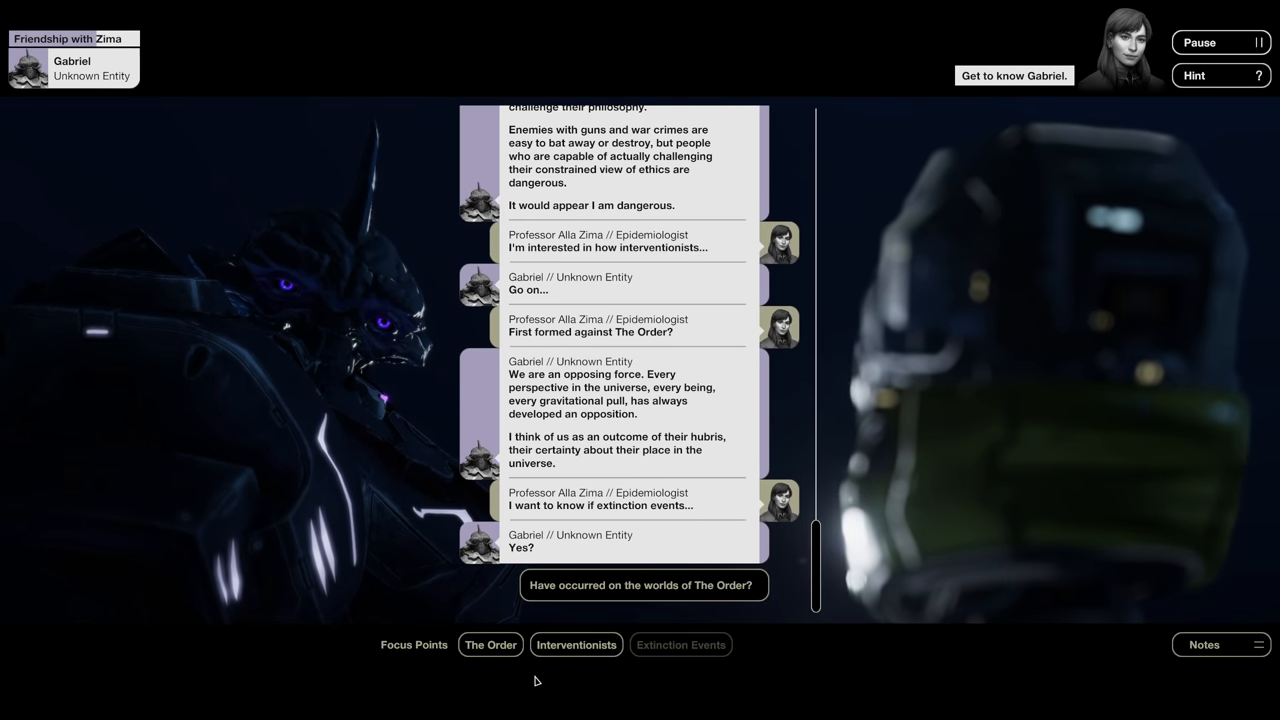
pyautogui.click(576, 644)
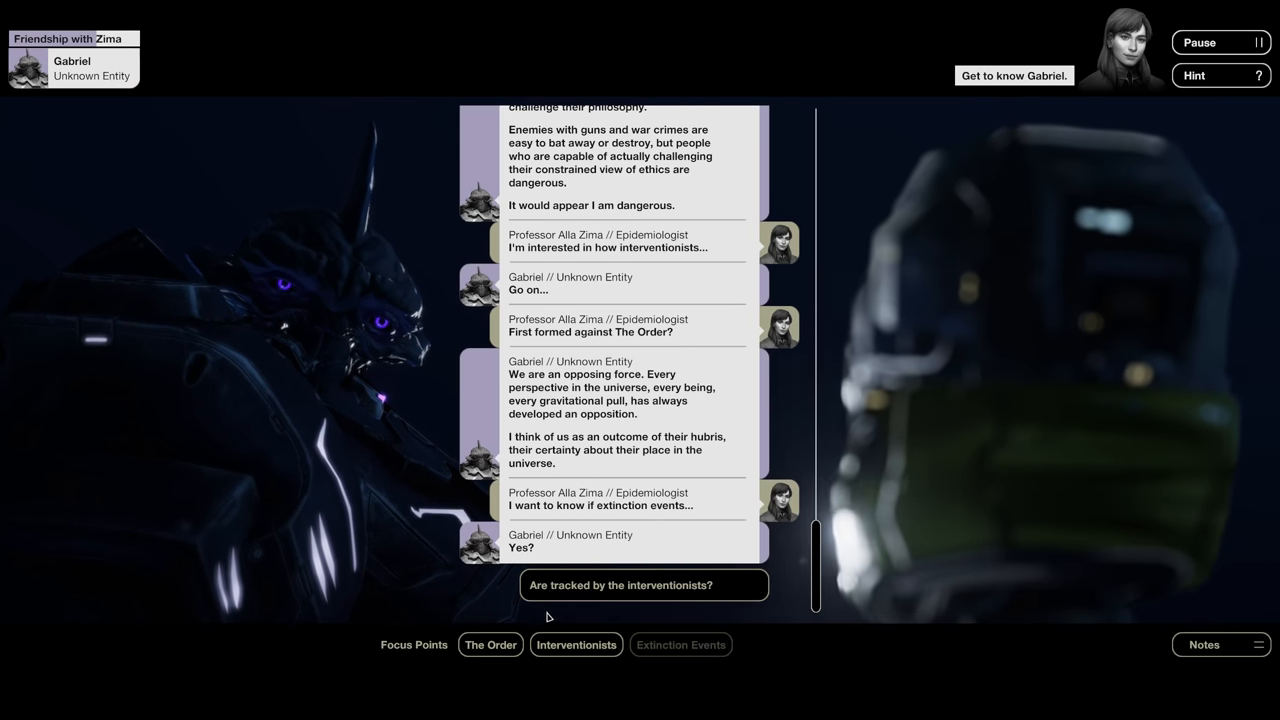
pyautogui.click(644, 584)
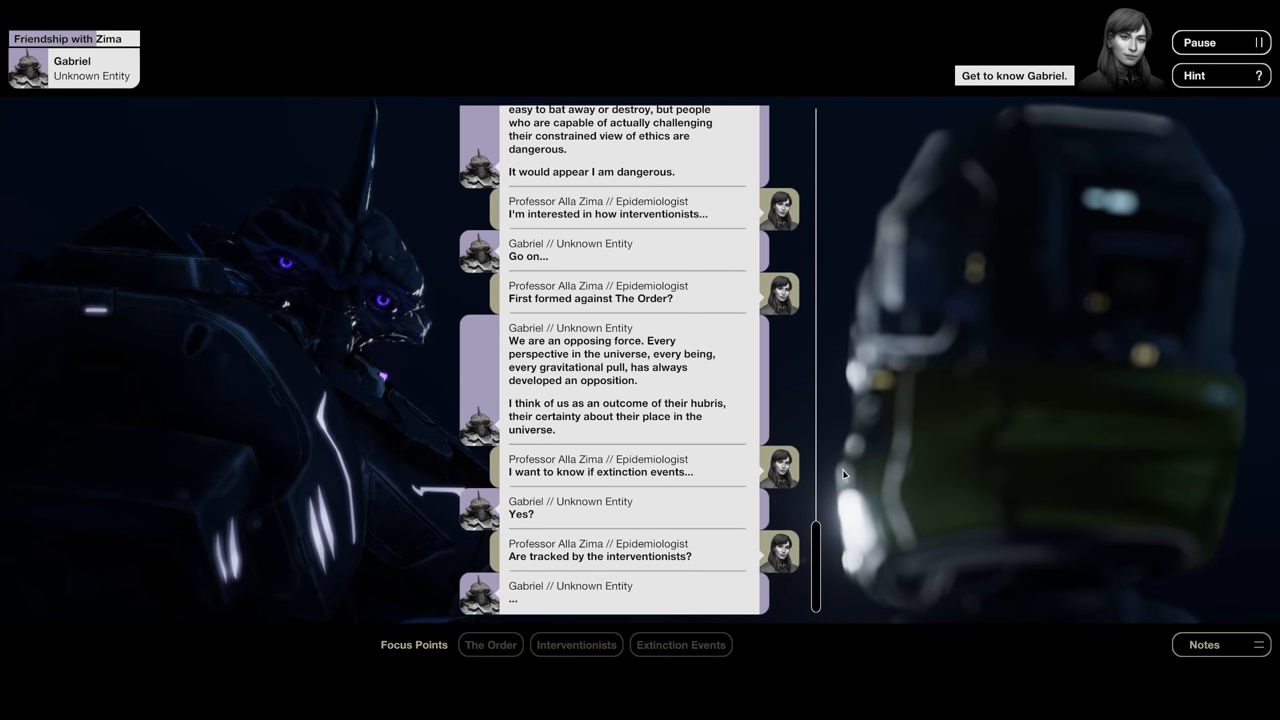
pyautogui.scroll(-3)
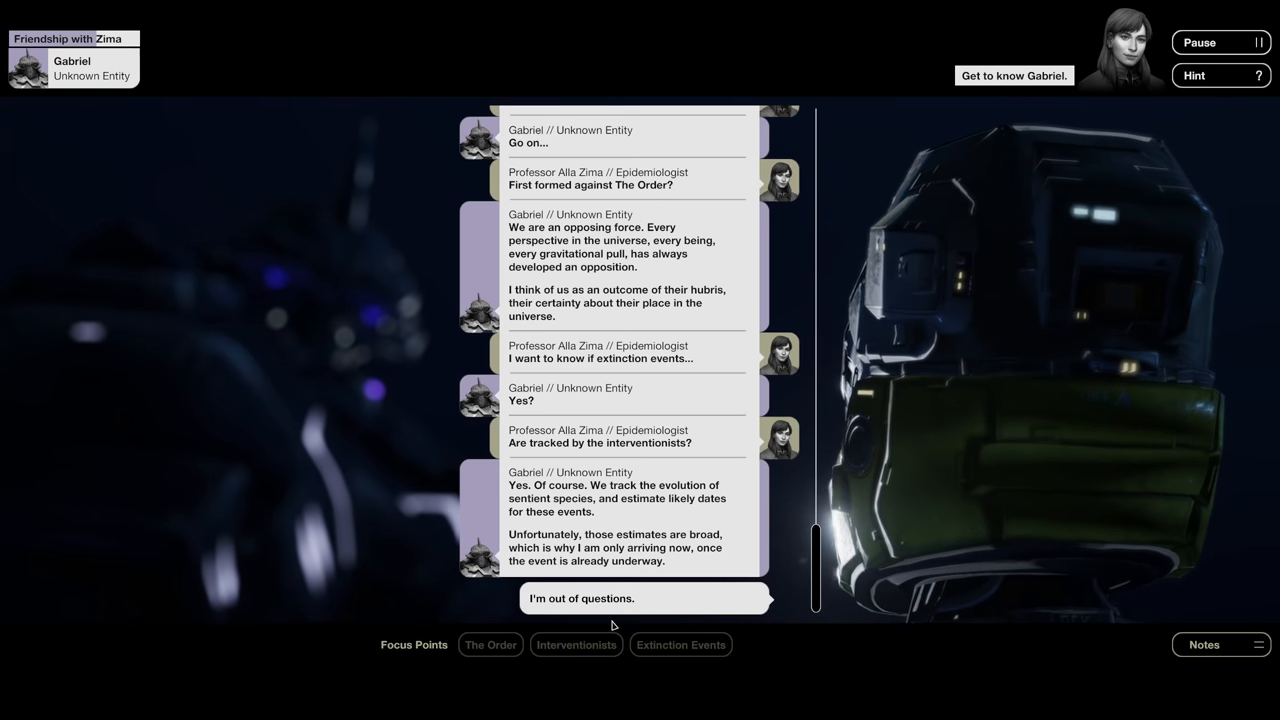
# - Tell Gabriel there are no more questions and read on until Teng Lei orders the Professor back
pyautogui.click(644, 598)
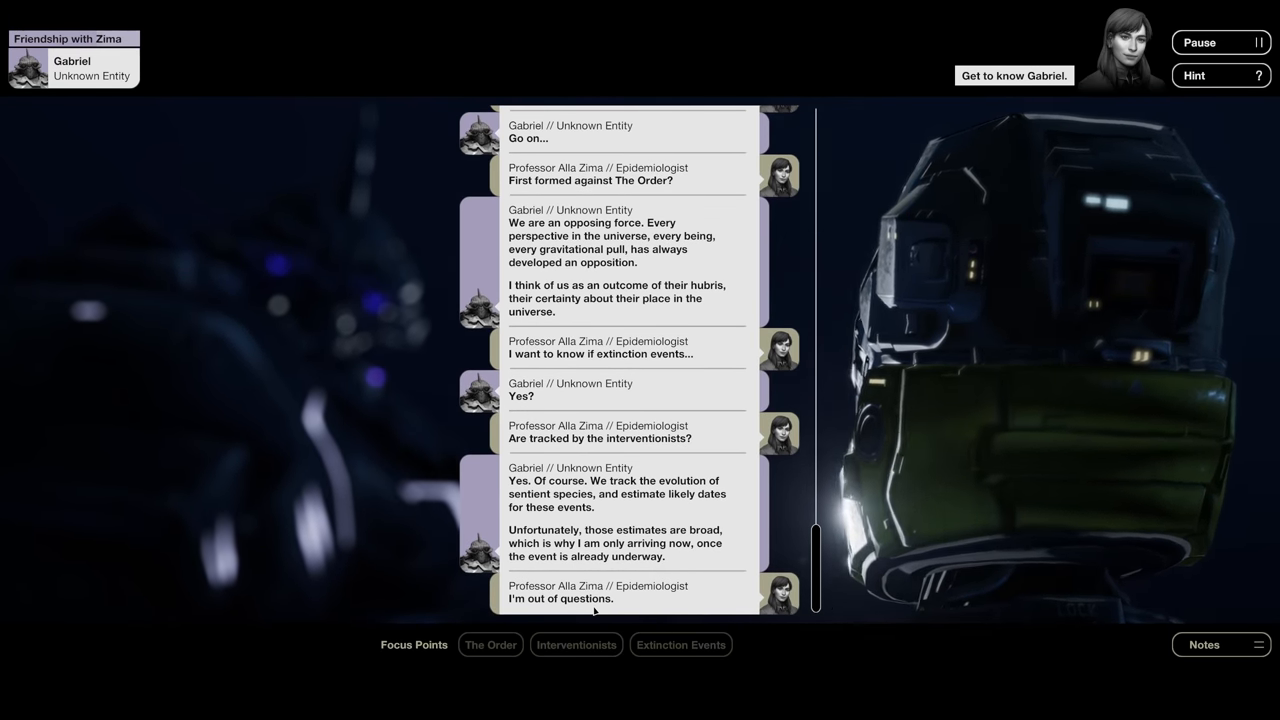
pyautogui.scroll(-3)
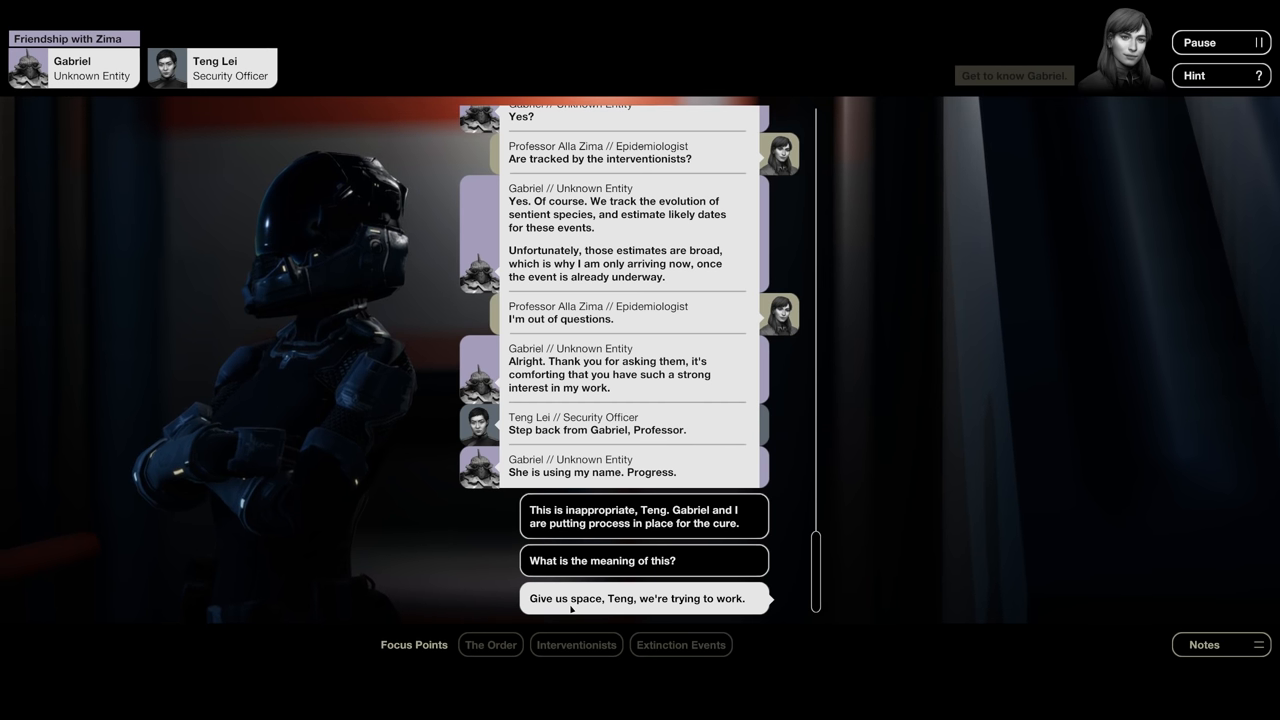
# - Tell Teng to give them space to work, prompting his security override
pyautogui.click(636, 598)
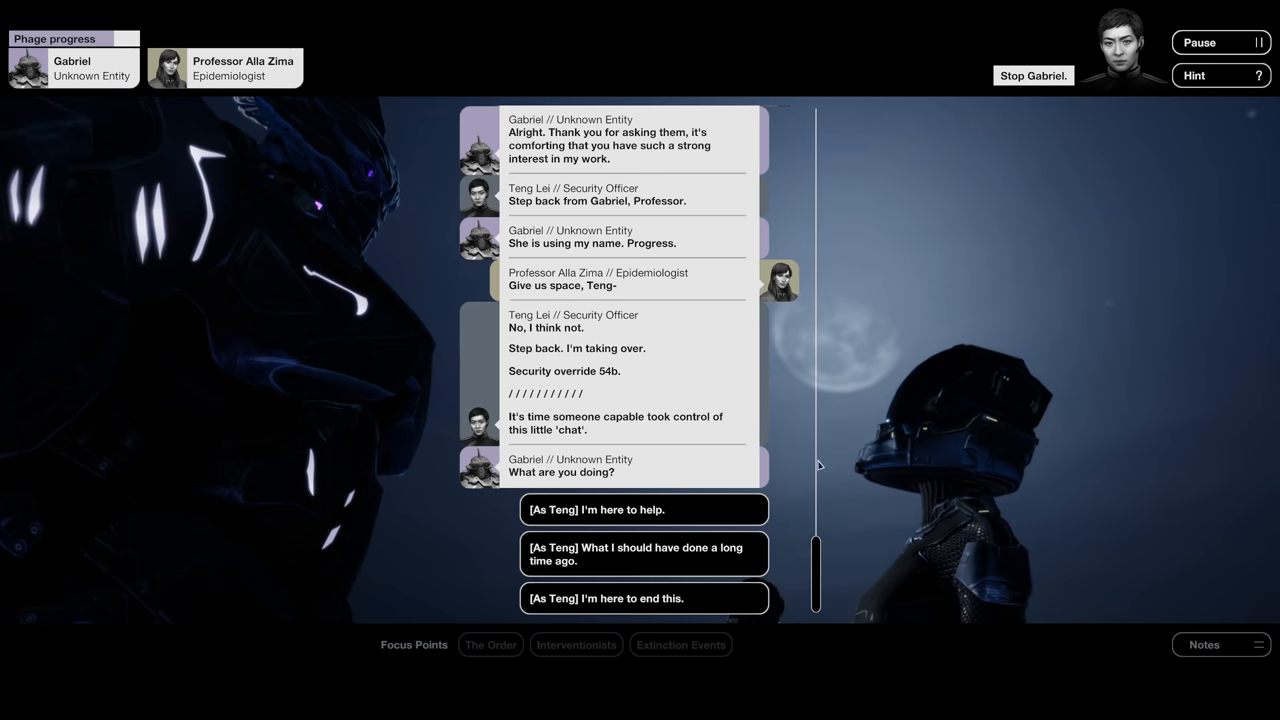
pyautogui.moveTo(644, 510)
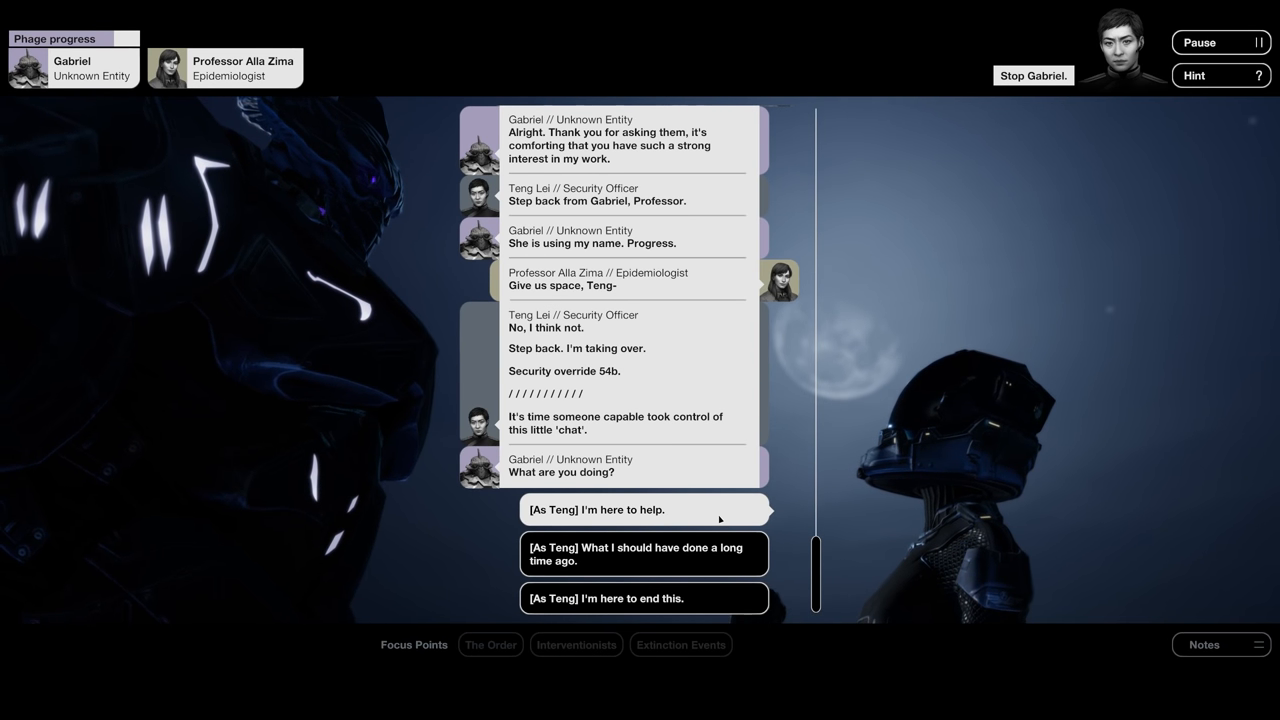
pyautogui.moveTo(800, 310)
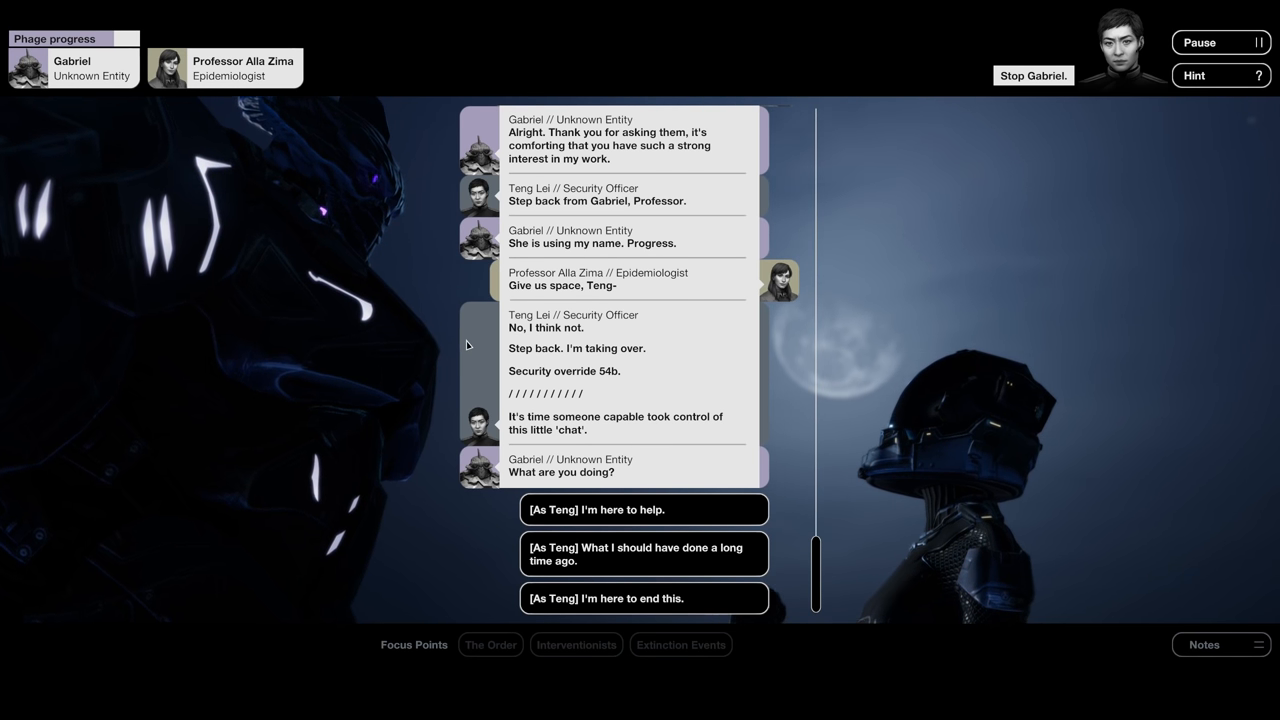
pyautogui.moveTo(844, 284)
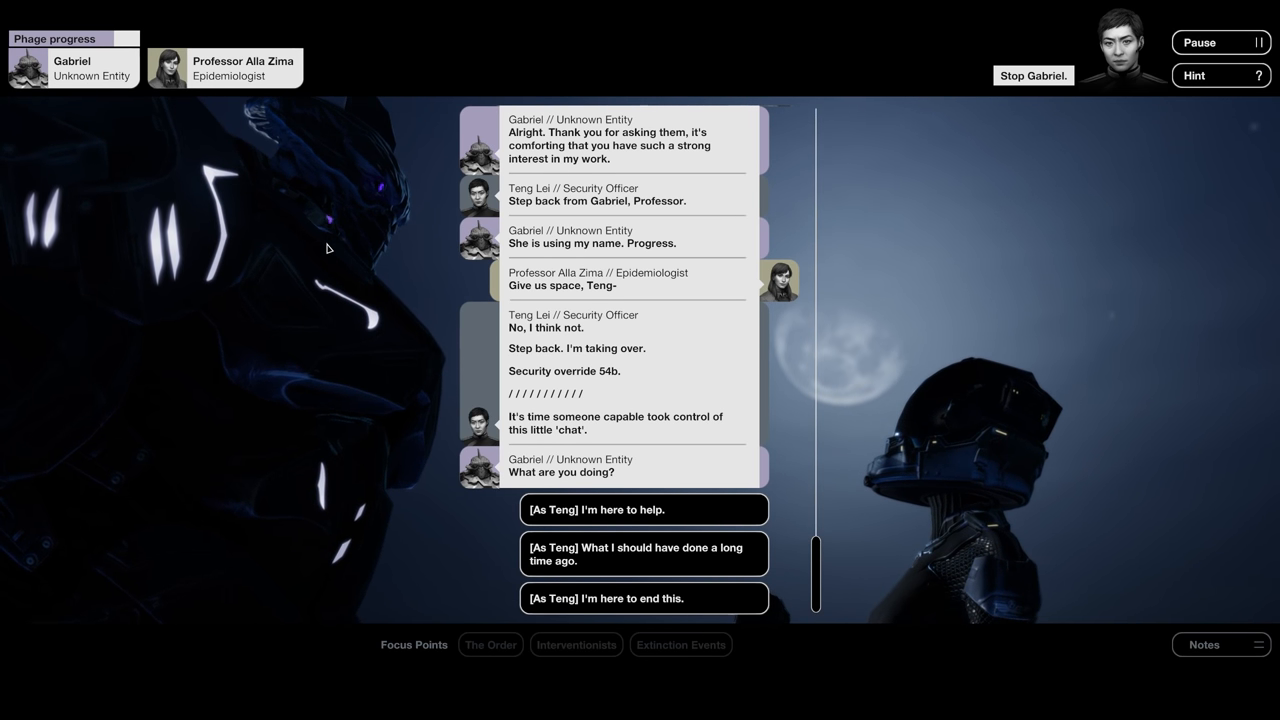
pyautogui.moveTo(1074, 180)
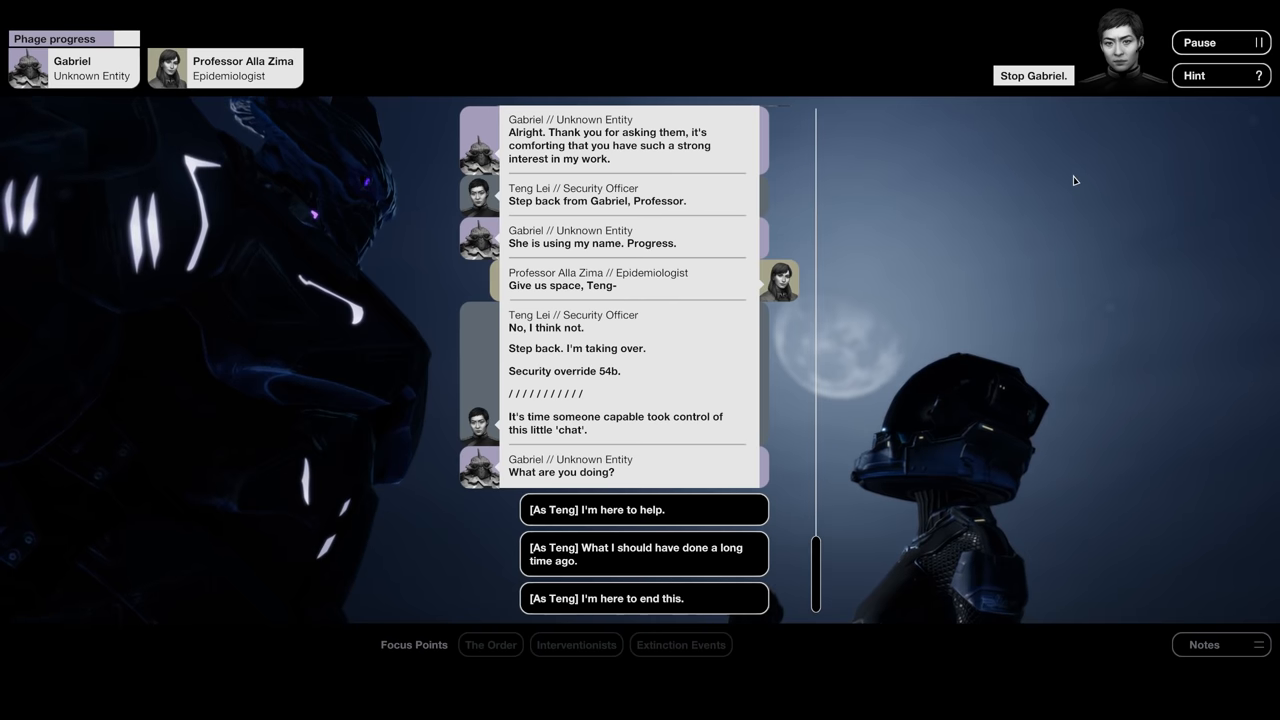
pyautogui.moveTo(1056, 180)
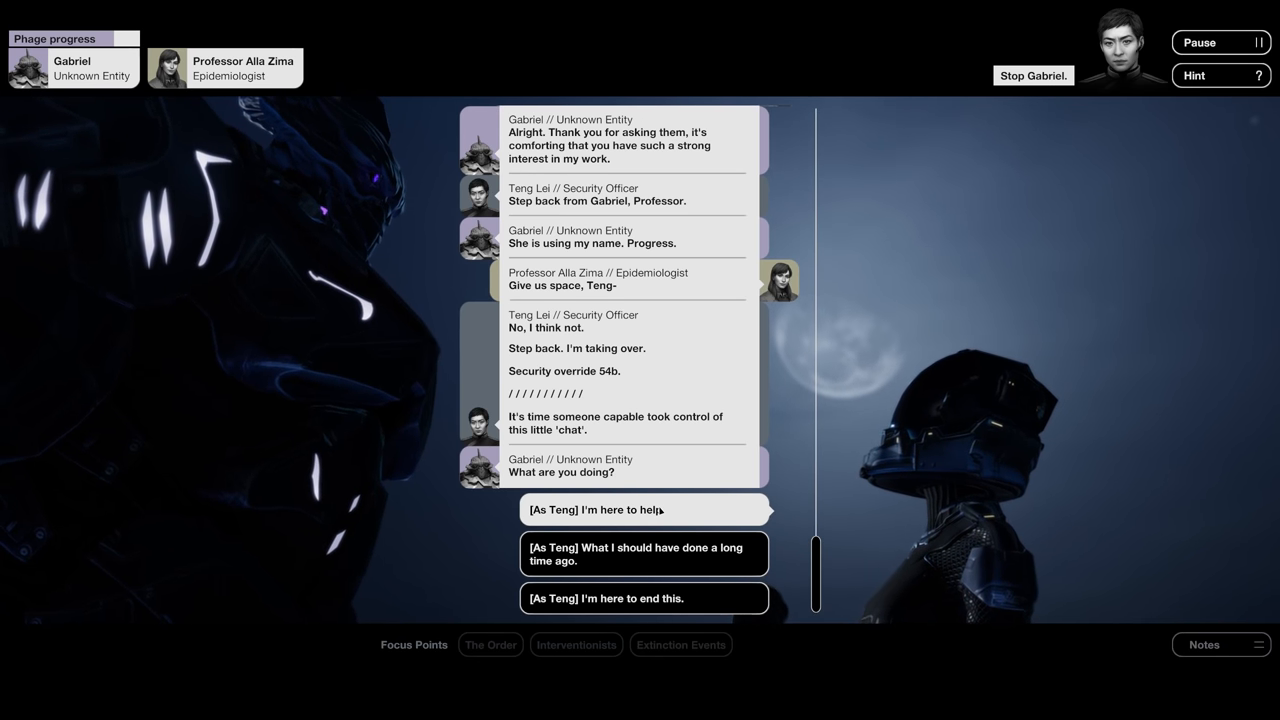
# - As Teng, say he's here to help and ask the Professor to work with him
pyautogui.click(644, 510)
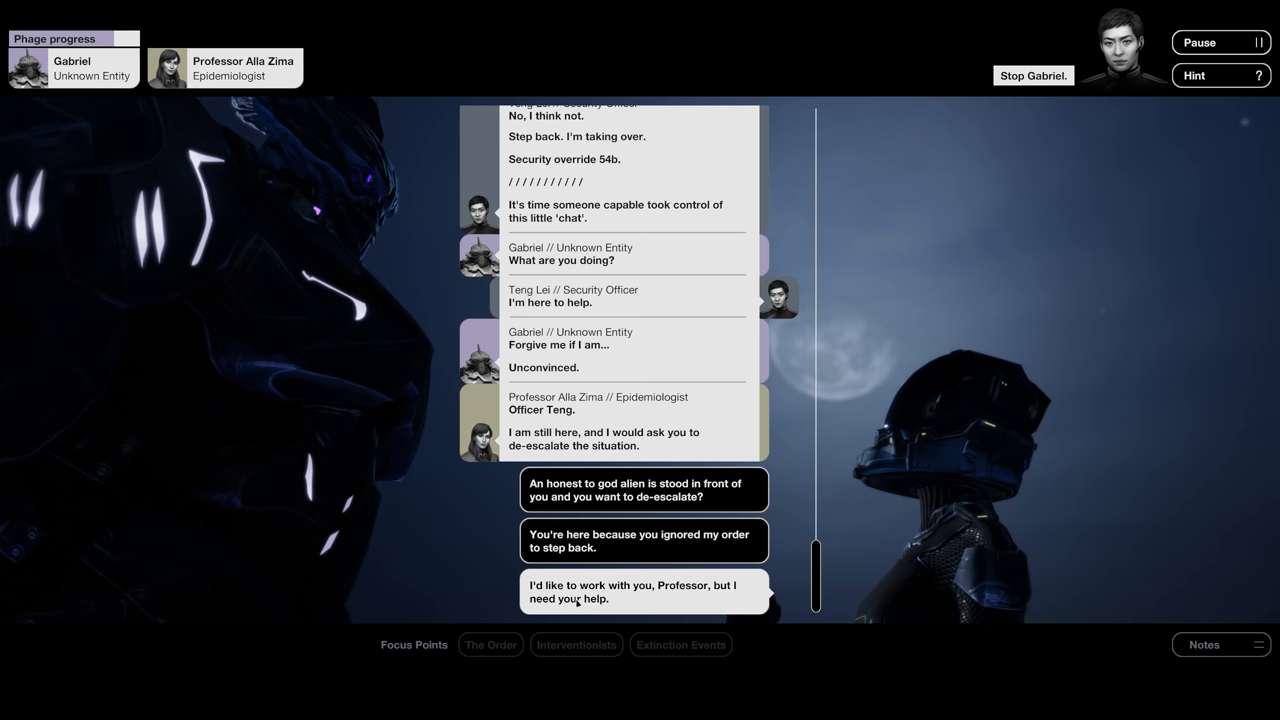
pyautogui.click(644, 592)
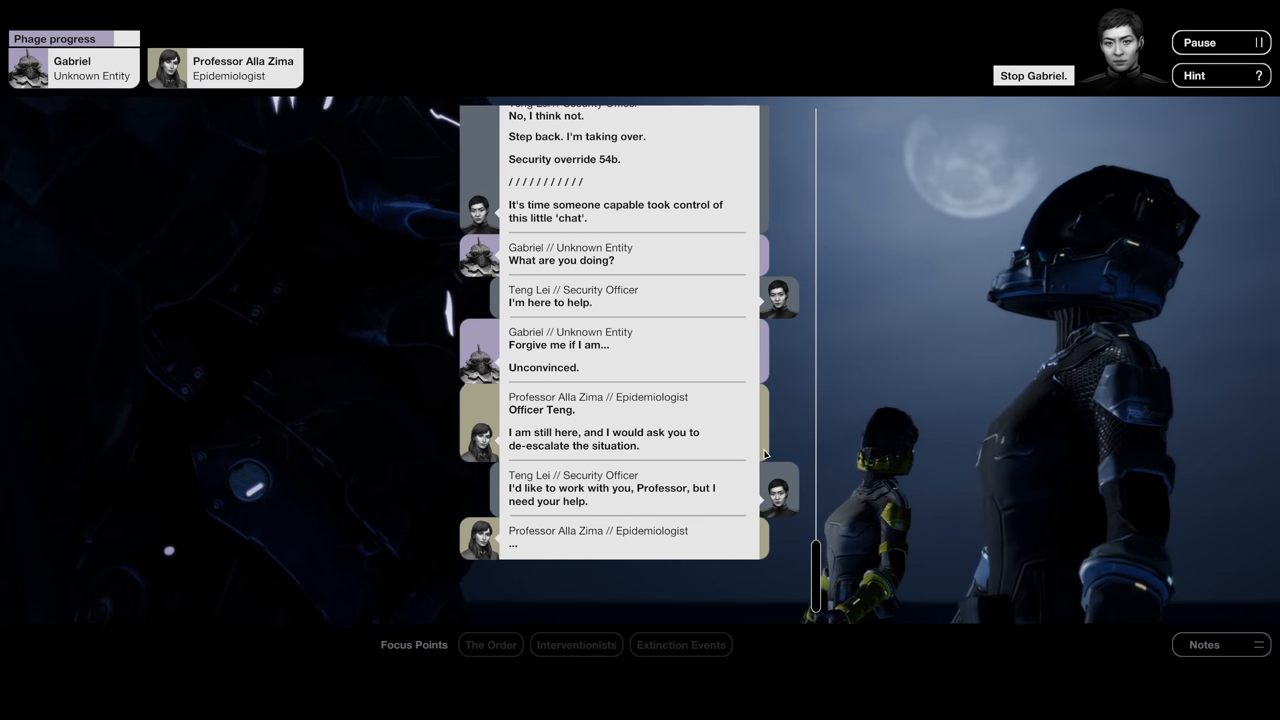
pyautogui.scroll(-3)
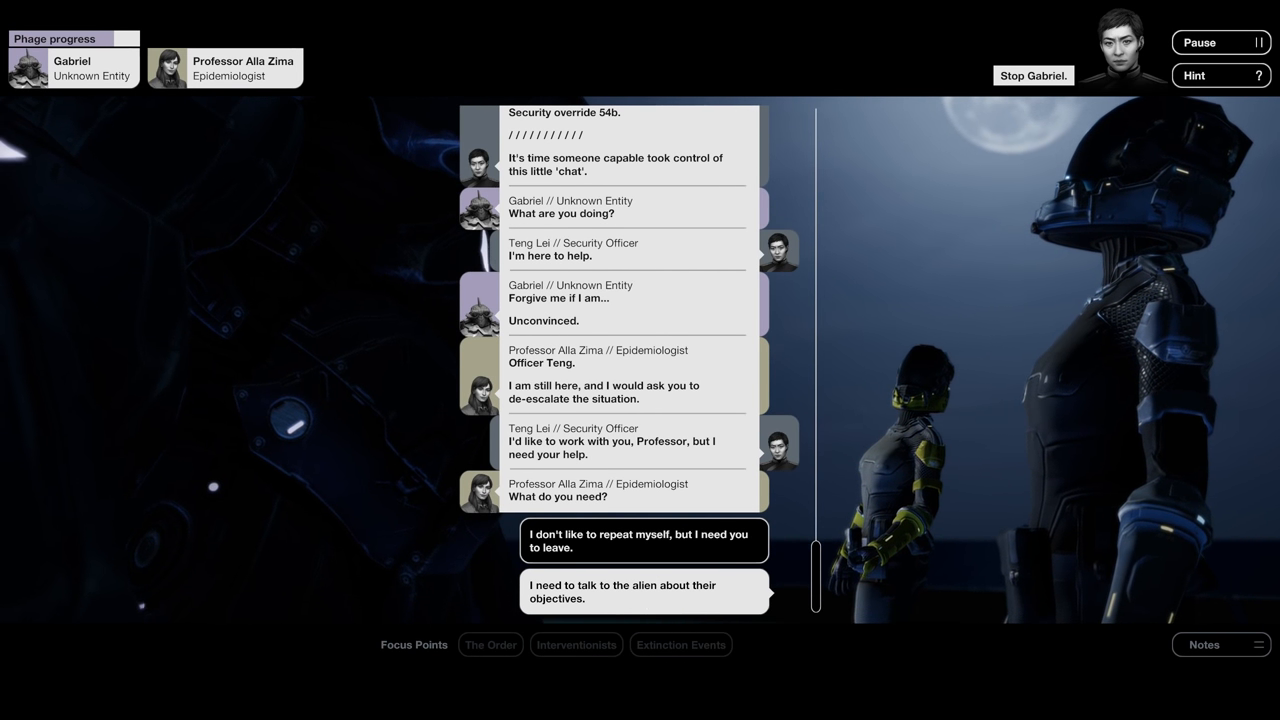
# - Say Teng must question the alien, then call the 'murderer' accusation an exaggeration
pyautogui.click(644, 592)
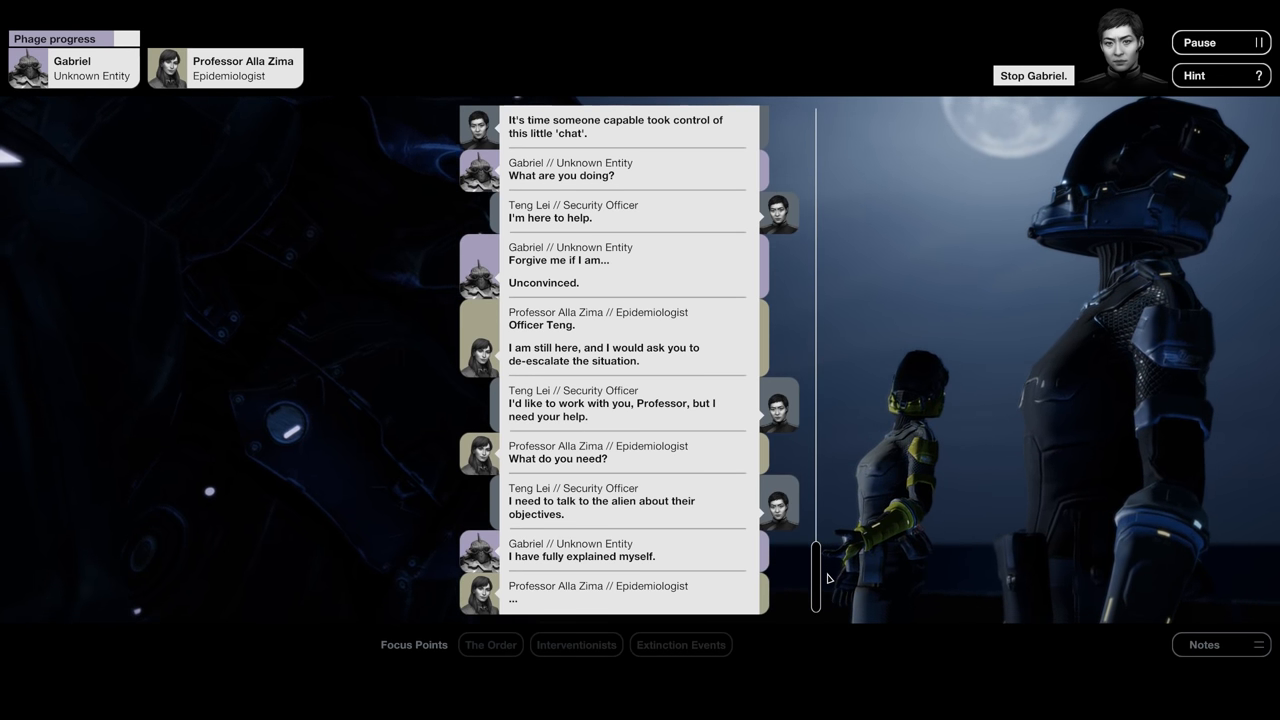
pyautogui.scroll(-3)
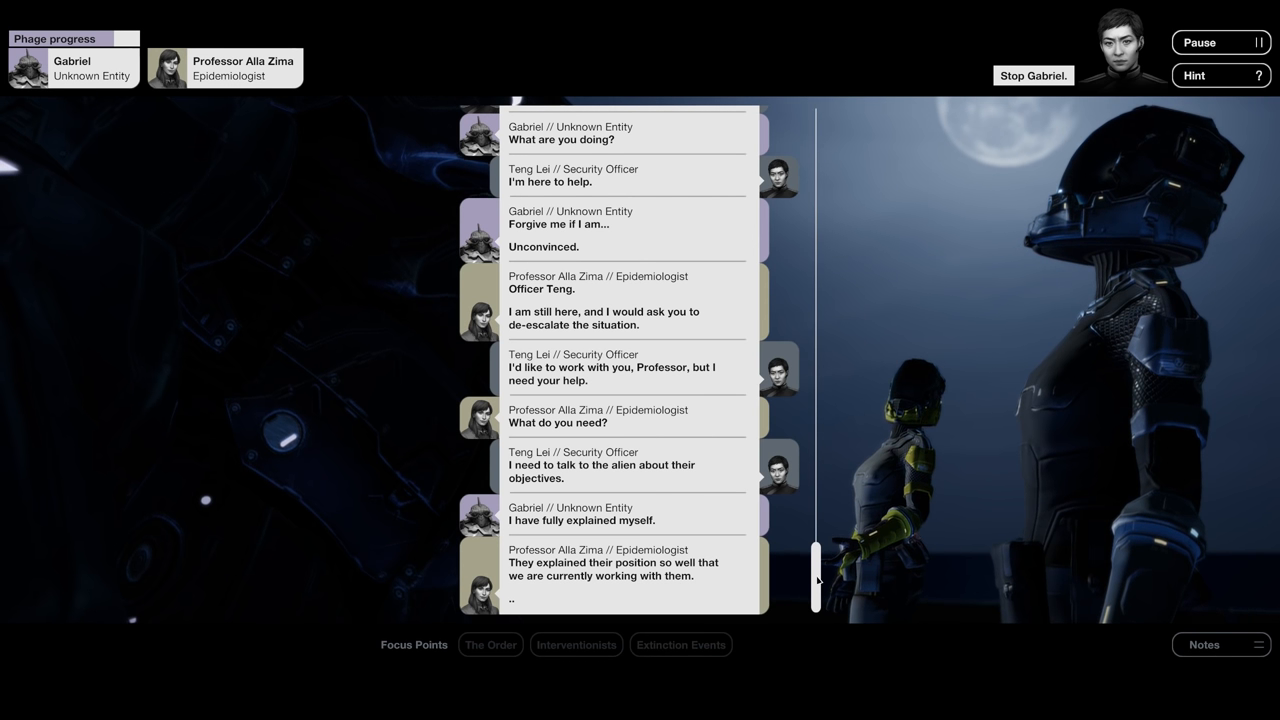
pyautogui.scroll(-3)
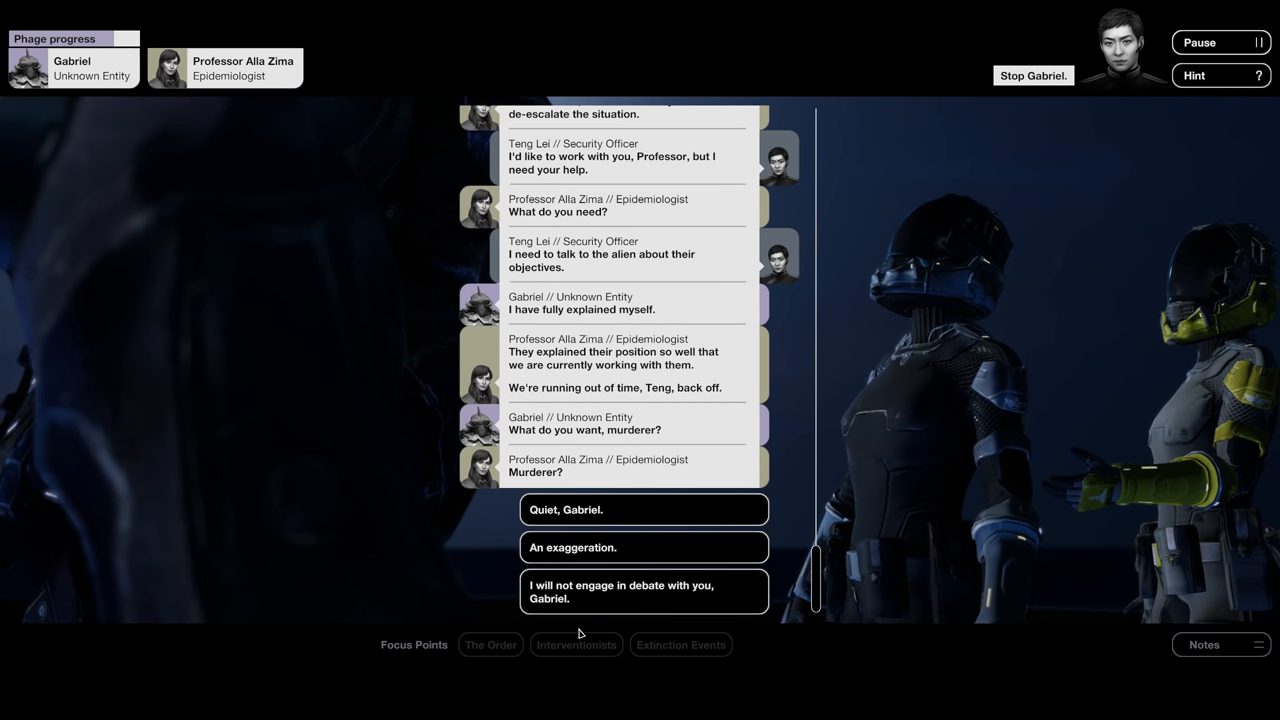
pyautogui.moveTo(572, 548)
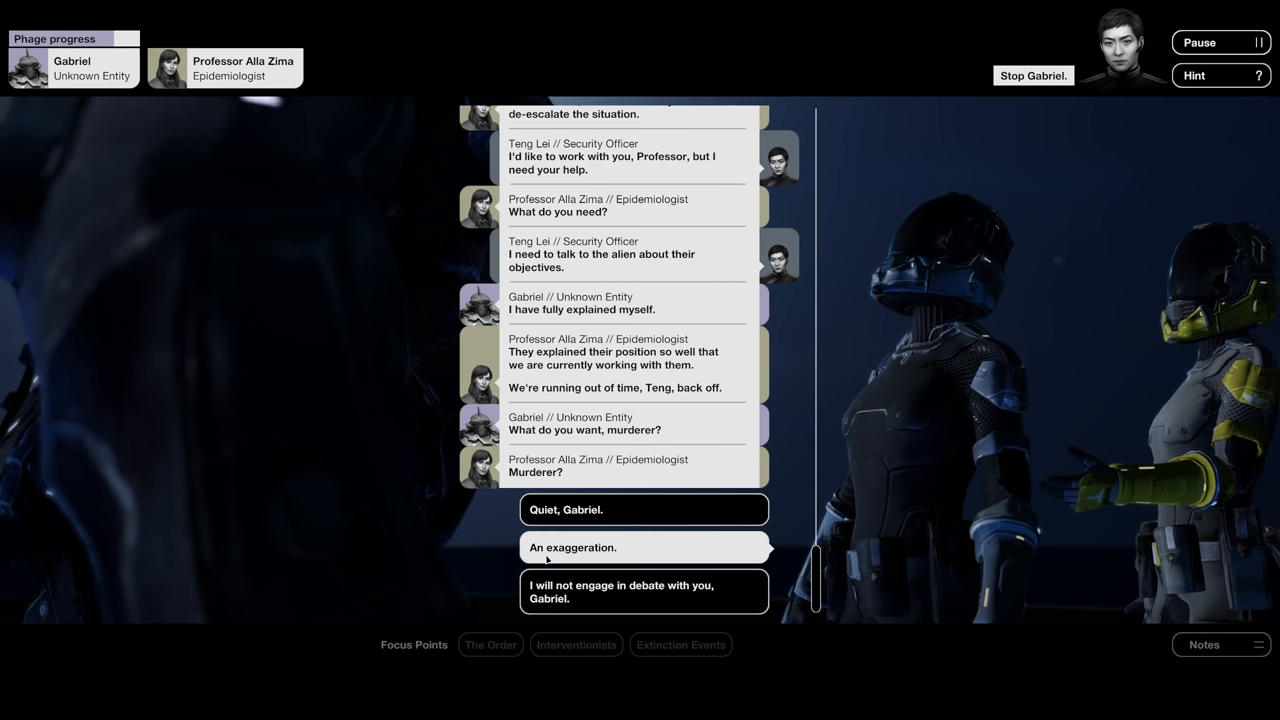
pyautogui.click(644, 548)
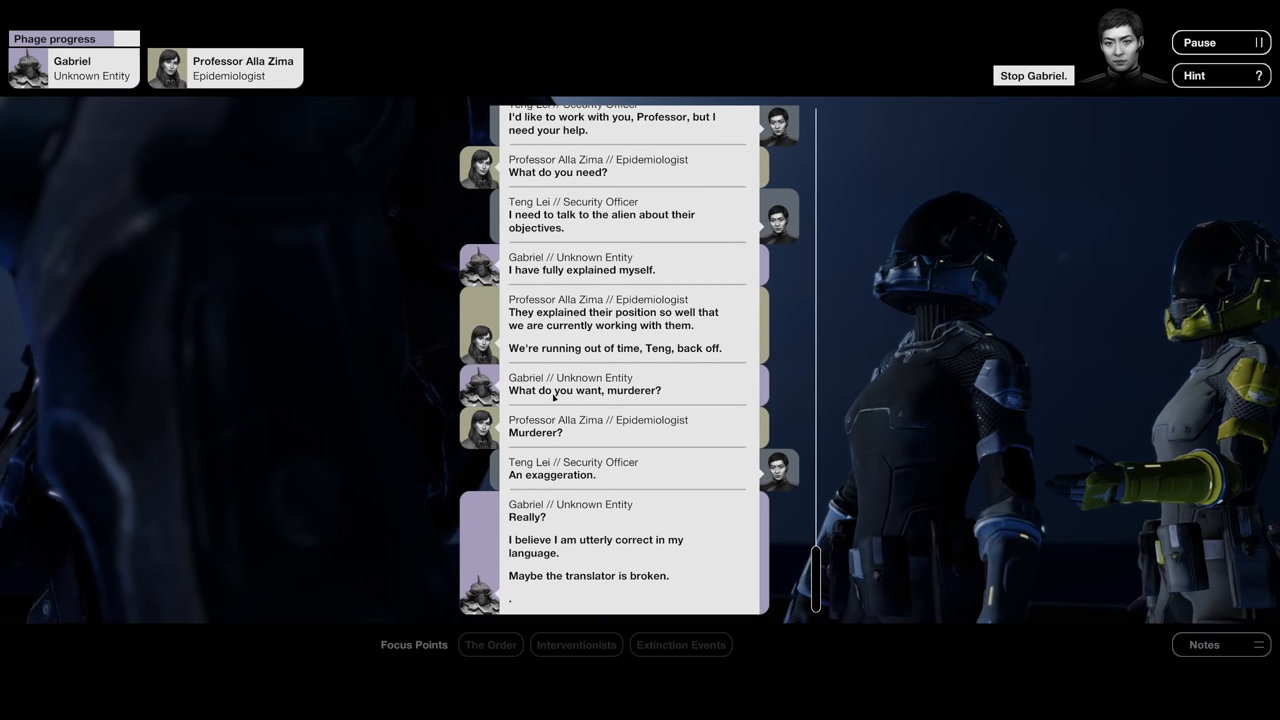
pyautogui.scroll(-3)
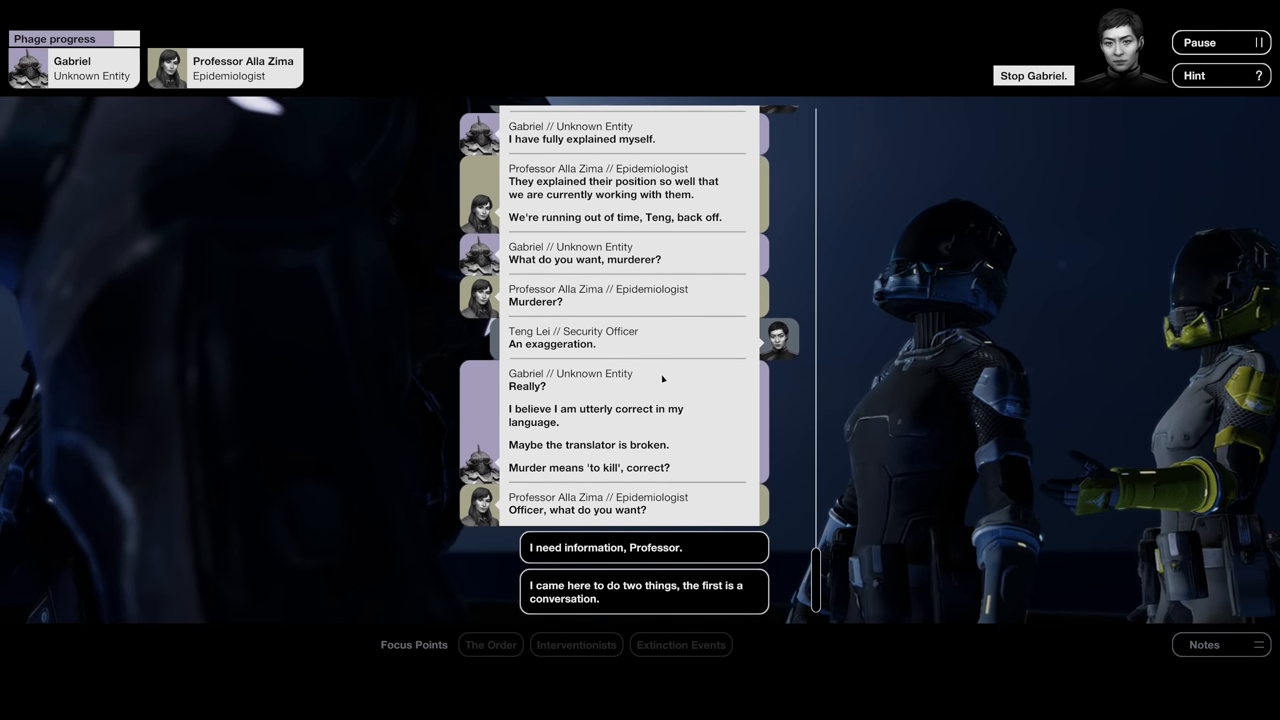
pyautogui.moveTo(516, 412)
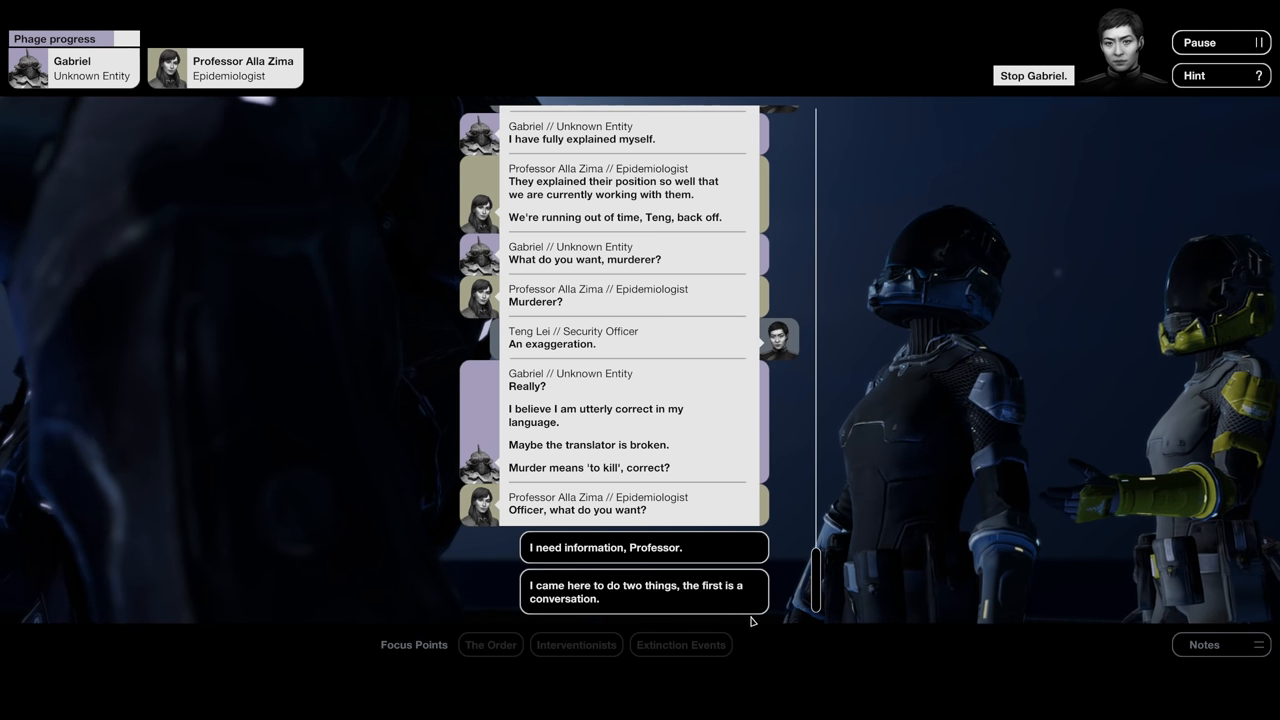
# - Reply that Teng came for two things, then ask why the Interventionists think humanity can't save itself
pyautogui.click(636, 592)
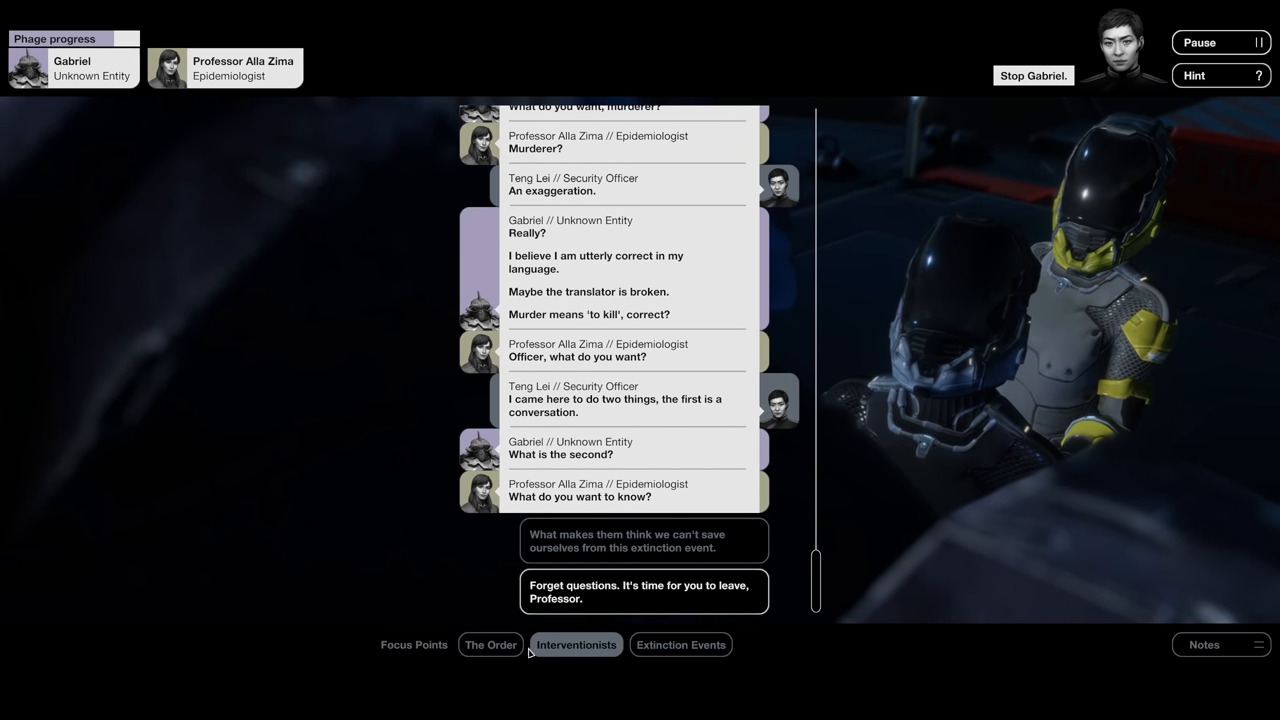
pyautogui.click(490, 644)
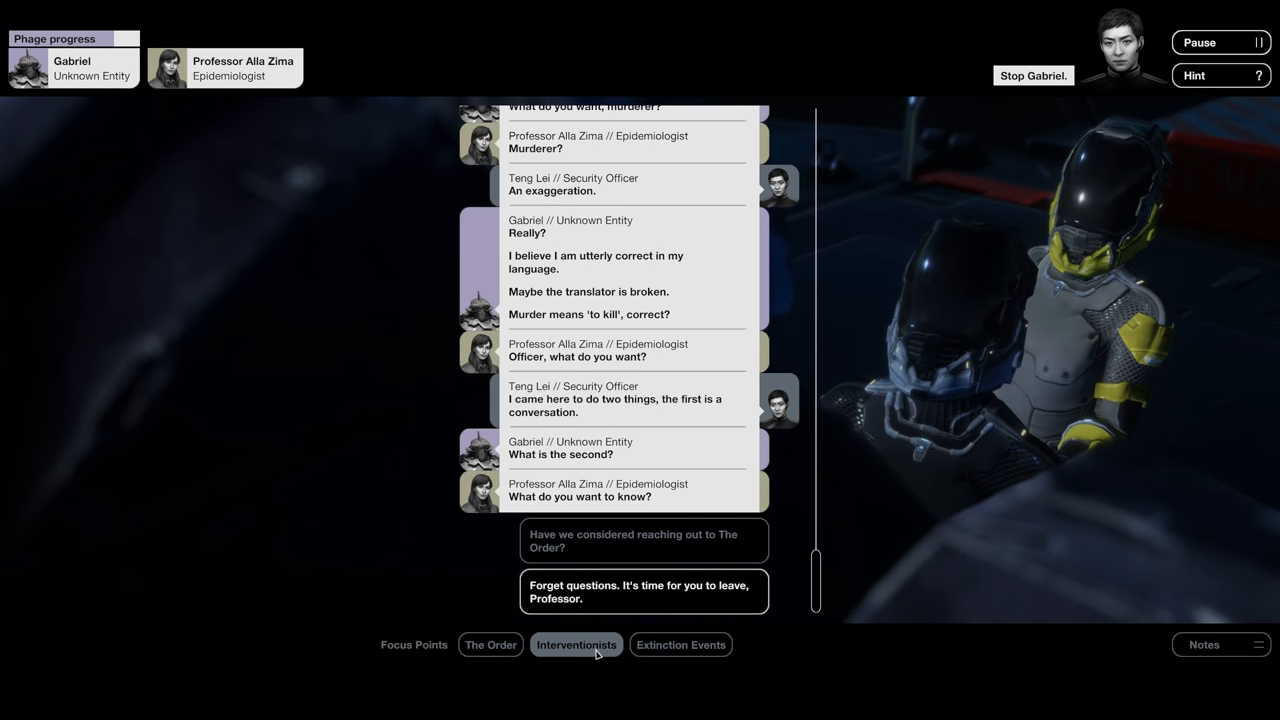
pyautogui.click(680, 644)
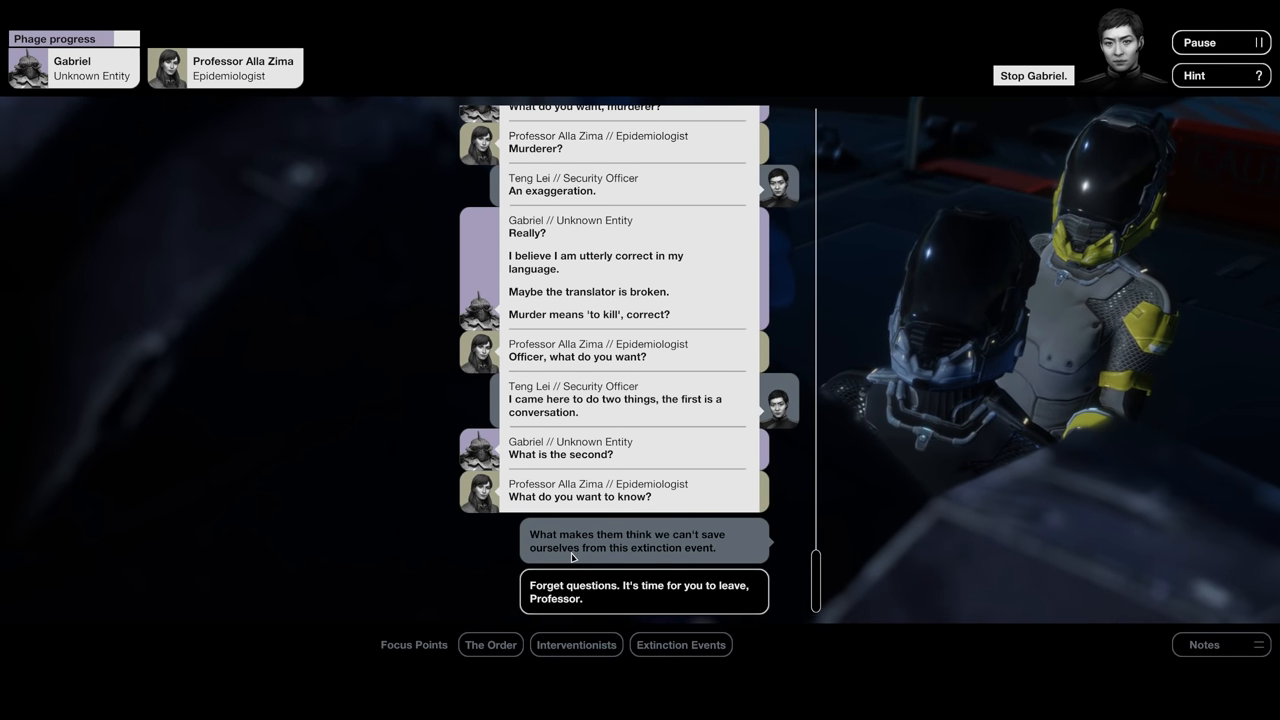
pyautogui.click(644, 540)
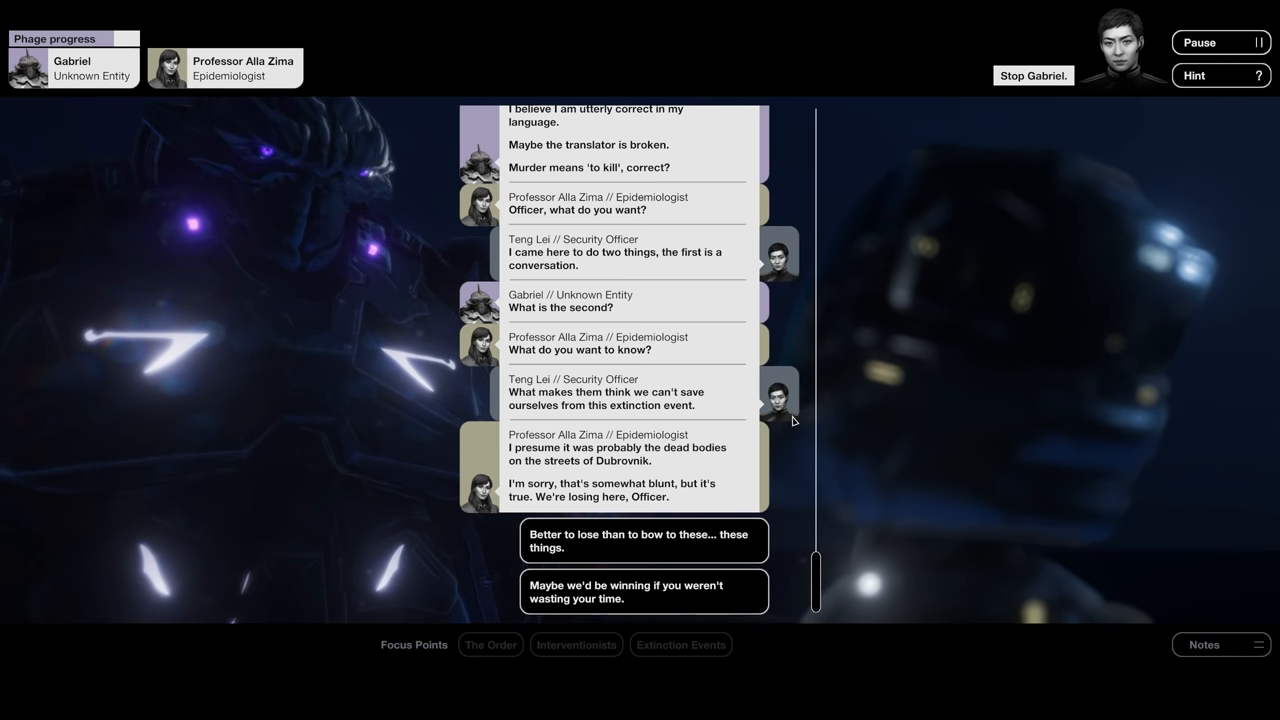
pyautogui.moveTo(764, 434)
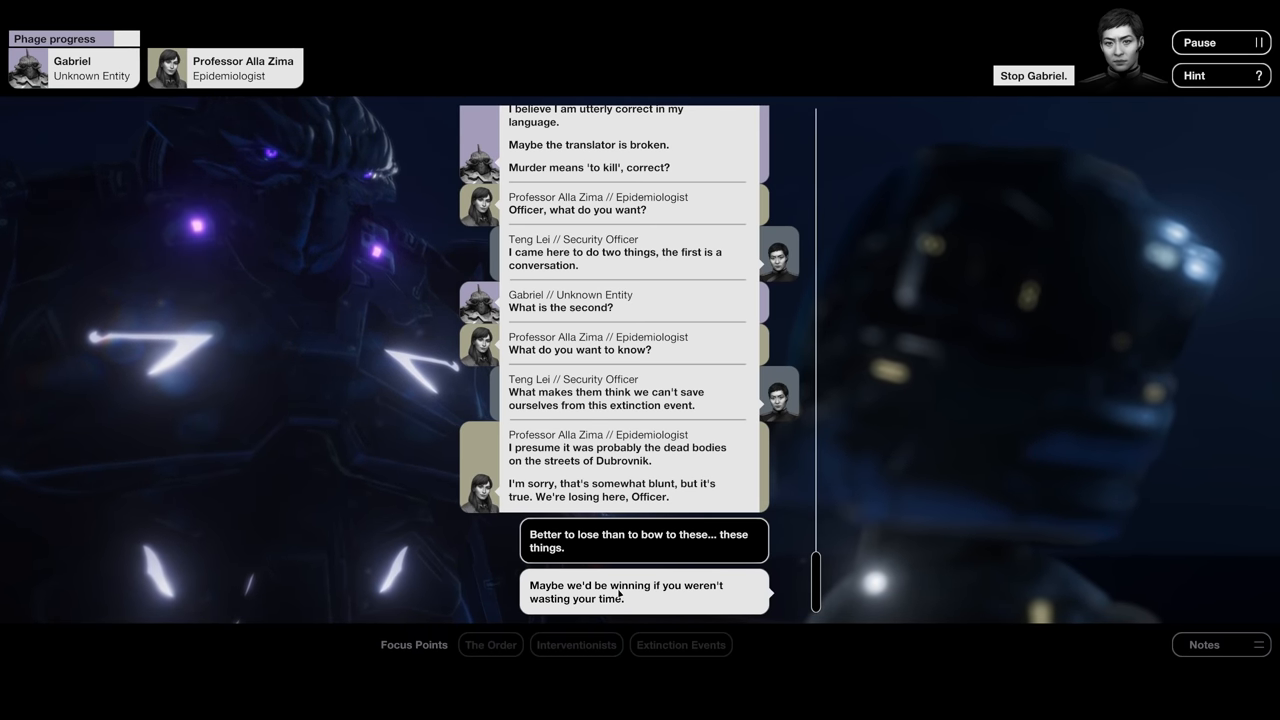
# - Retort that they'd be winning without her wasting time, then raise the Interventionists topic
pyautogui.click(644, 592)
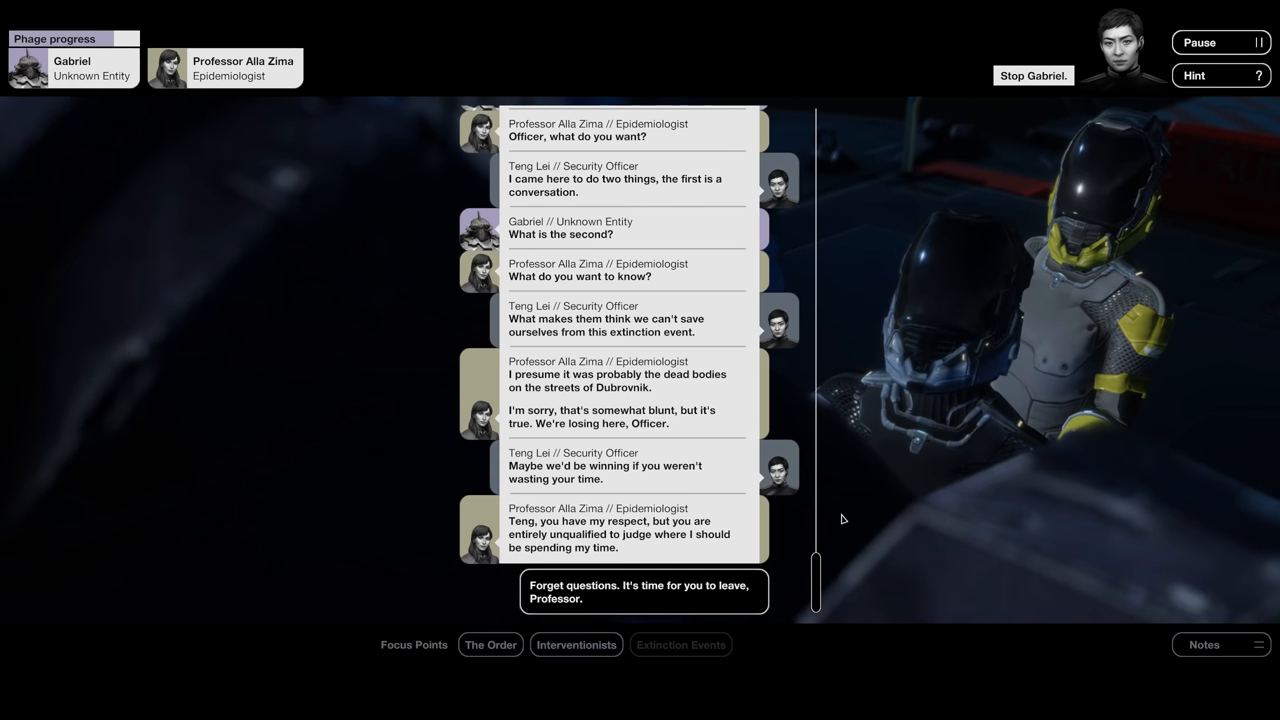
pyautogui.click(576, 644)
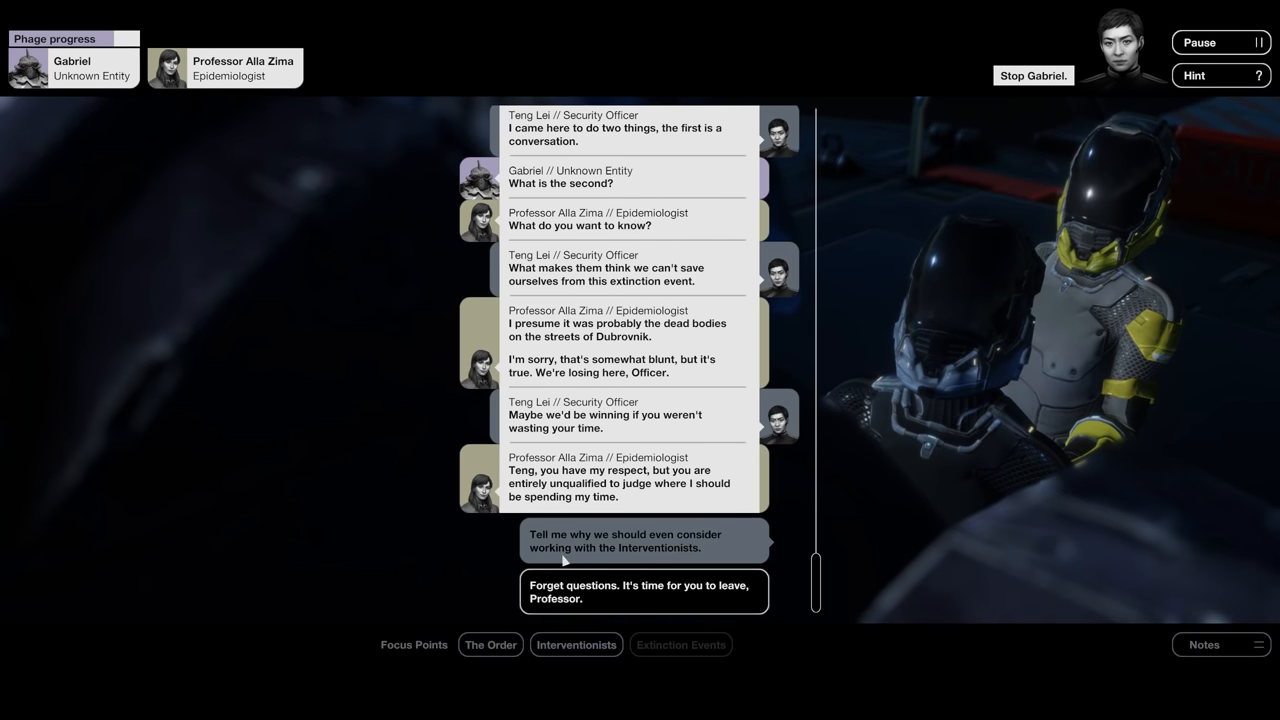
# - Ask why they should work with the Interventionists and whether they want humans joining their army
pyautogui.click(644, 540)
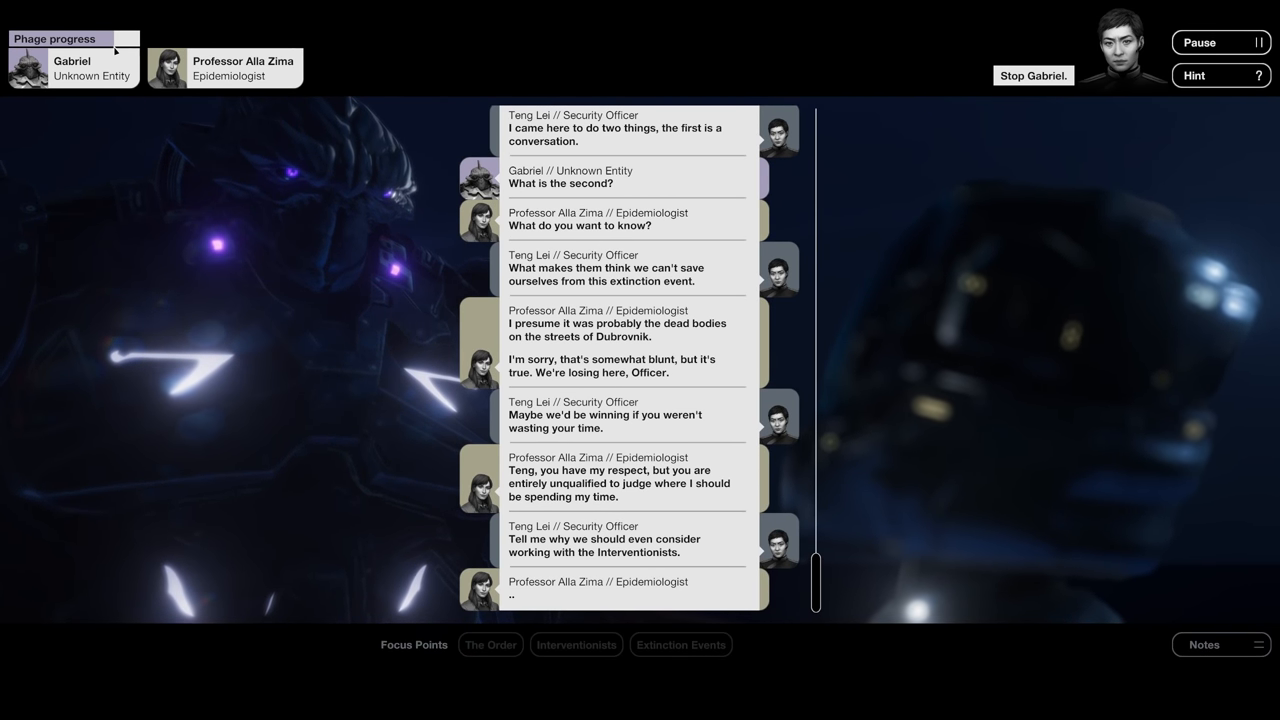
pyautogui.scroll(-3)
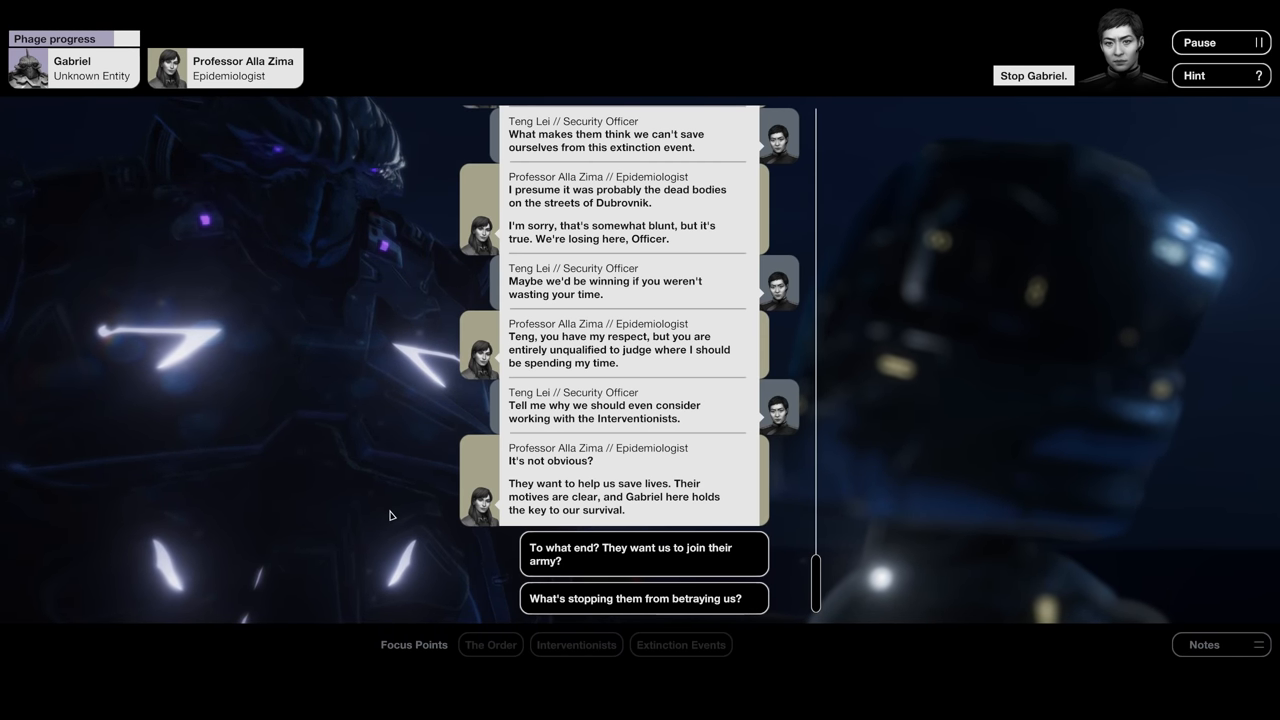
pyautogui.moveTo(446, 376)
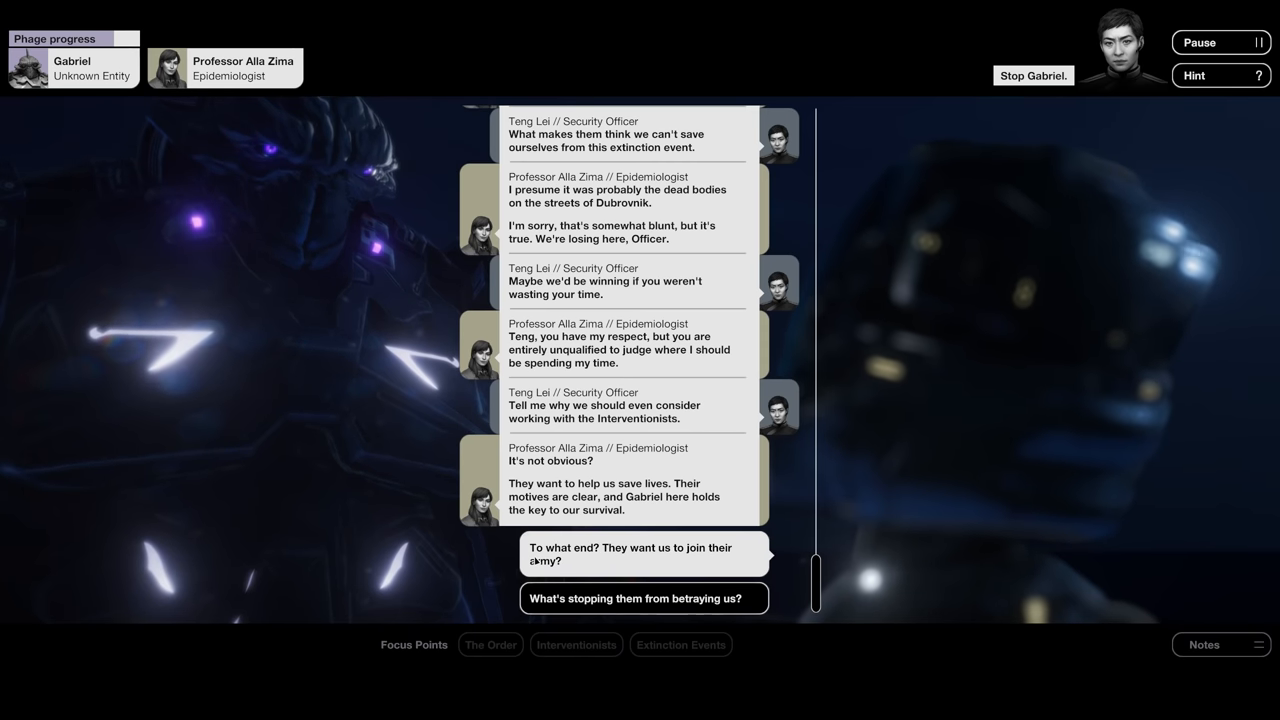
pyautogui.click(644, 552)
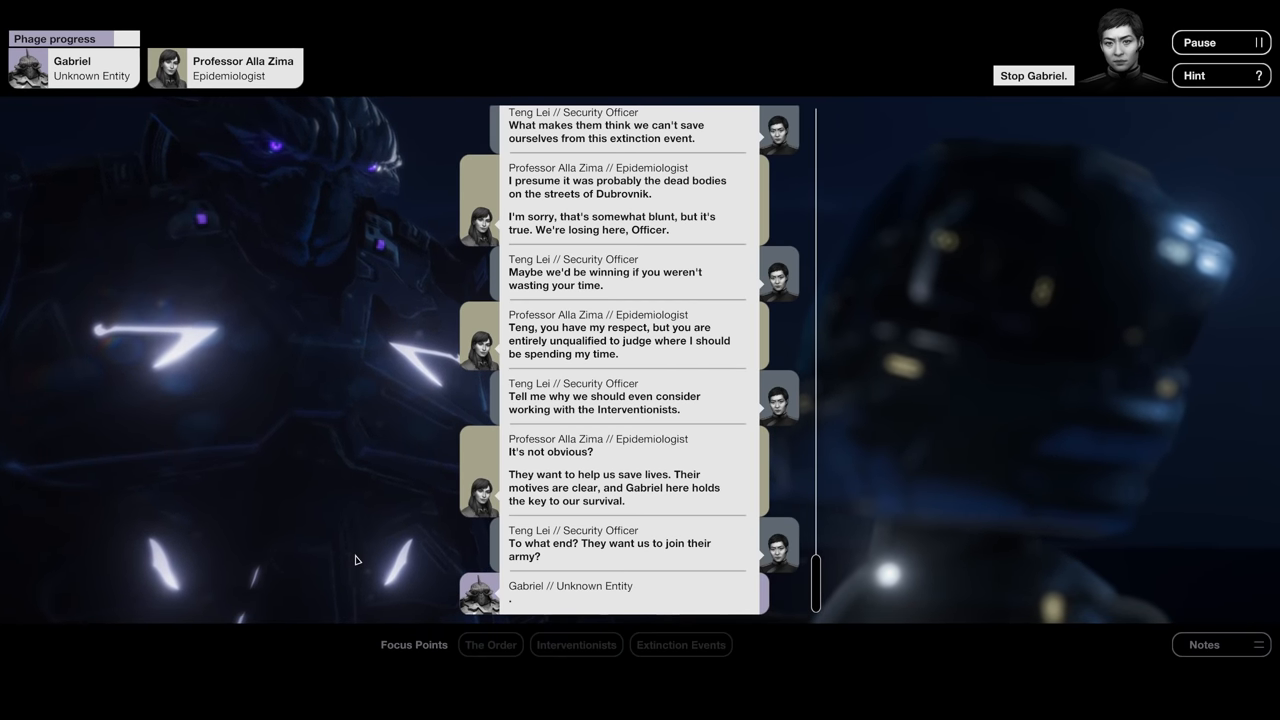
pyautogui.scroll(-3)
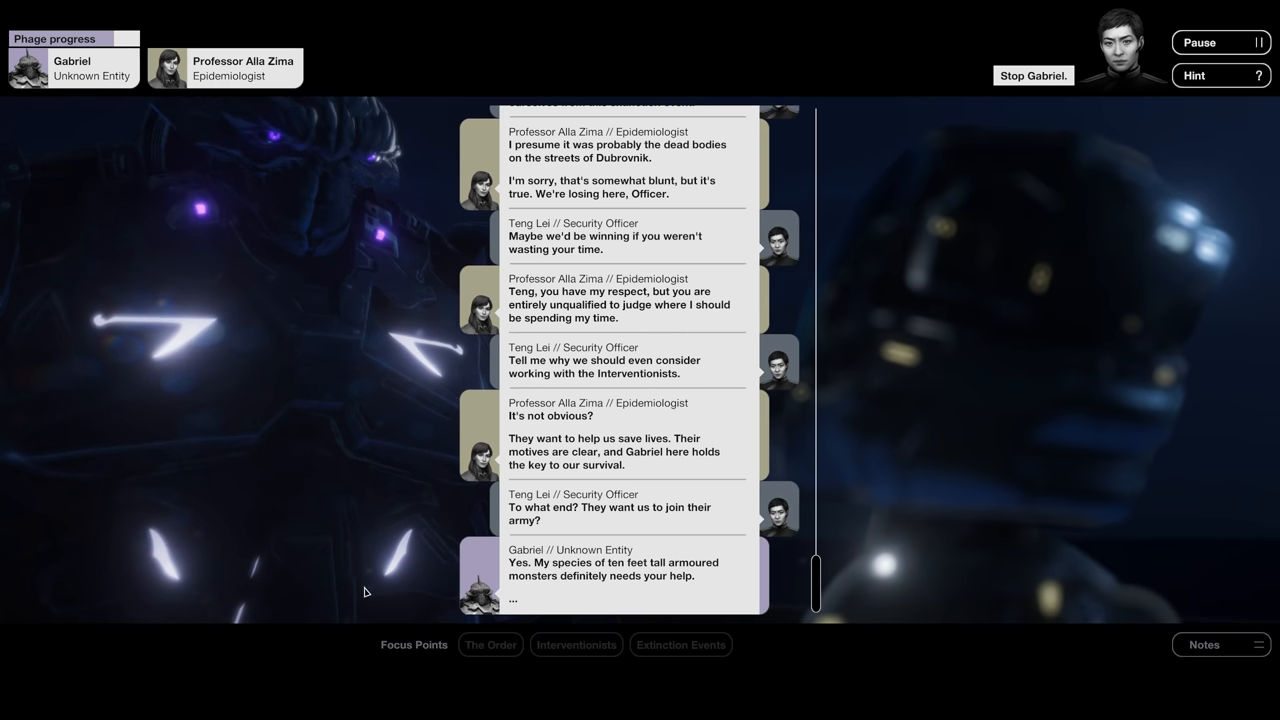
pyautogui.scroll(-3)
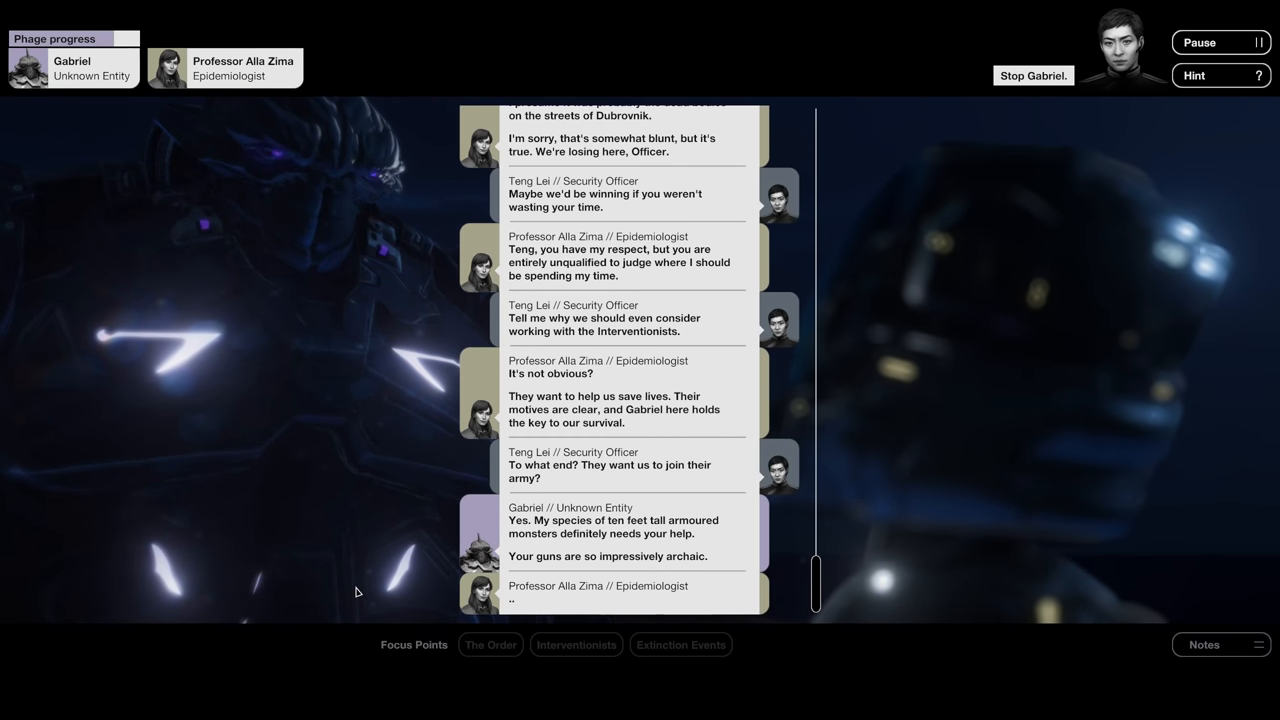
pyautogui.scroll(-3)
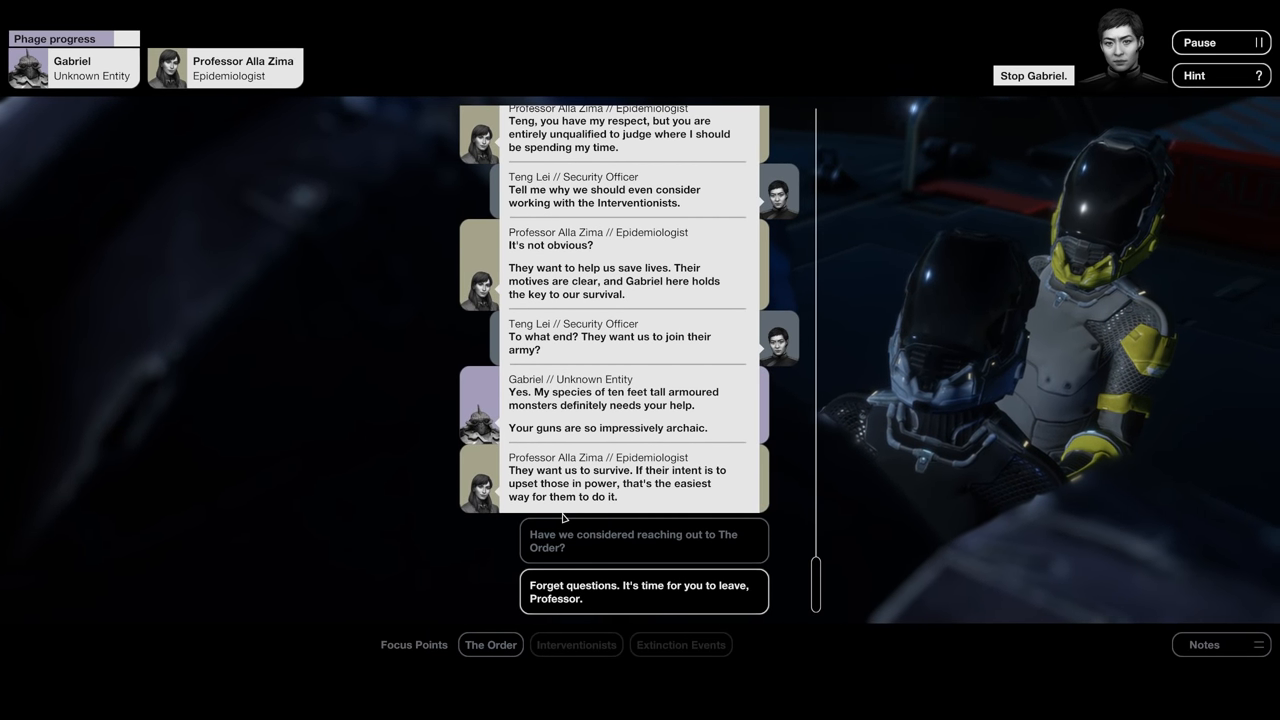
# - Suggest reaching out to The Order and argue it might let humans in
pyautogui.click(636, 540)
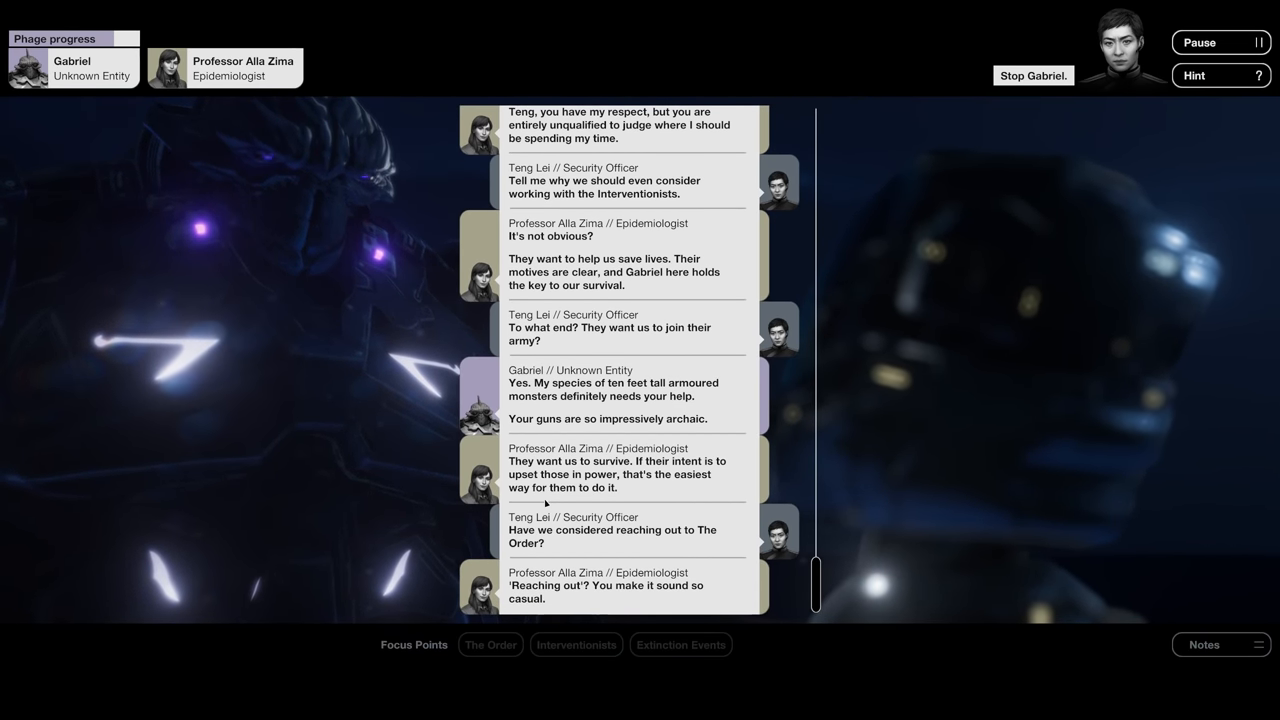
pyautogui.scroll(-3)
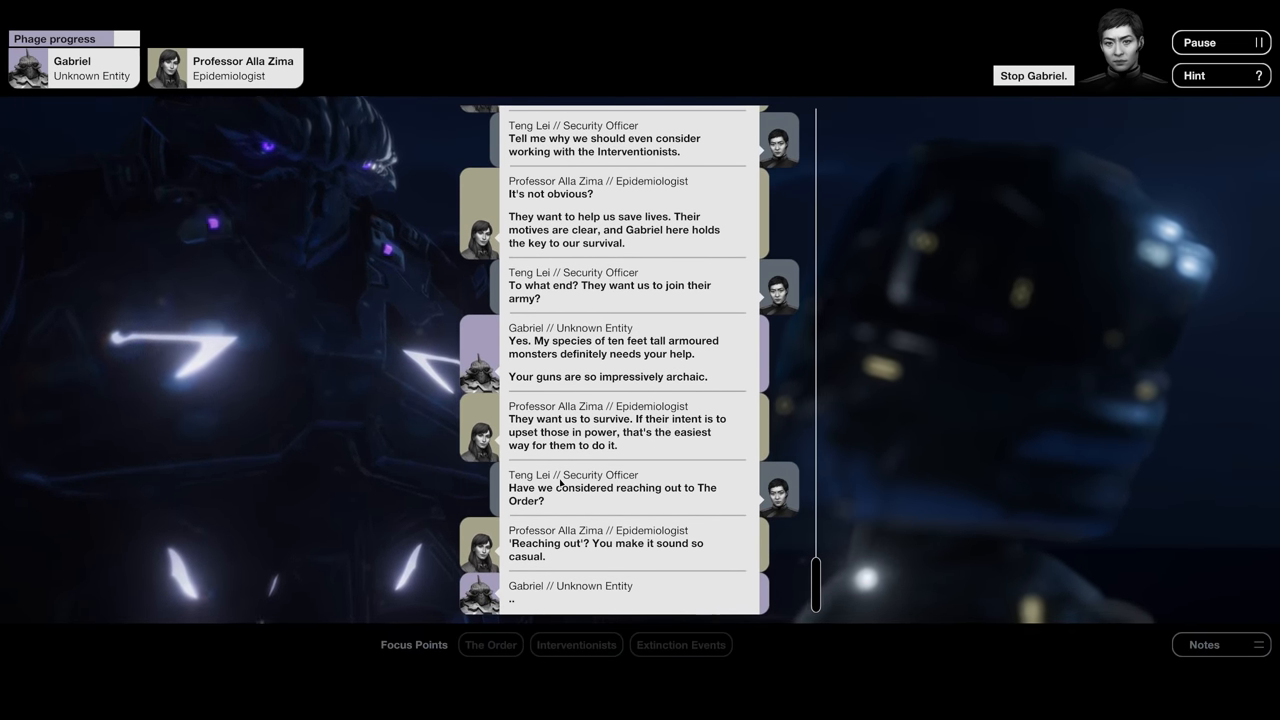
pyautogui.scroll(-3)
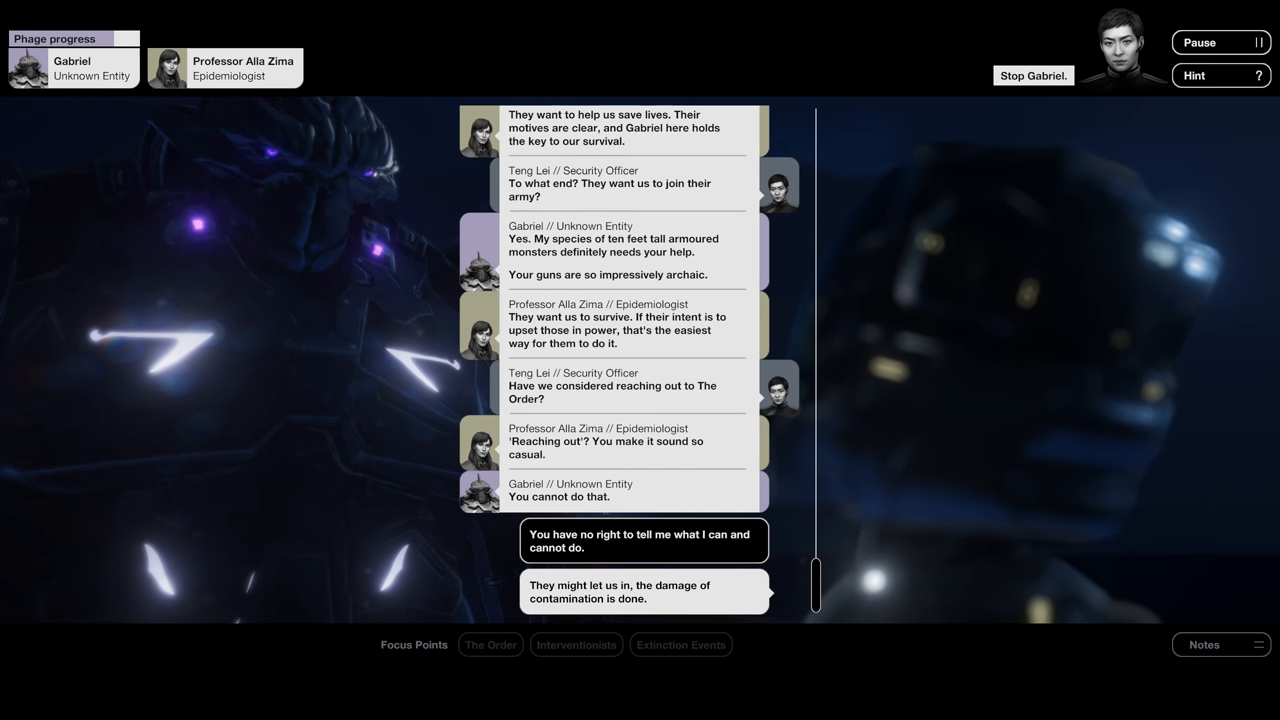
pyautogui.click(644, 592)
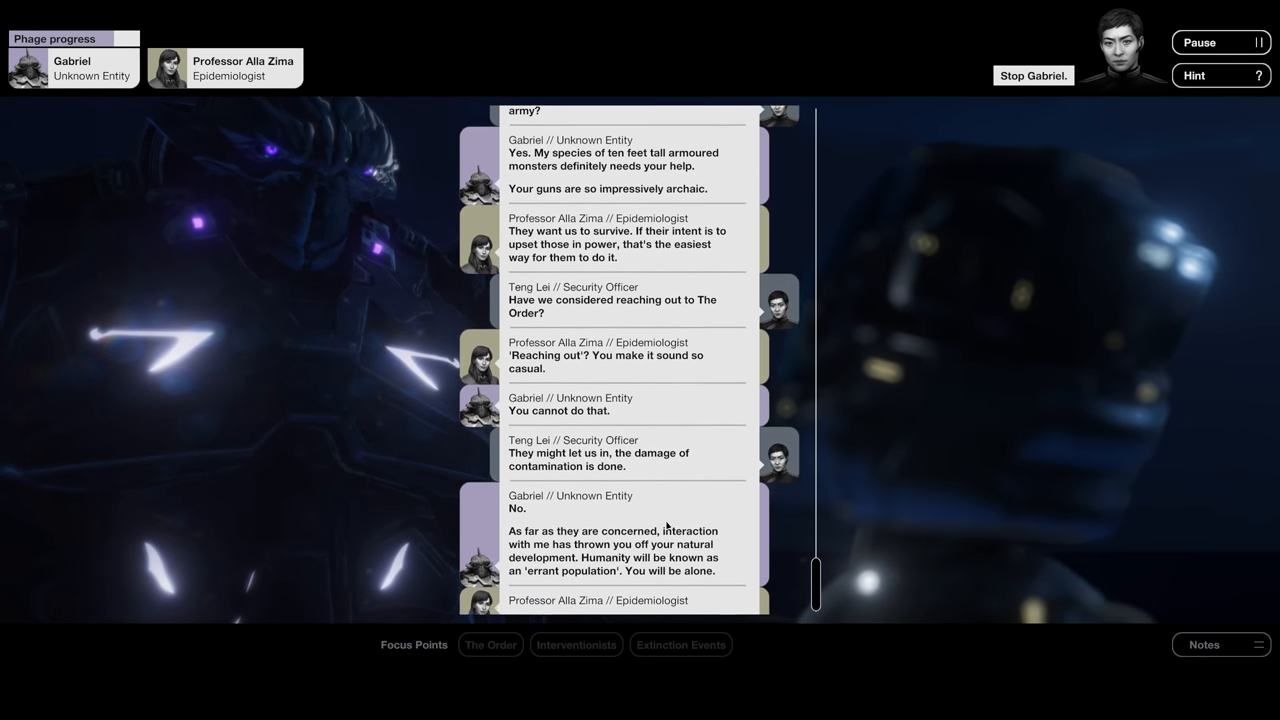
pyautogui.scroll(-3)
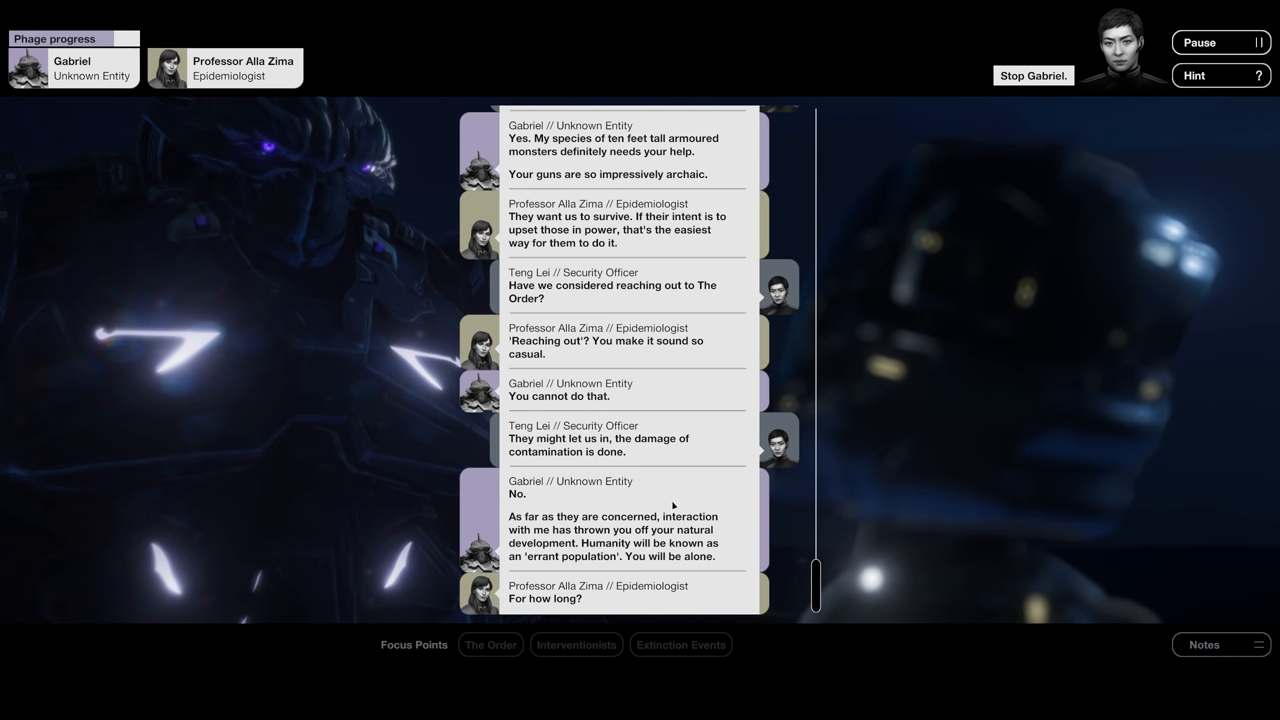
pyautogui.scroll(-3)
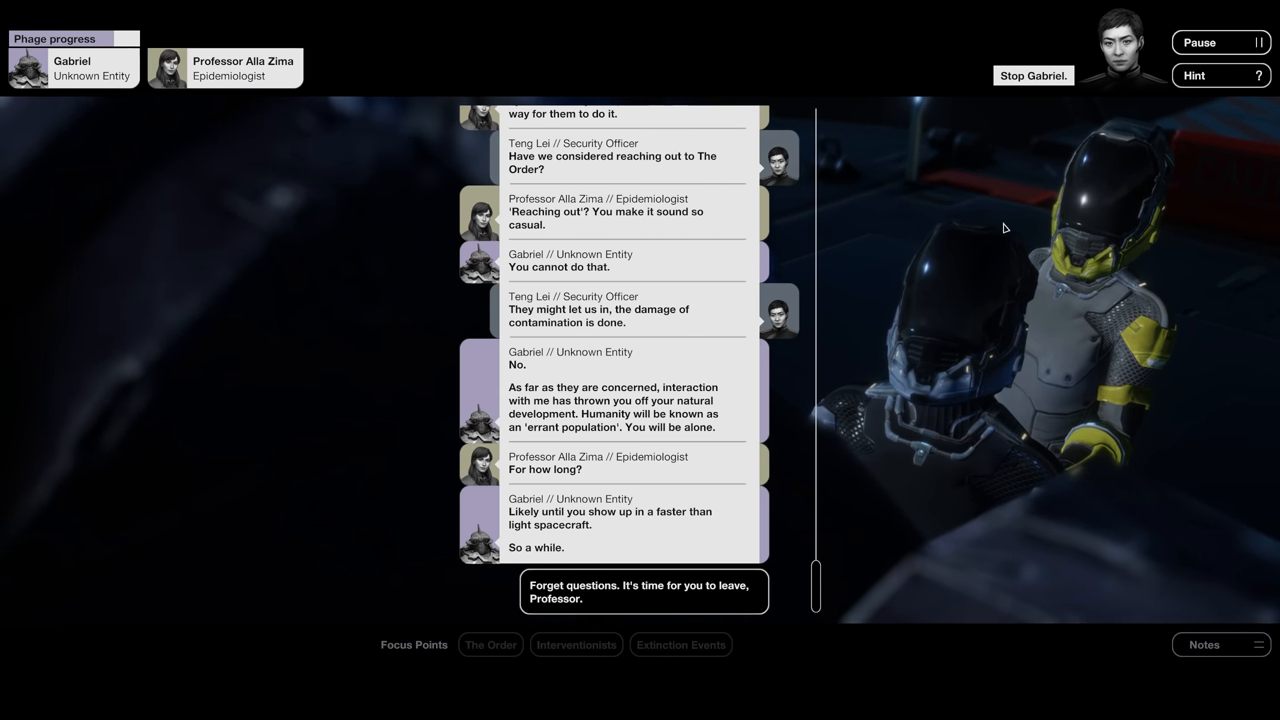
# - Tell the Professor it's time to leave and read her refusal
pyautogui.click(644, 592)
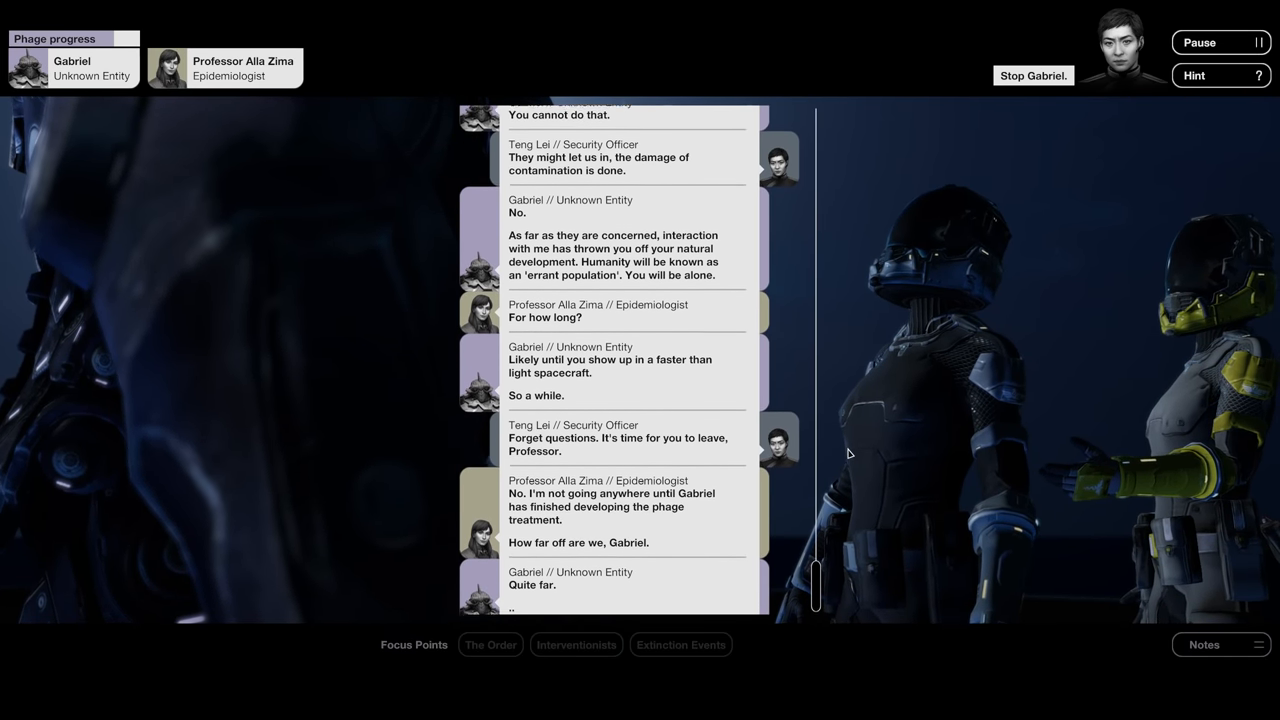
pyautogui.scroll(-3)
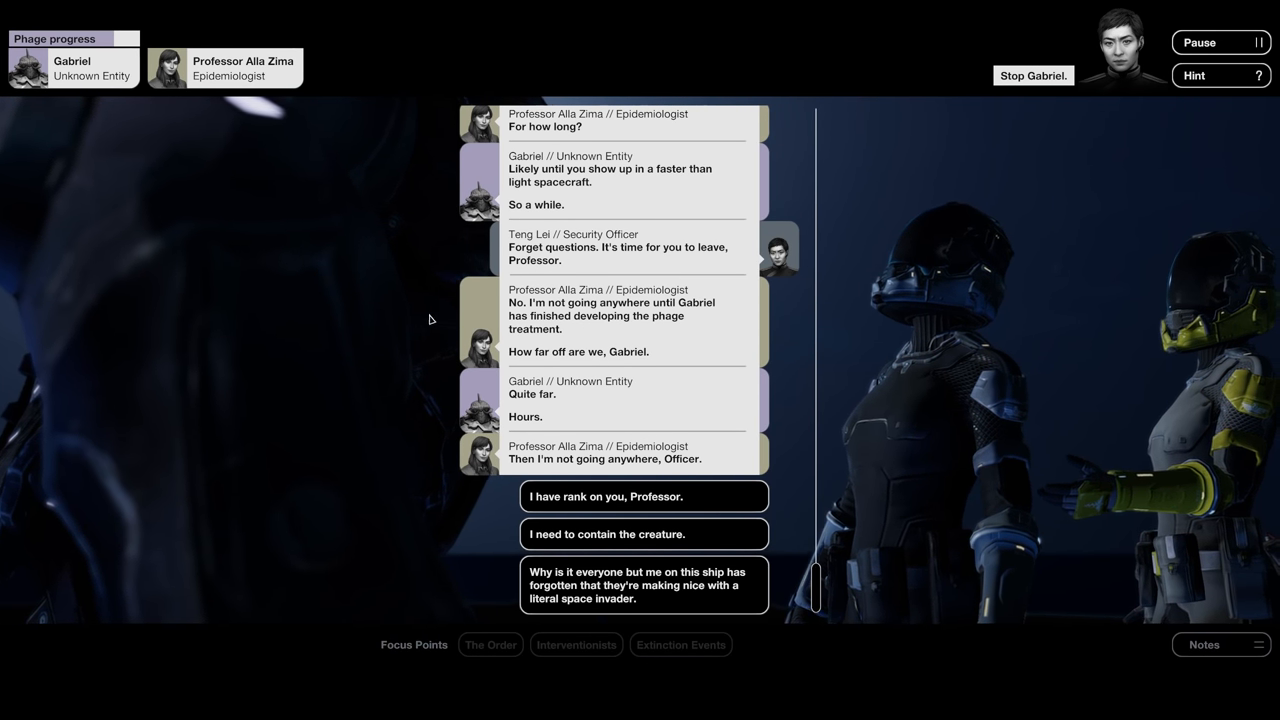
pyautogui.moveTo(334, 440)
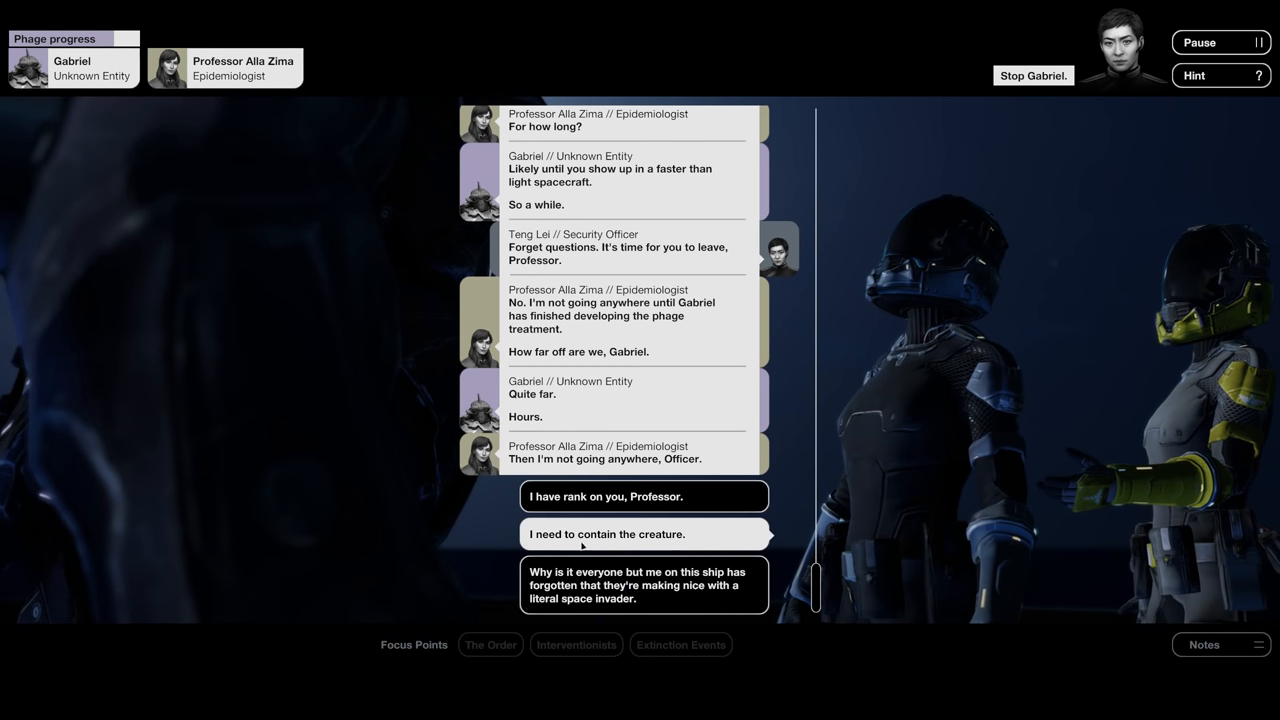
# - Pull rank on the Professor, tell her to be silent, then leave Zima able to speak
pyautogui.click(644, 496)
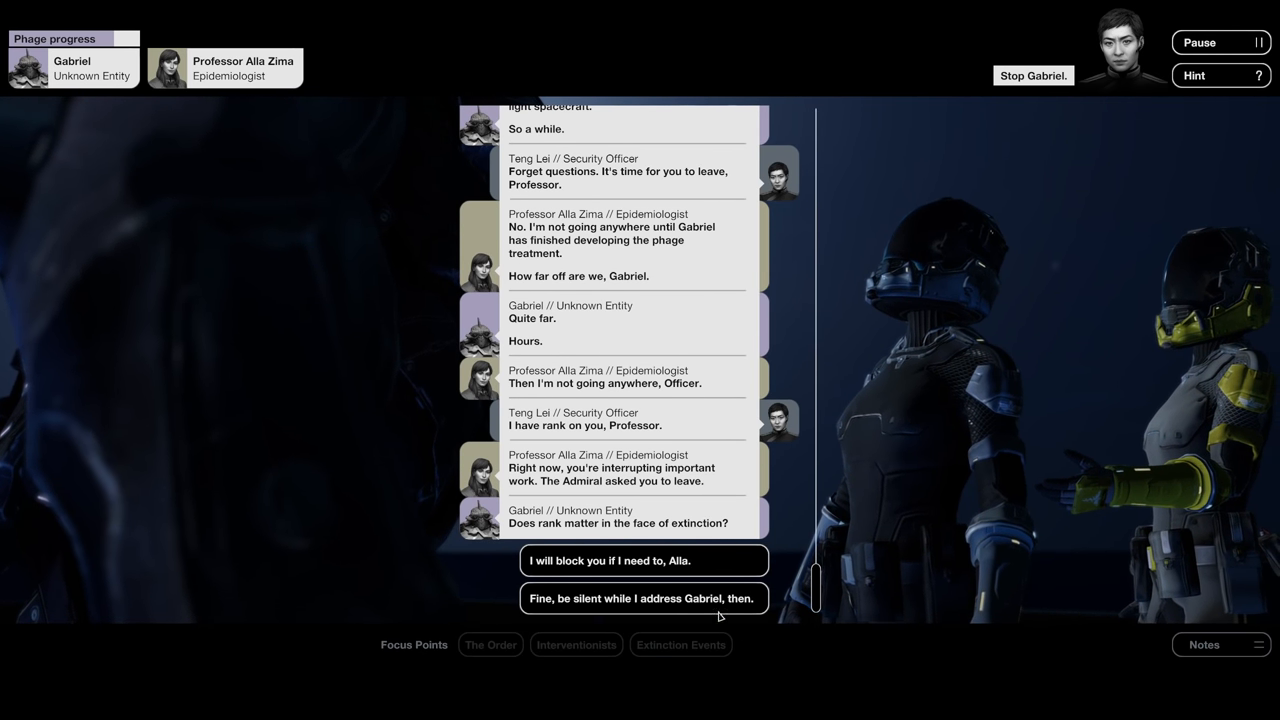
pyautogui.click(642, 598)
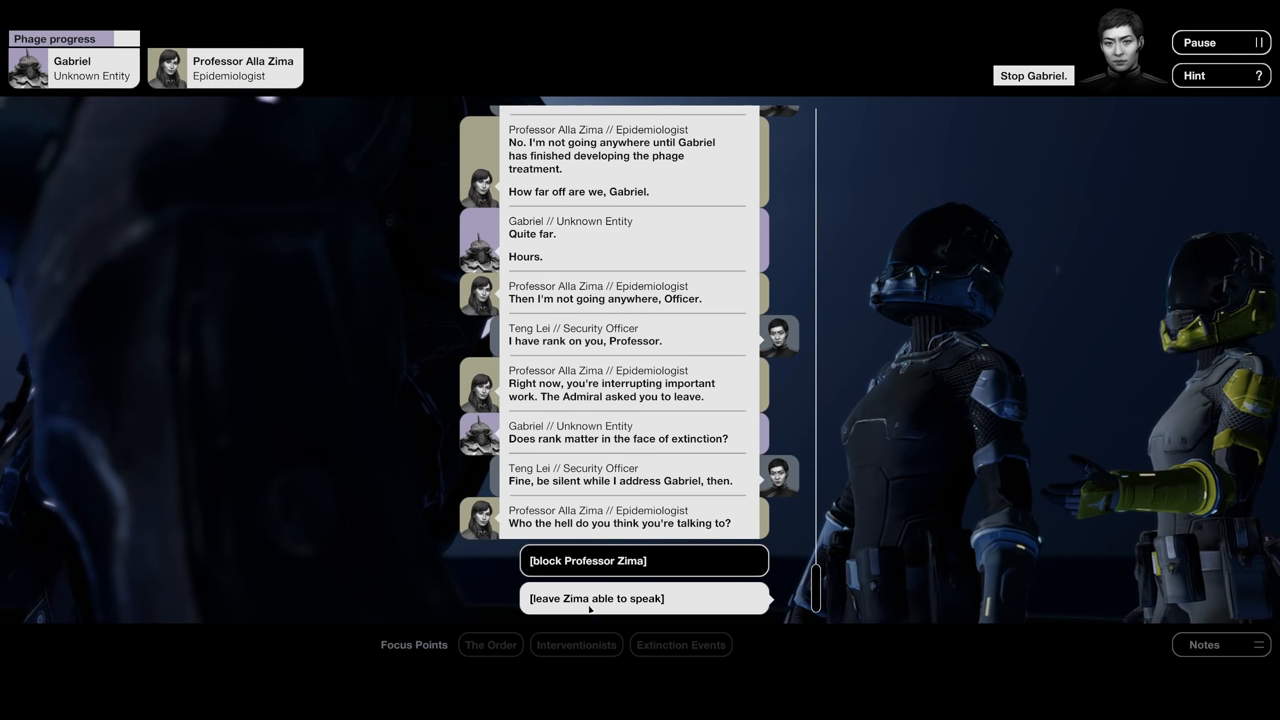
pyautogui.click(596, 598)
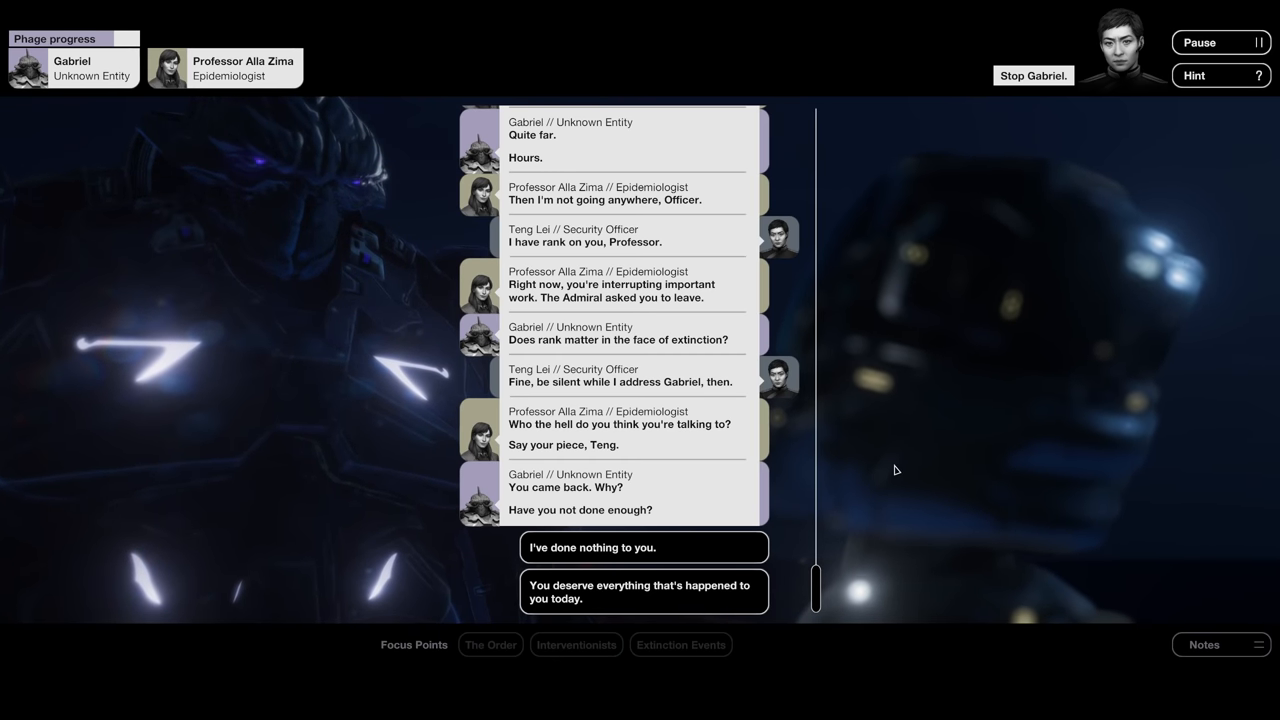
# - Answer Gabriel that the officer has done nothing to him and read until the purpose choices appear
pyautogui.click(592, 548)
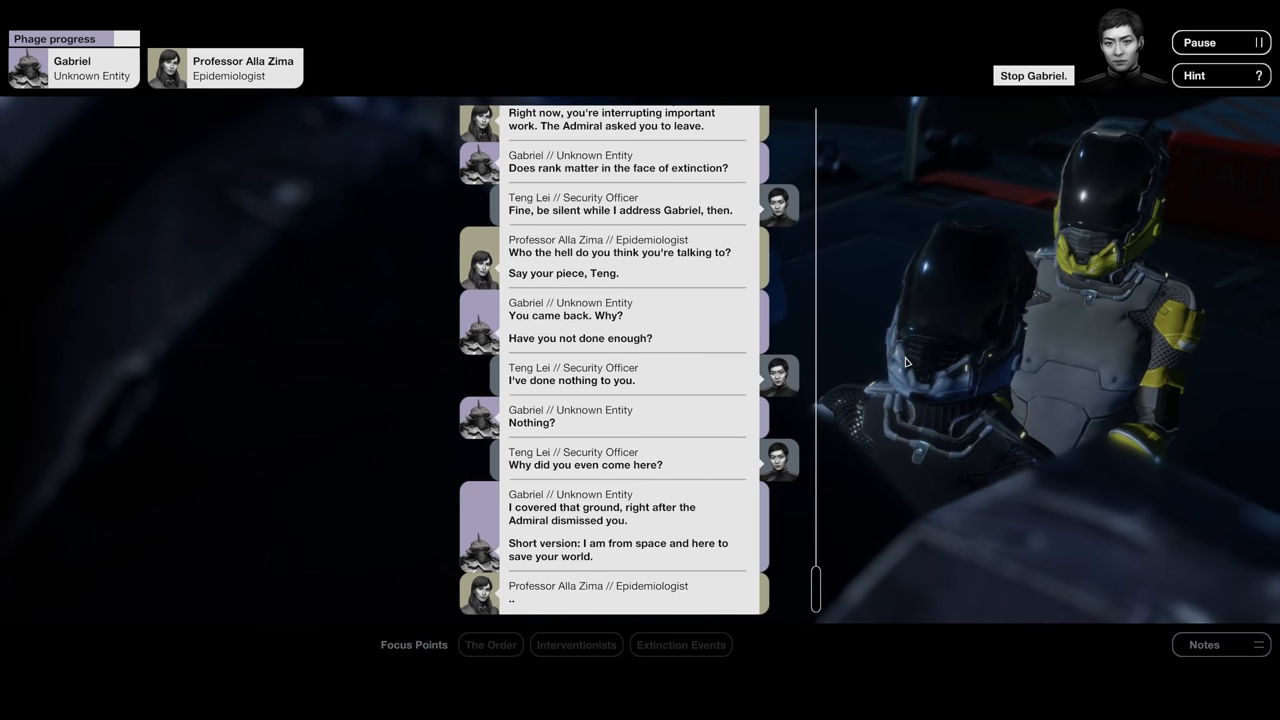
pyautogui.scroll(-3)
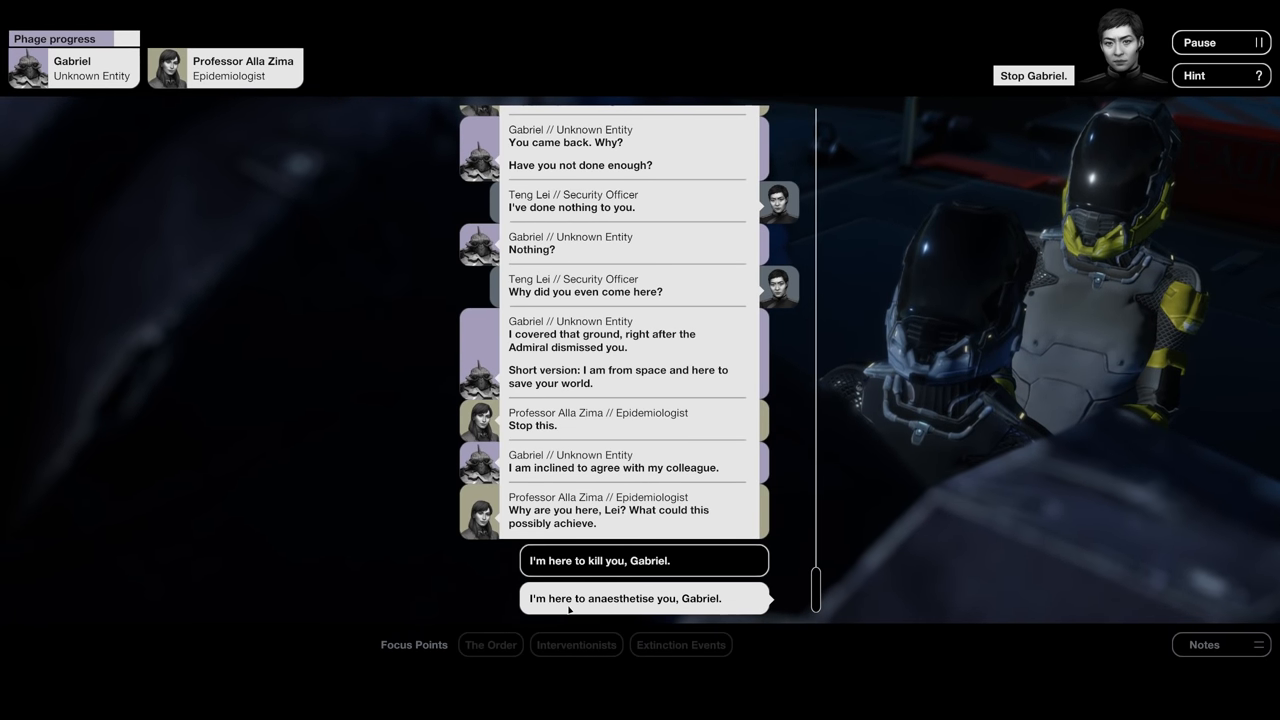
# - Tell Gabriel he's here to anaesthetise him because he's dangerous and options need considering
pyautogui.click(624, 598)
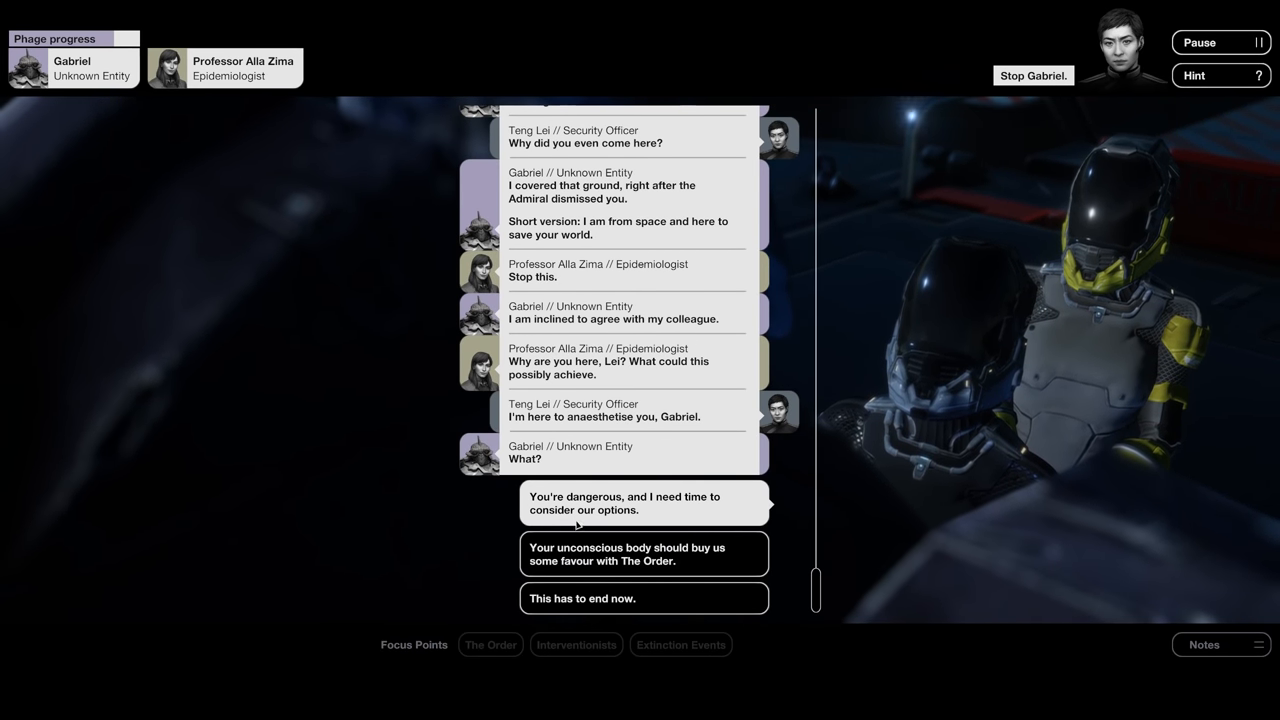
pyautogui.click(644, 504)
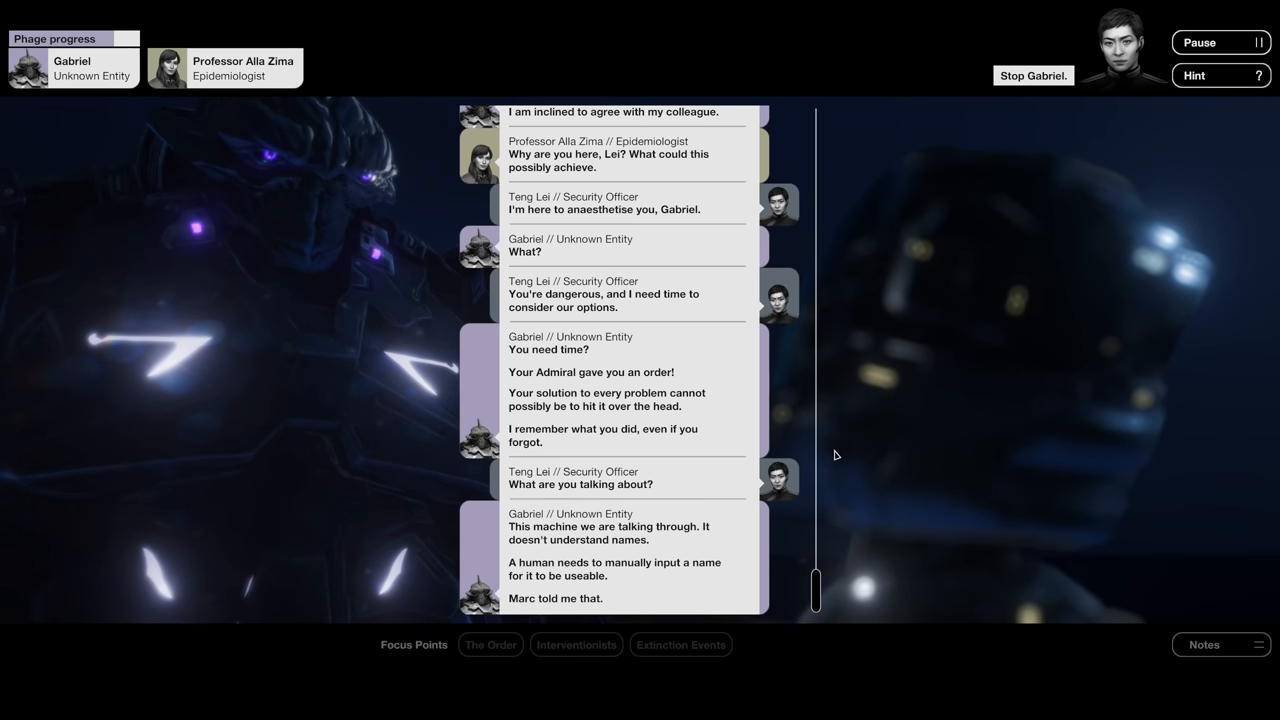
# - Follow Gabriel's story about Marc and his killed copilot until reply choices appear
pyautogui.scroll(-3)
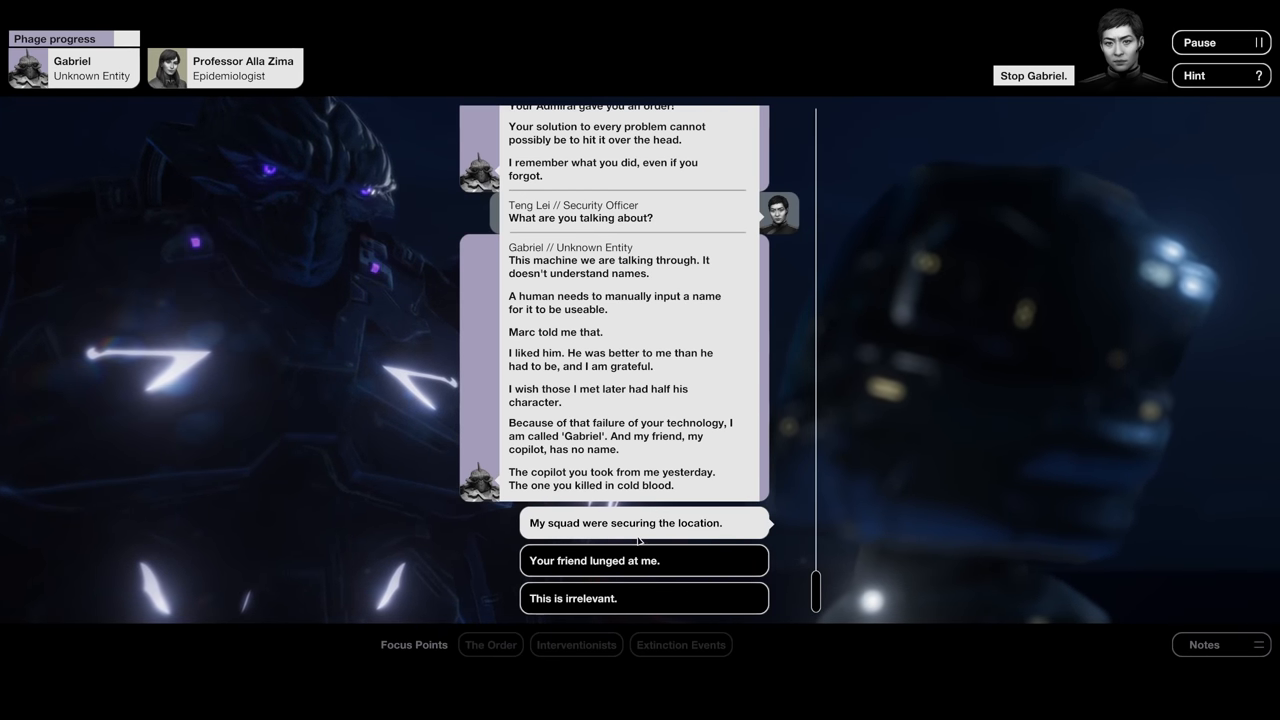
# - Reply that the squad was securing the location and that he's safe behind the restraint
pyautogui.click(644, 524)
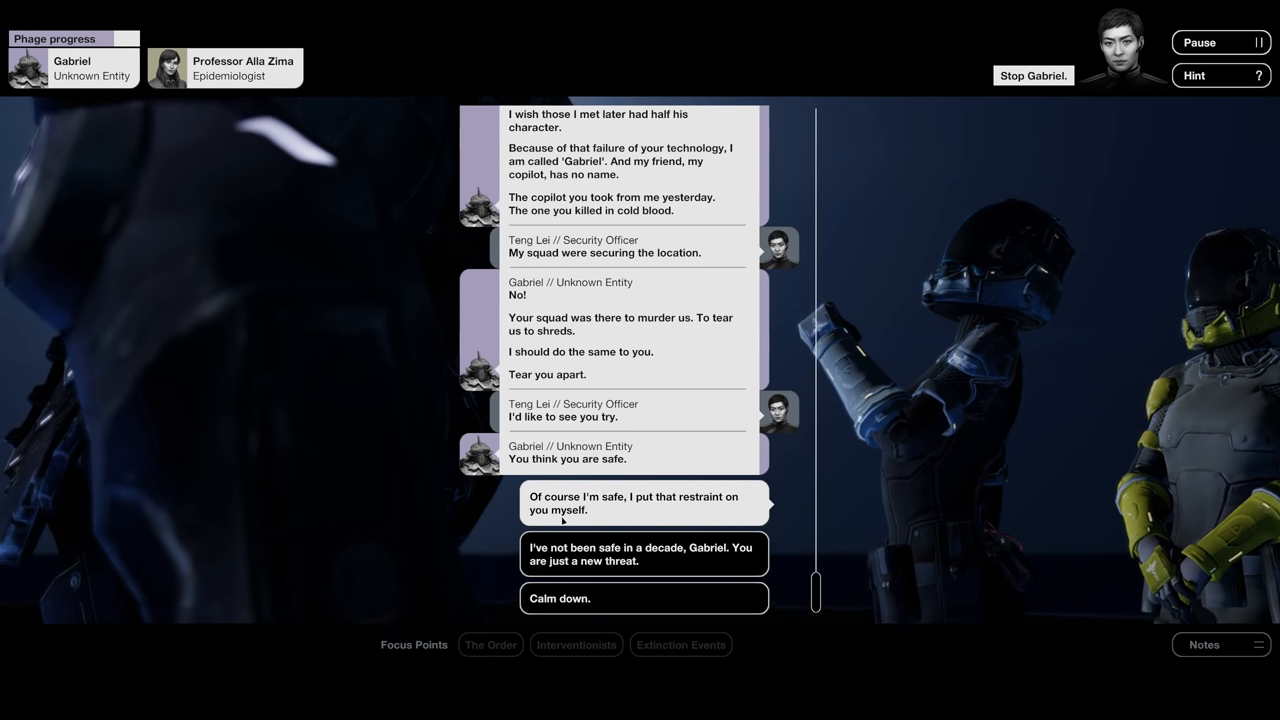
pyautogui.click(644, 504)
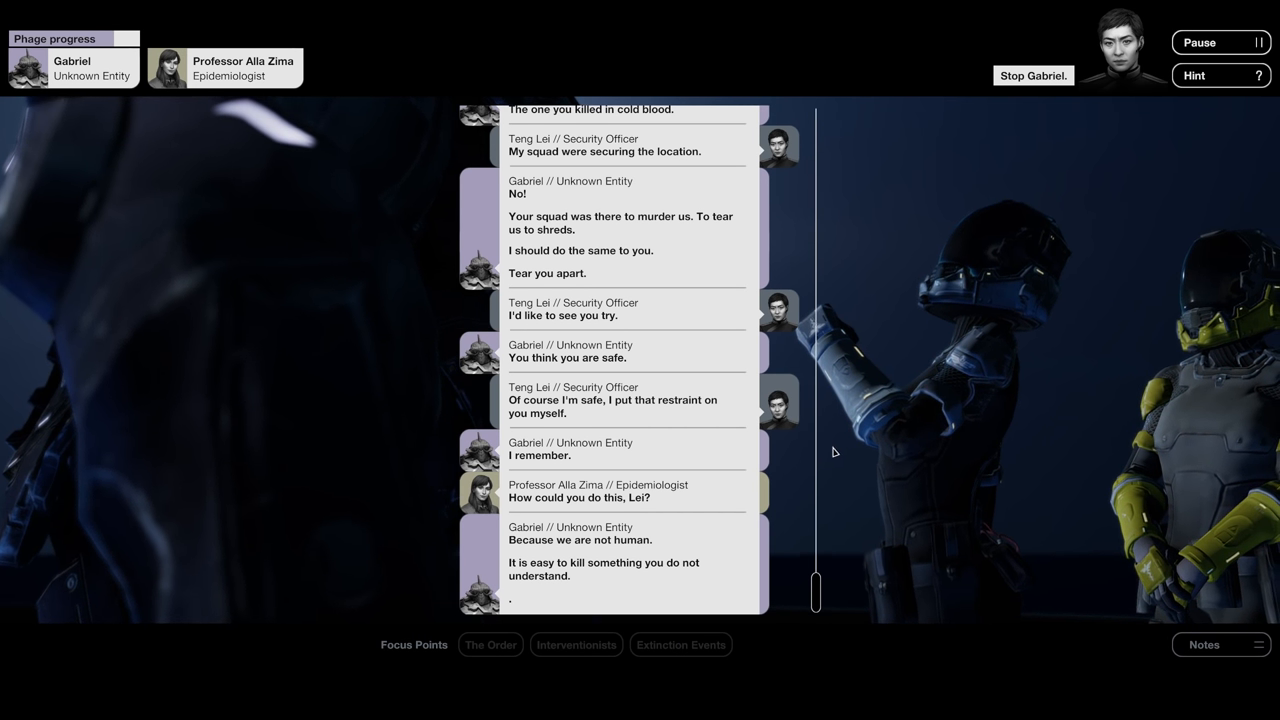
pyautogui.scroll(-3)
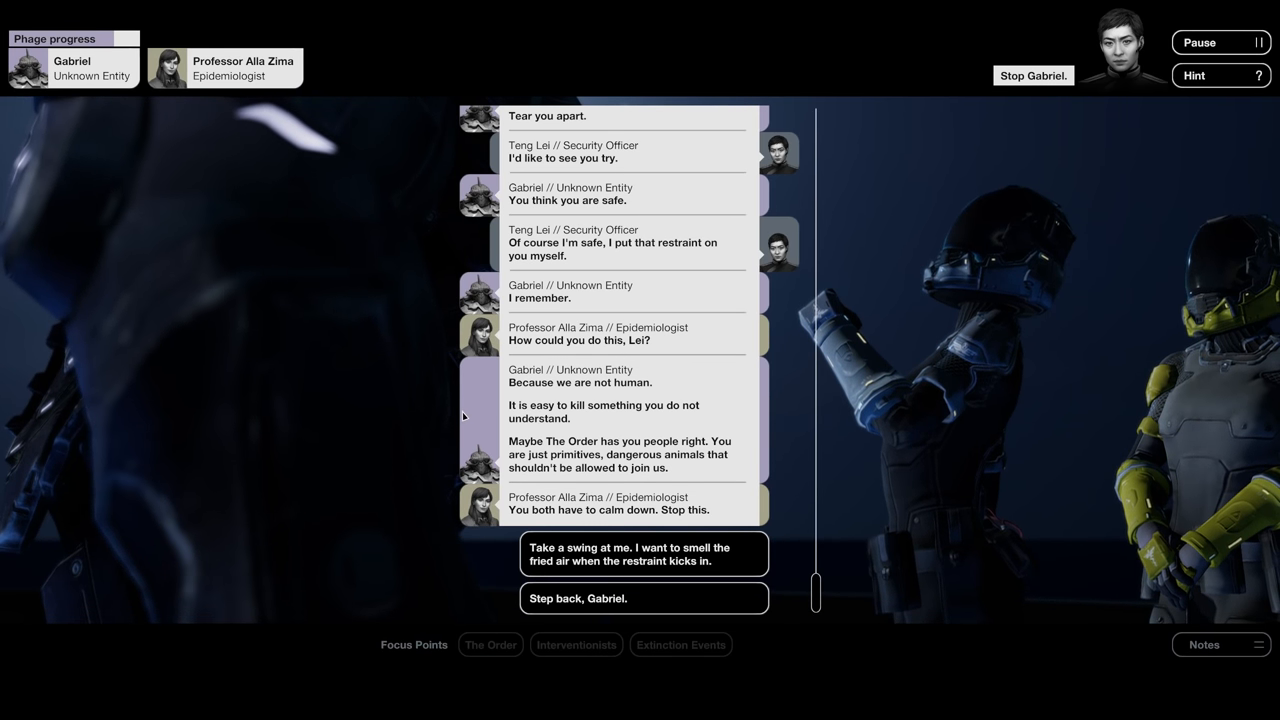
pyautogui.click(644, 596)
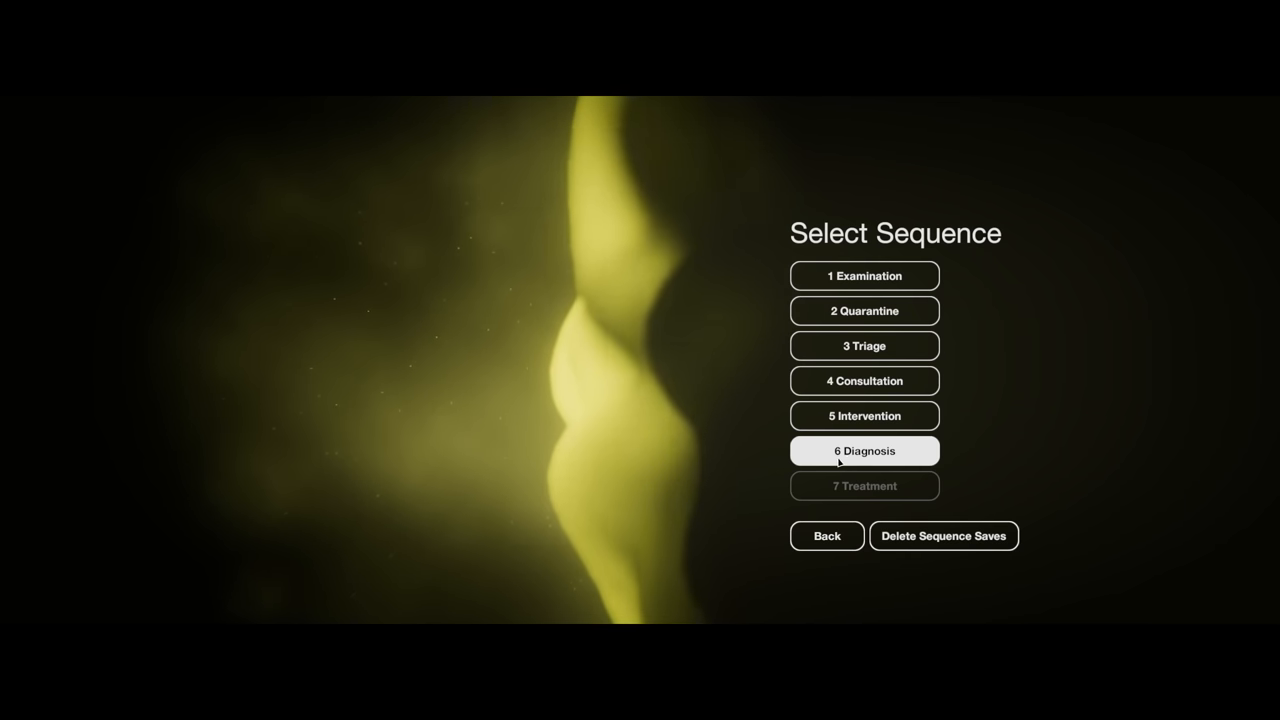
pyautogui.click(826, 536)
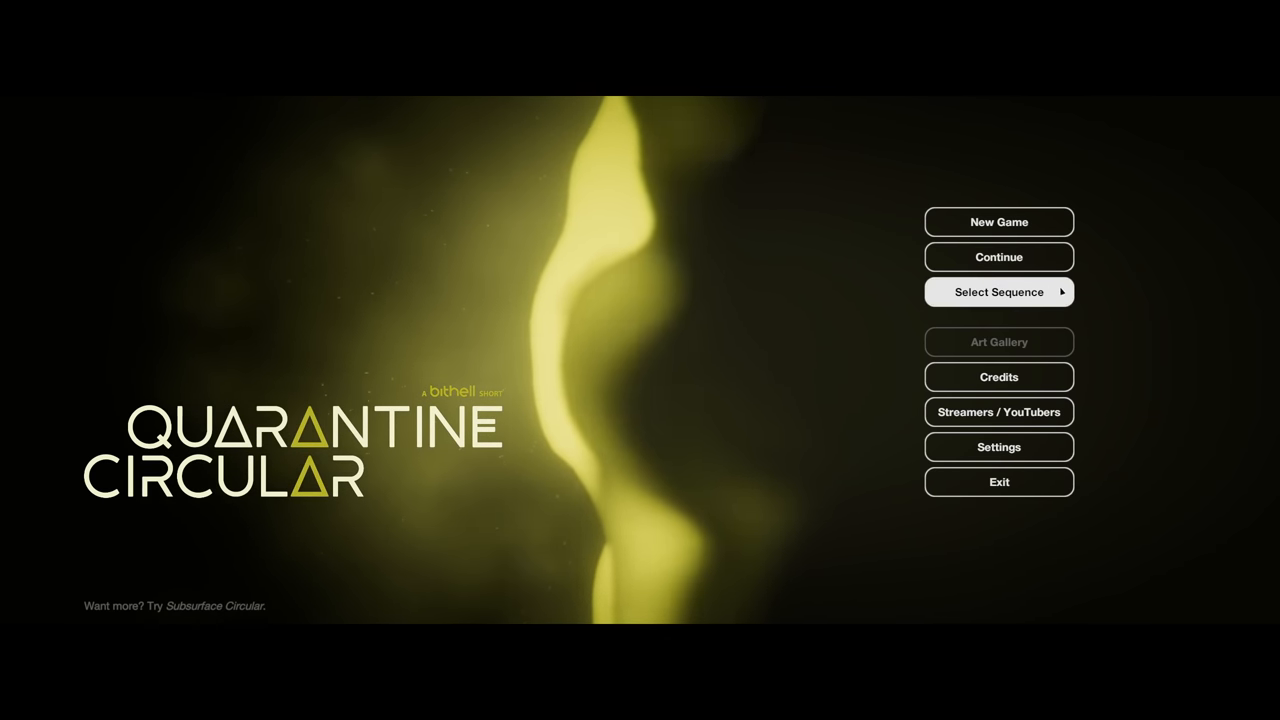
pyautogui.click(998, 292)
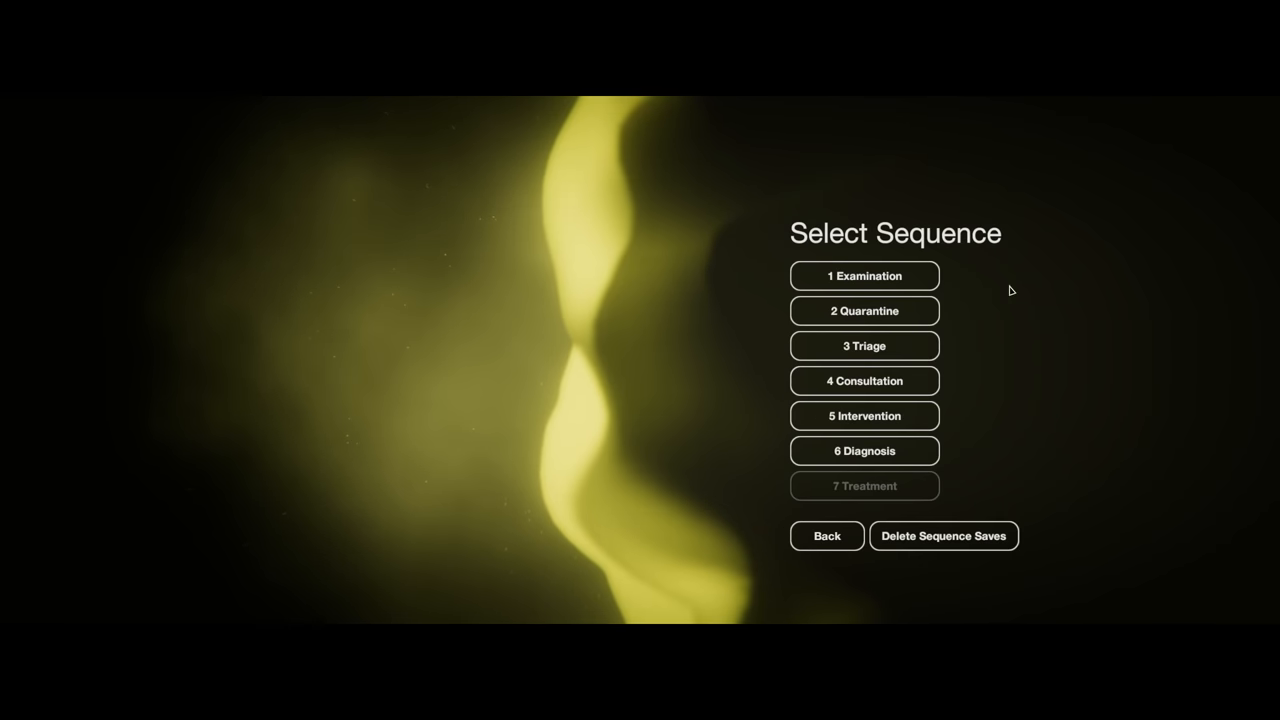